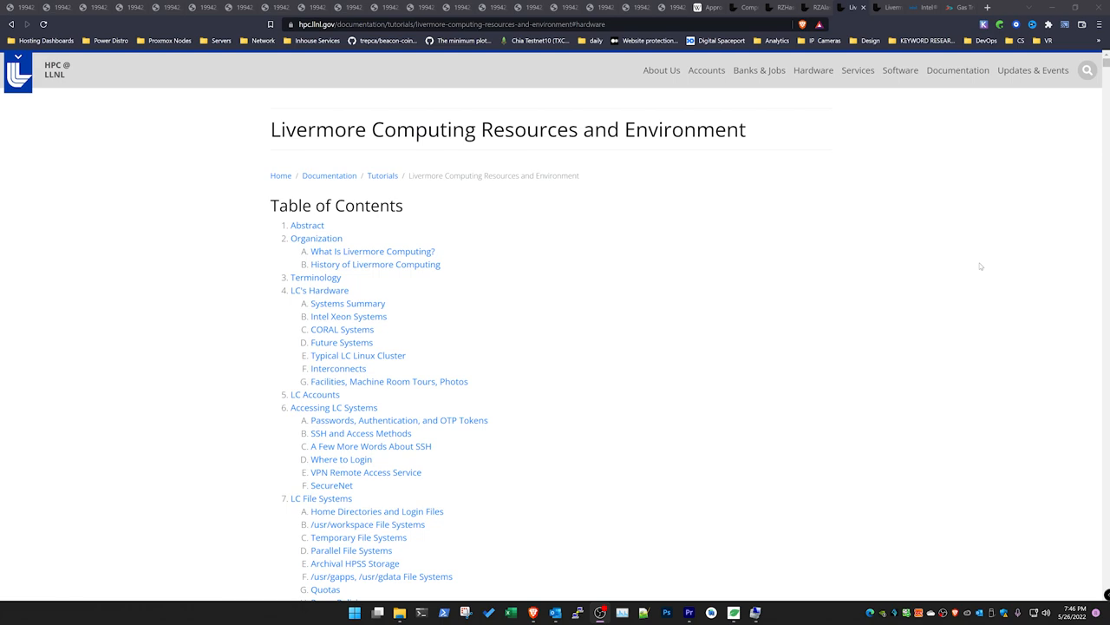
pyautogui.moveTo(975, 261)
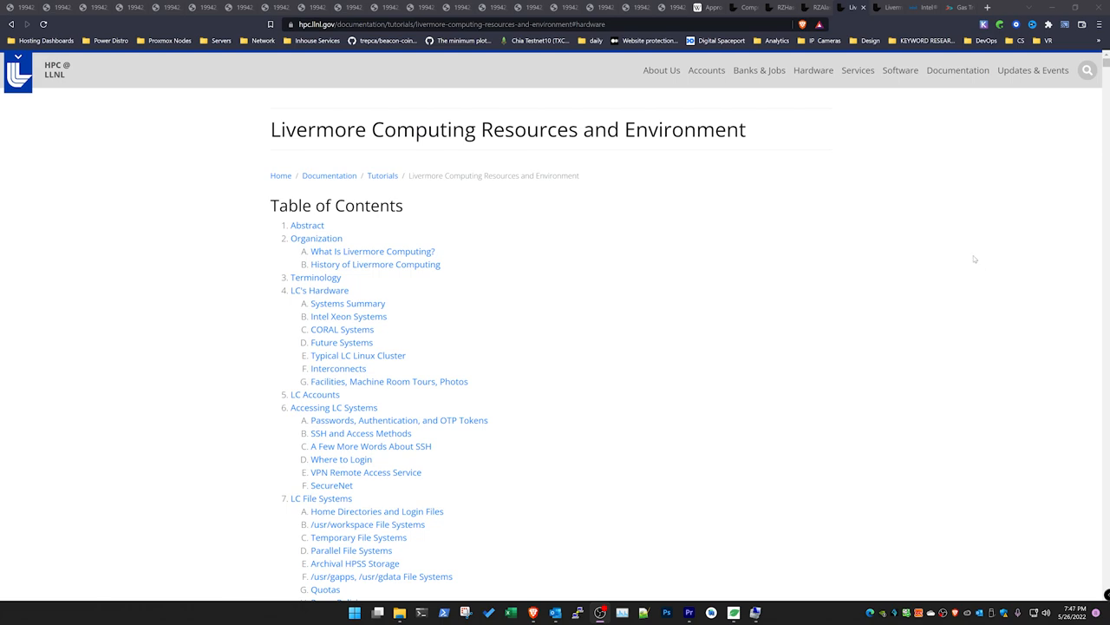
# Step: Scroll the Livermore Computing Resources tutorial past the hardware tables to the Intel Xeon Systems section
pyautogui.scroll(-3)
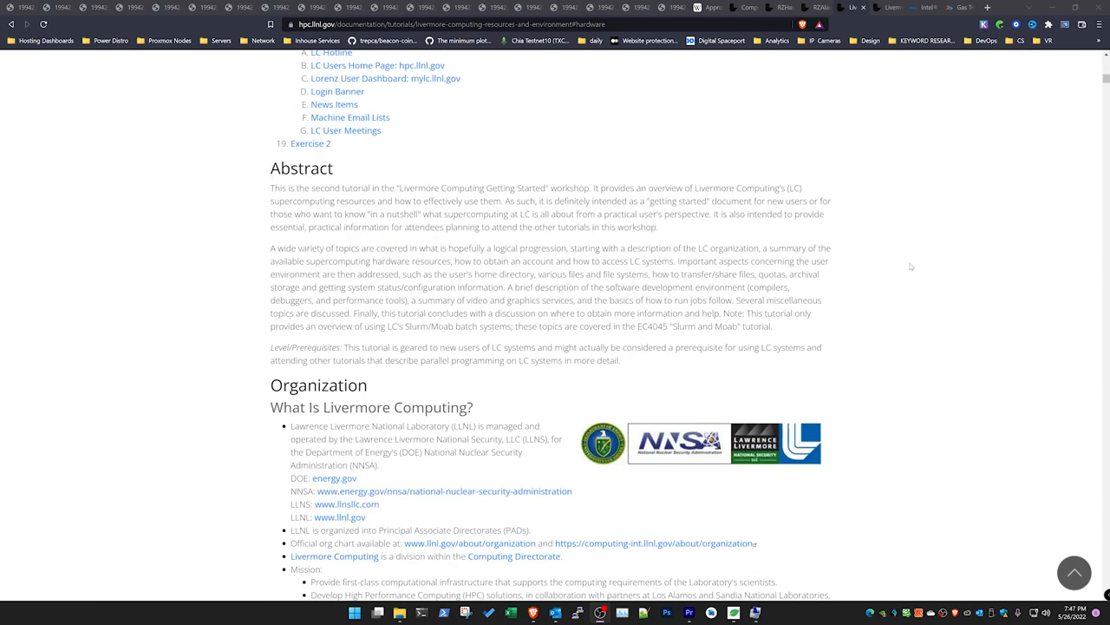
pyautogui.scroll(-3)
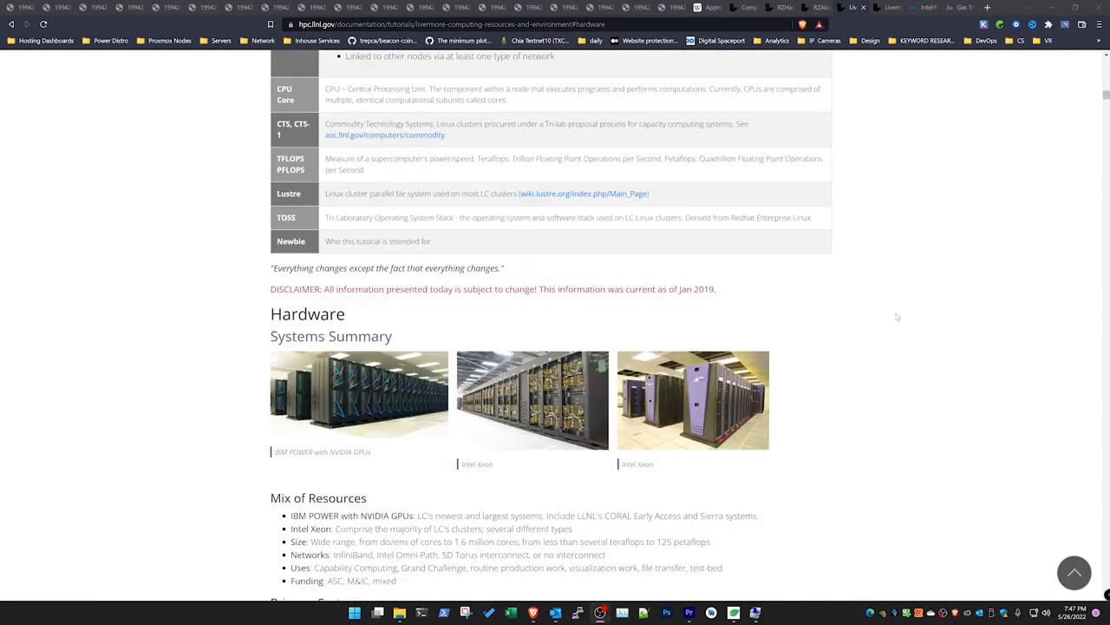
pyautogui.scroll(-3)
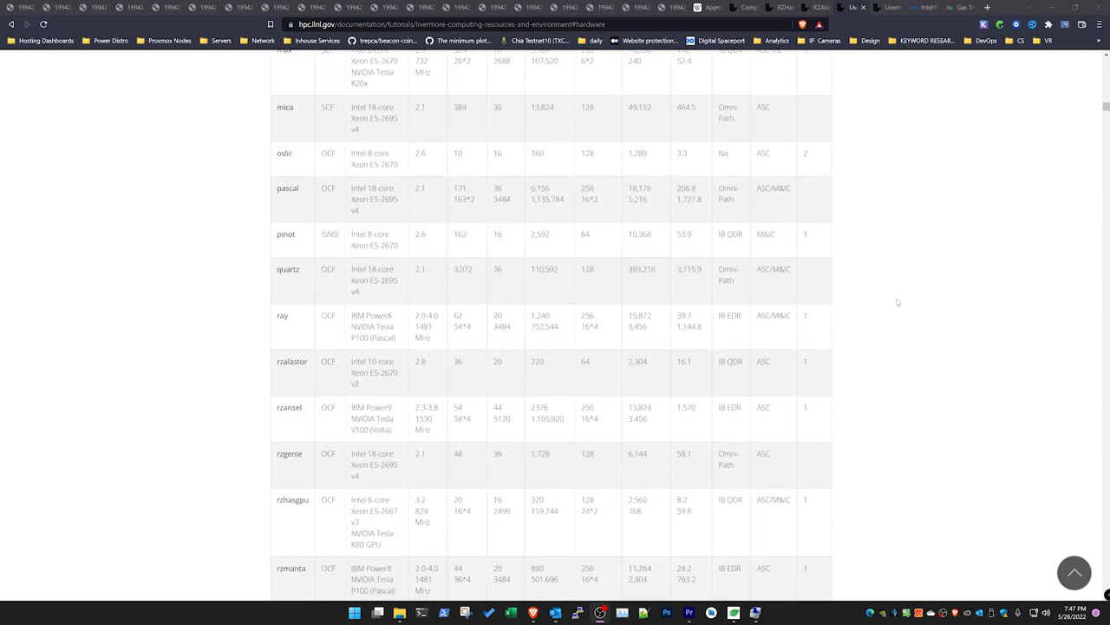
pyautogui.scroll(-3)
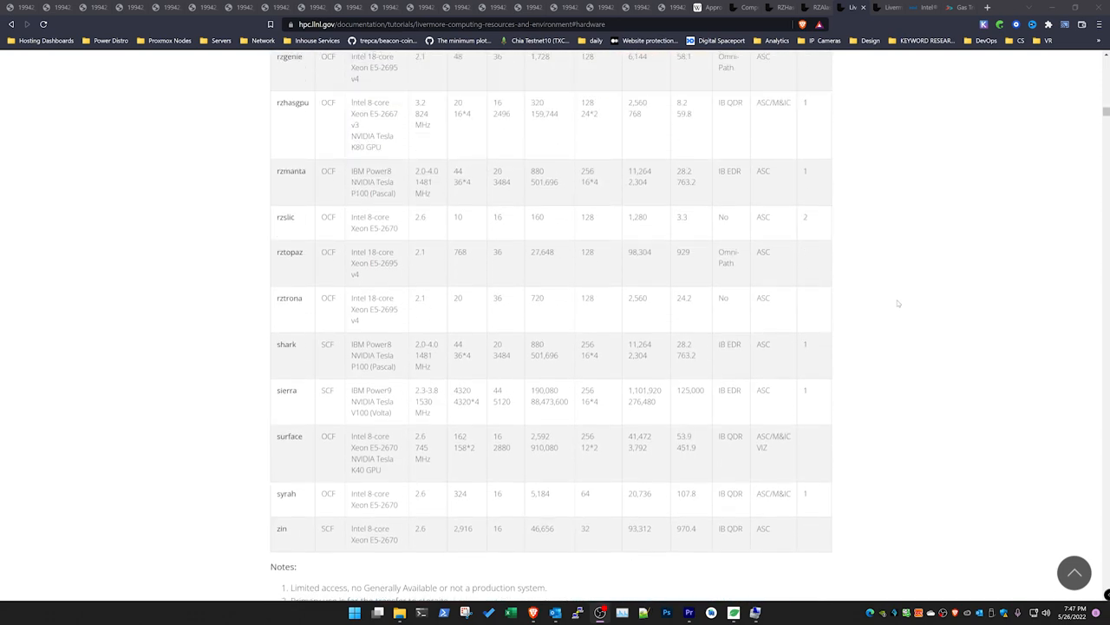
pyautogui.scroll(-3)
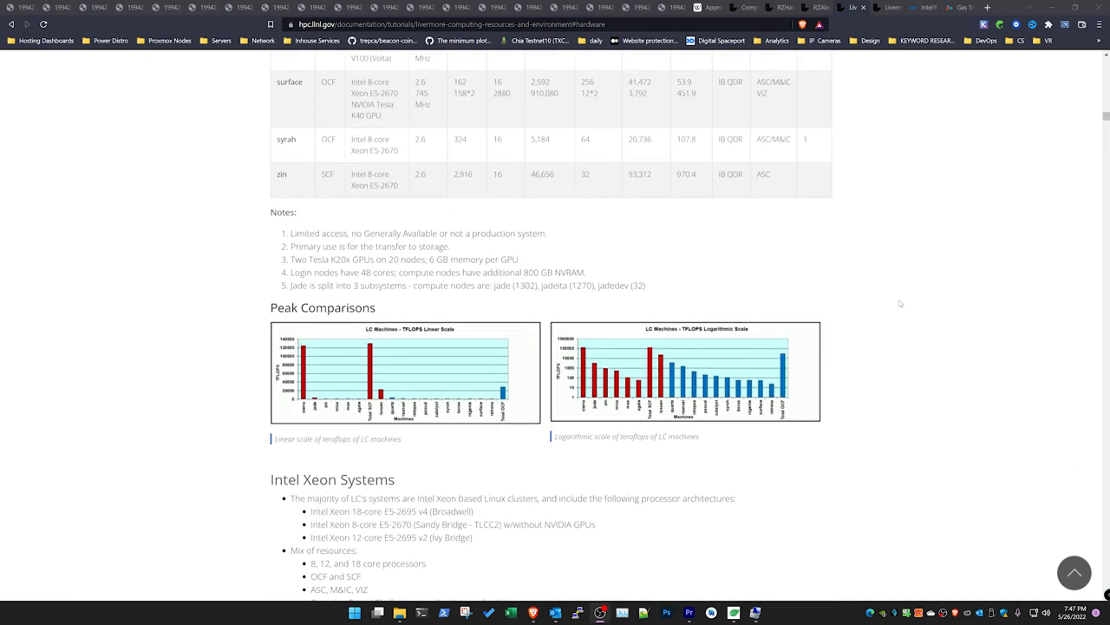
pyautogui.scroll(-3)
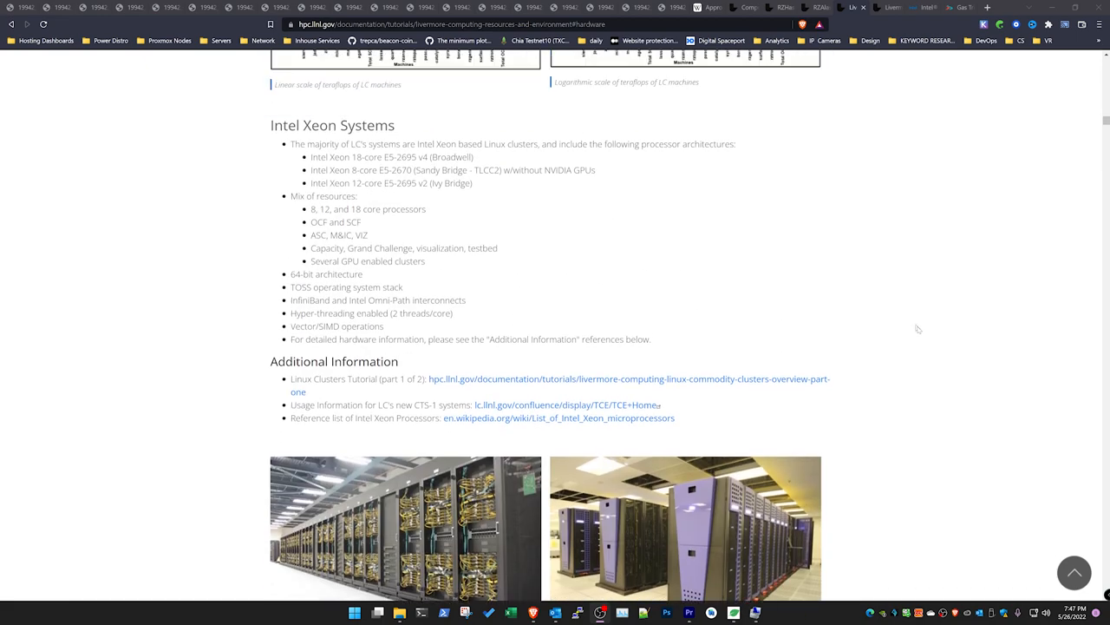
pyautogui.moveTo(410, 169)
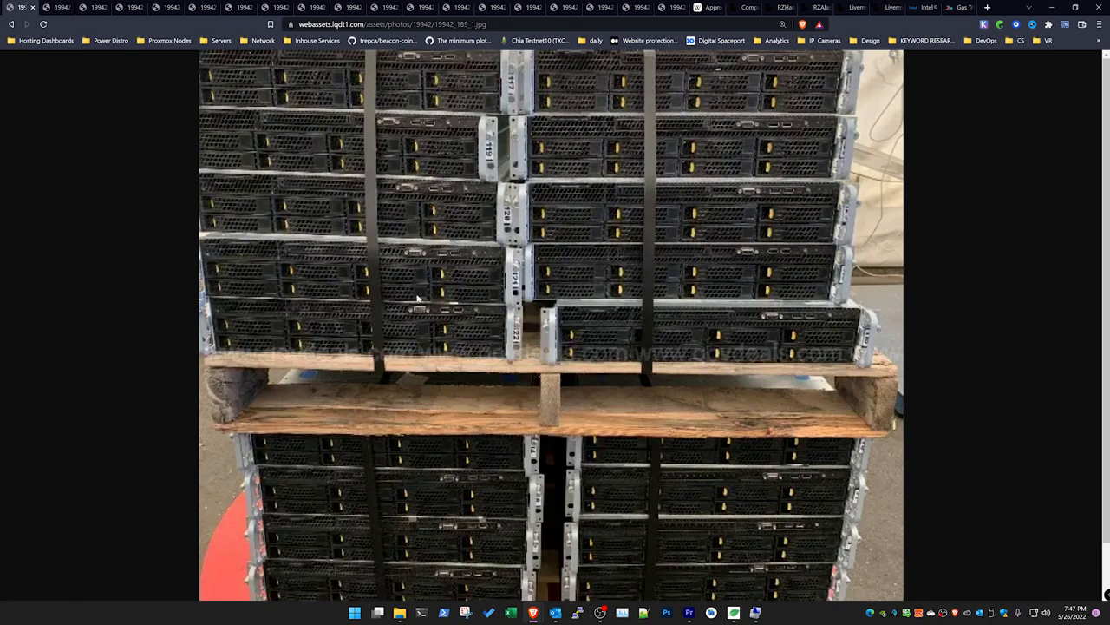
pyautogui.moveTo(444, 257)
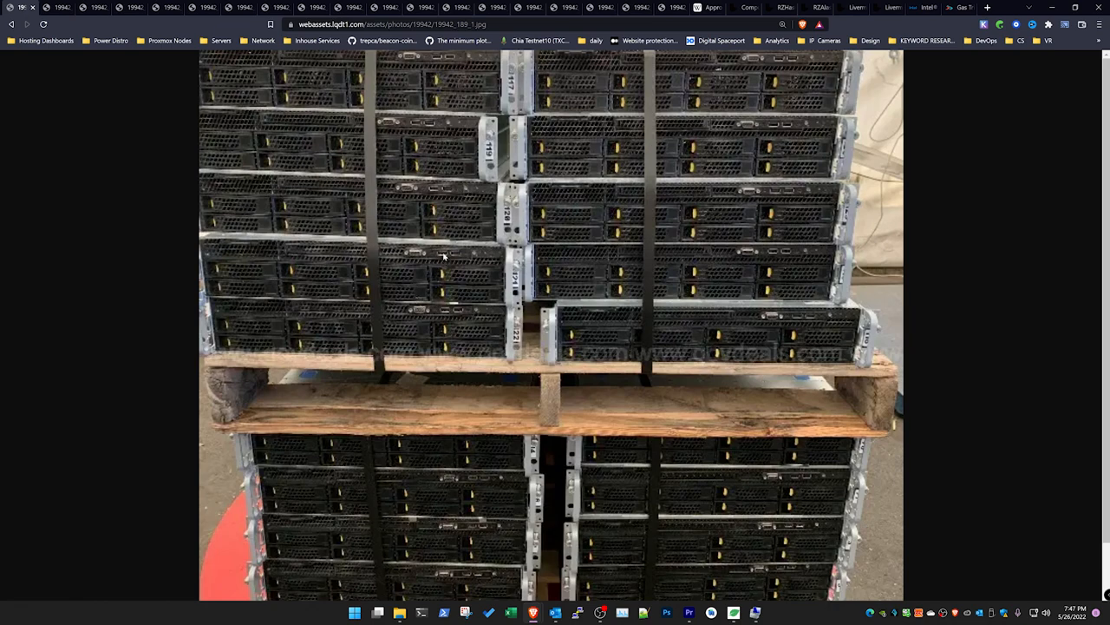
pyautogui.moveTo(451, 253)
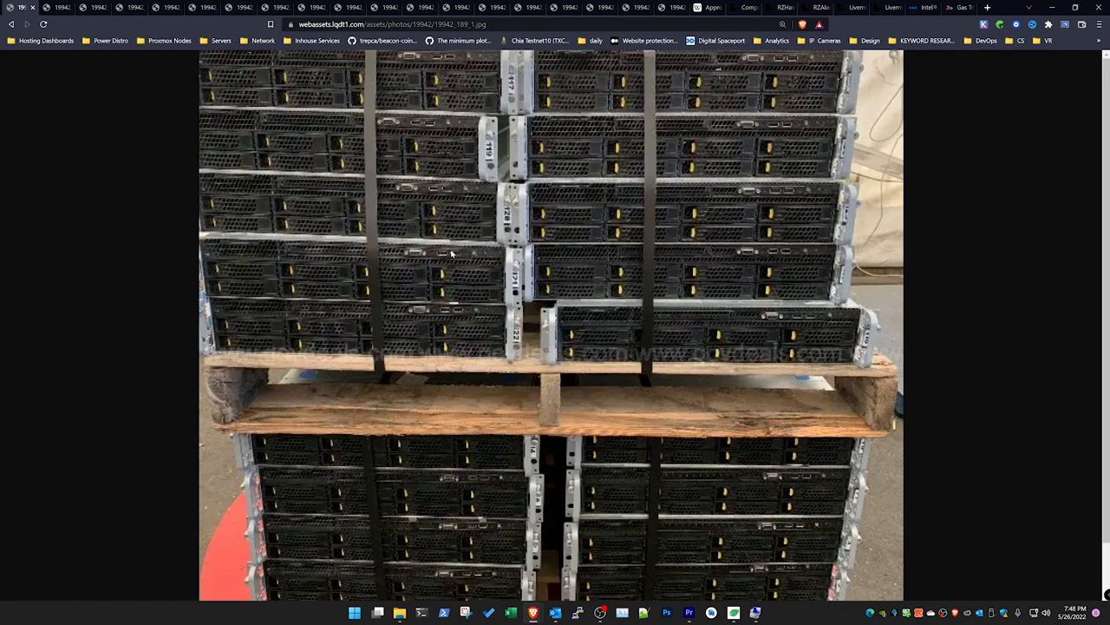
pyautogui.moveTo(451, 250)
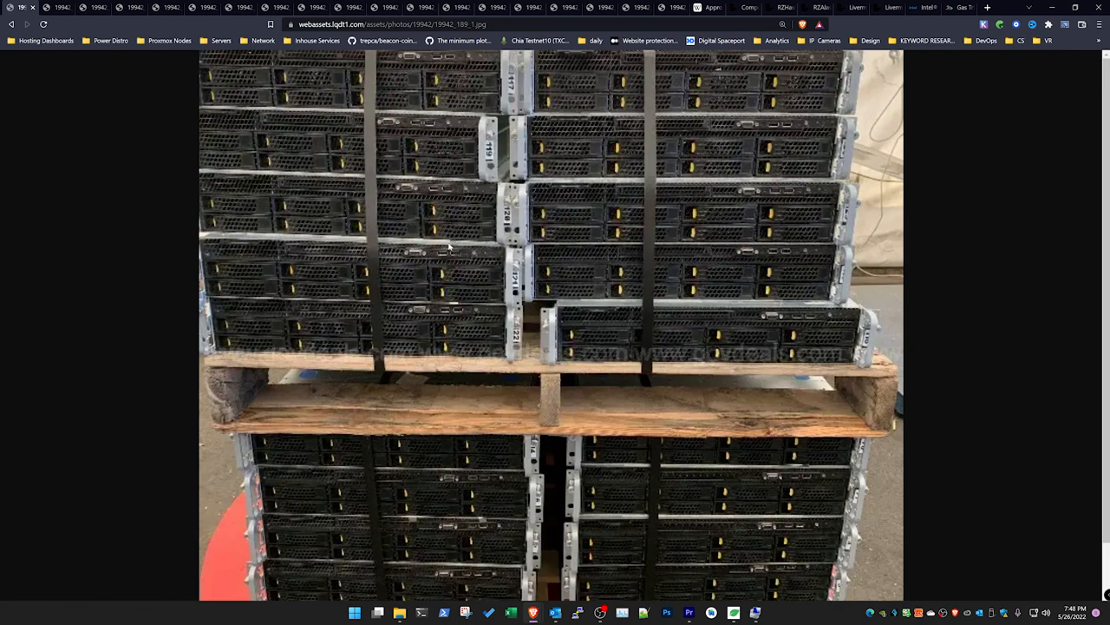
pyautogui.moveTo(347, 227)
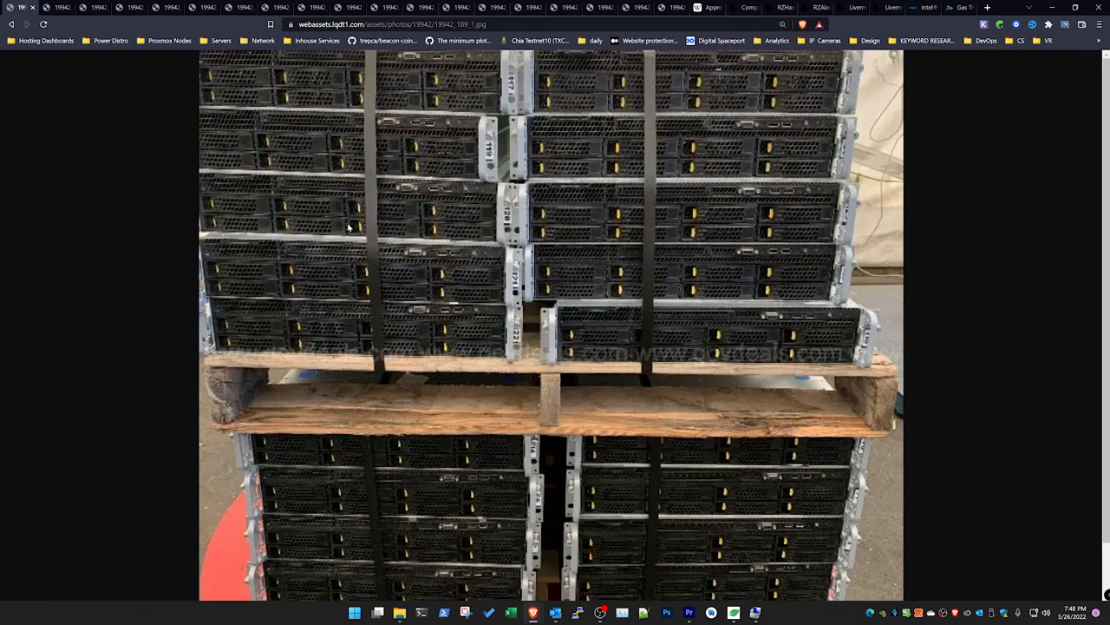
pyautogui.moveTo(715, 160)
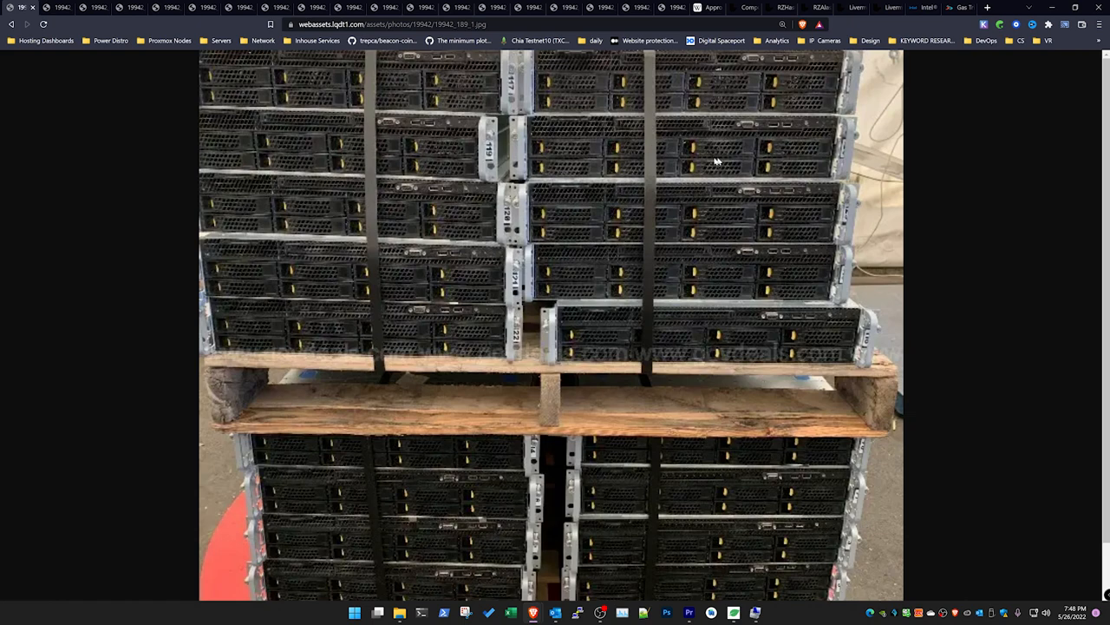
pyautogui.moveTo(607, 234)
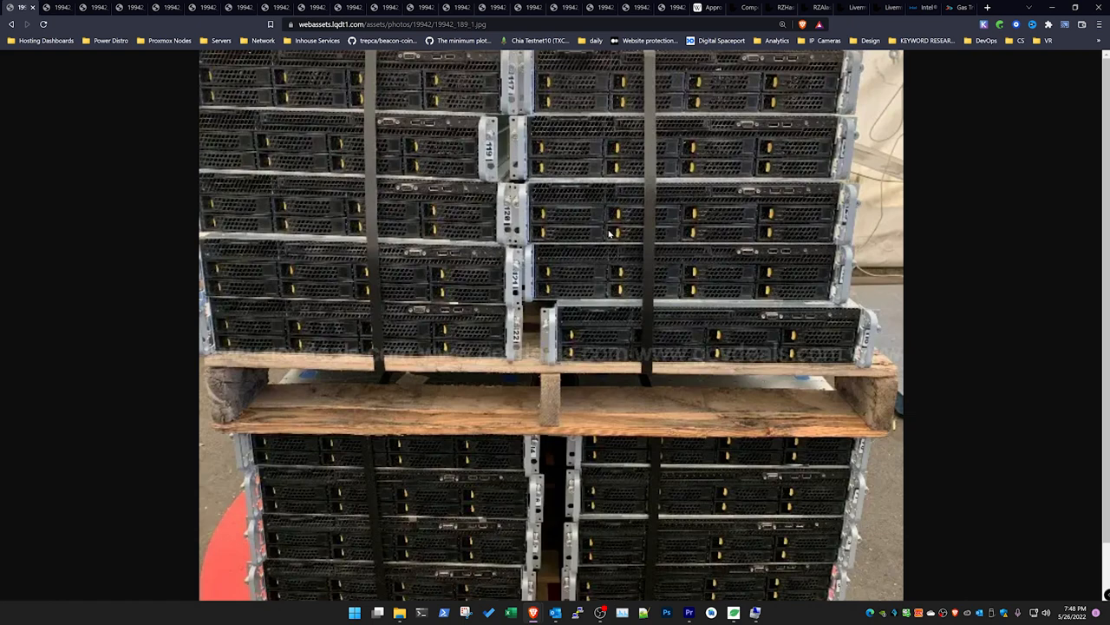
pyautogui.moveTo(583, 218)
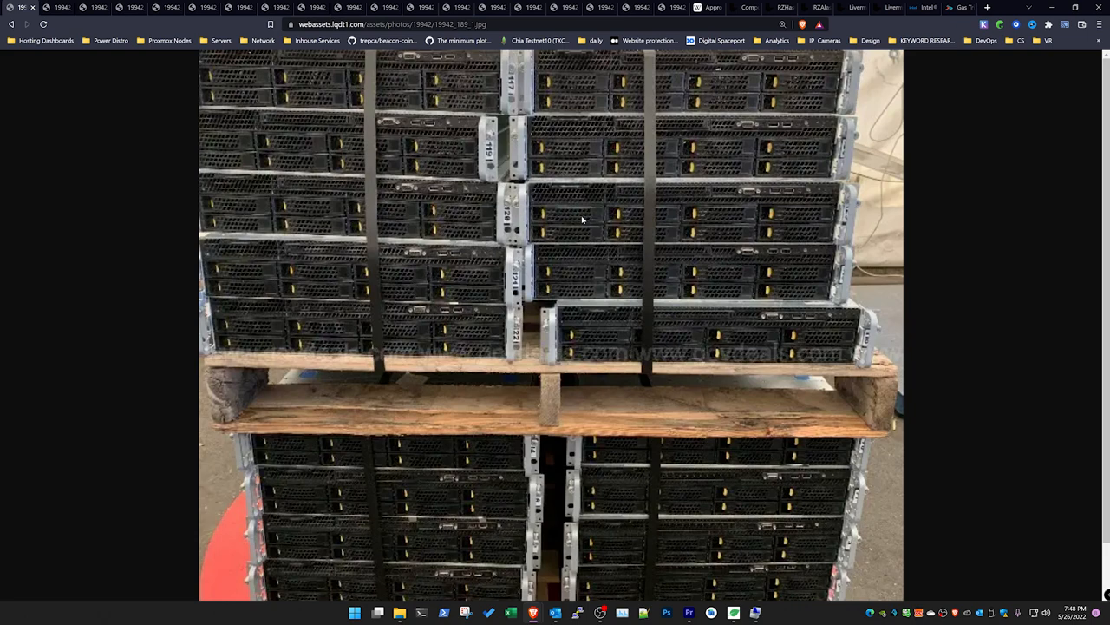
pyautogui.moveTo(577, 218)
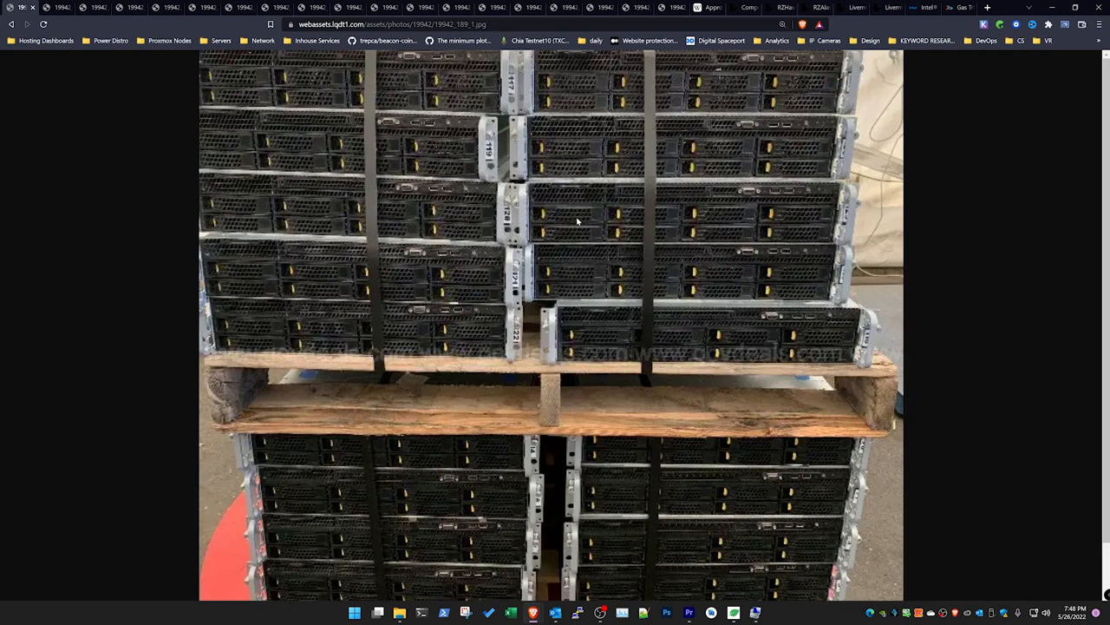
pyautogui.moveTo(576, 216)
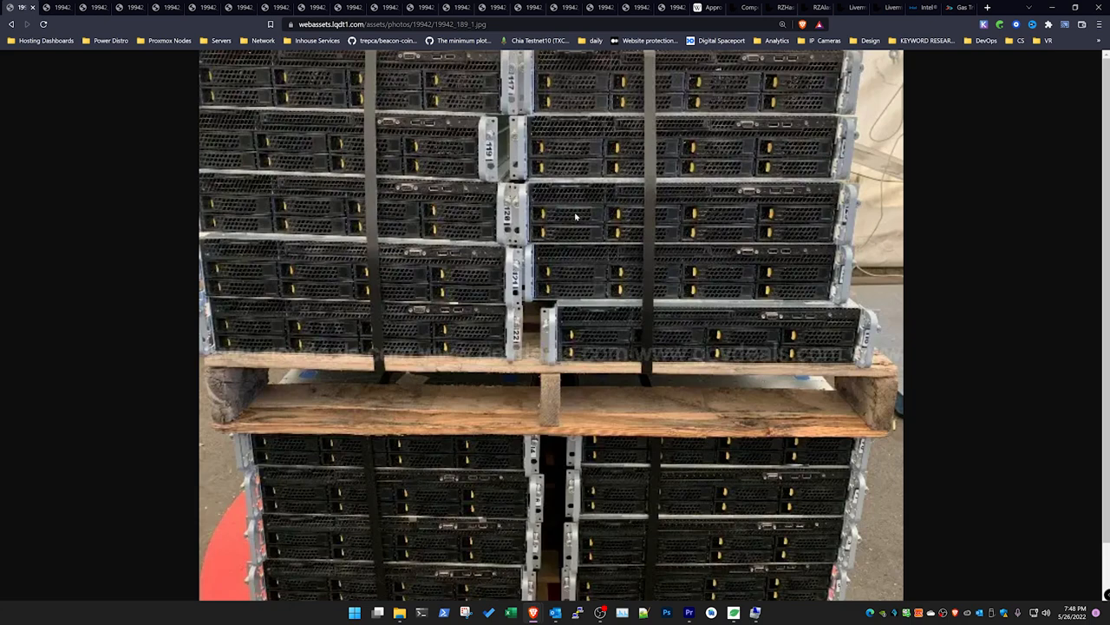
pyautogui.moveTo(14, 243)
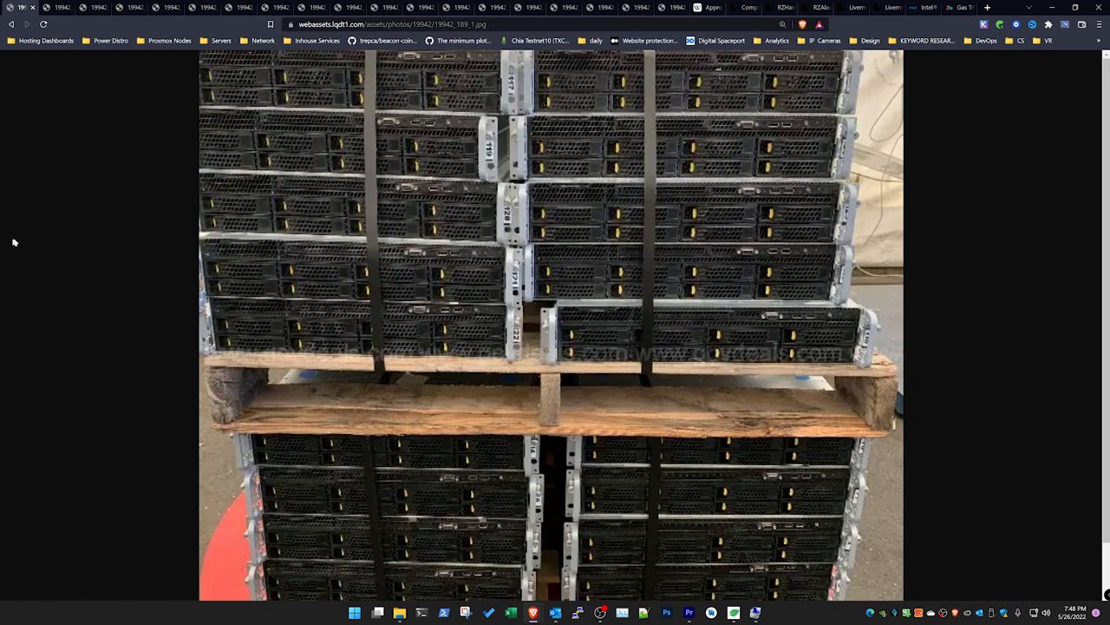
pyautogui.moveTo(82, 270)
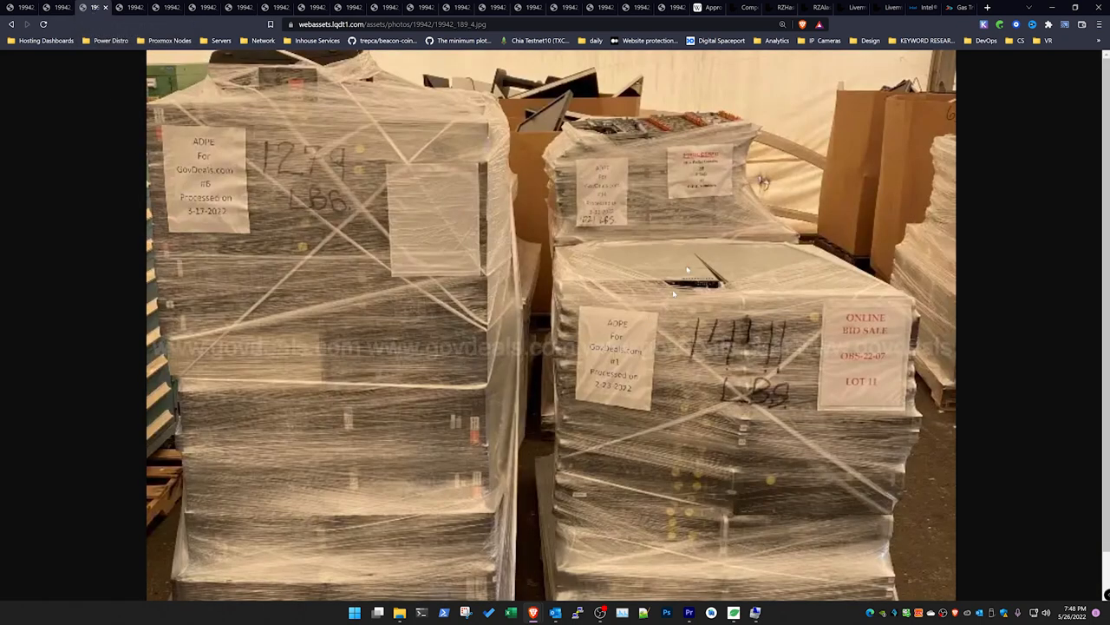
pyautogui.moveTo(337, 113)
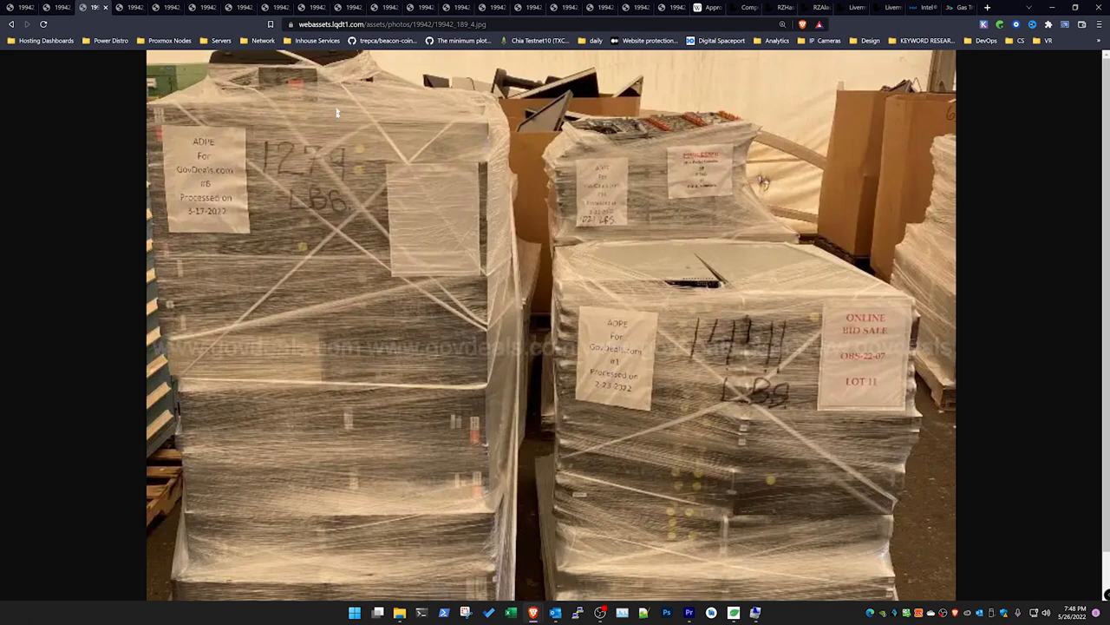
pyautogui.moveTo(255, 260)
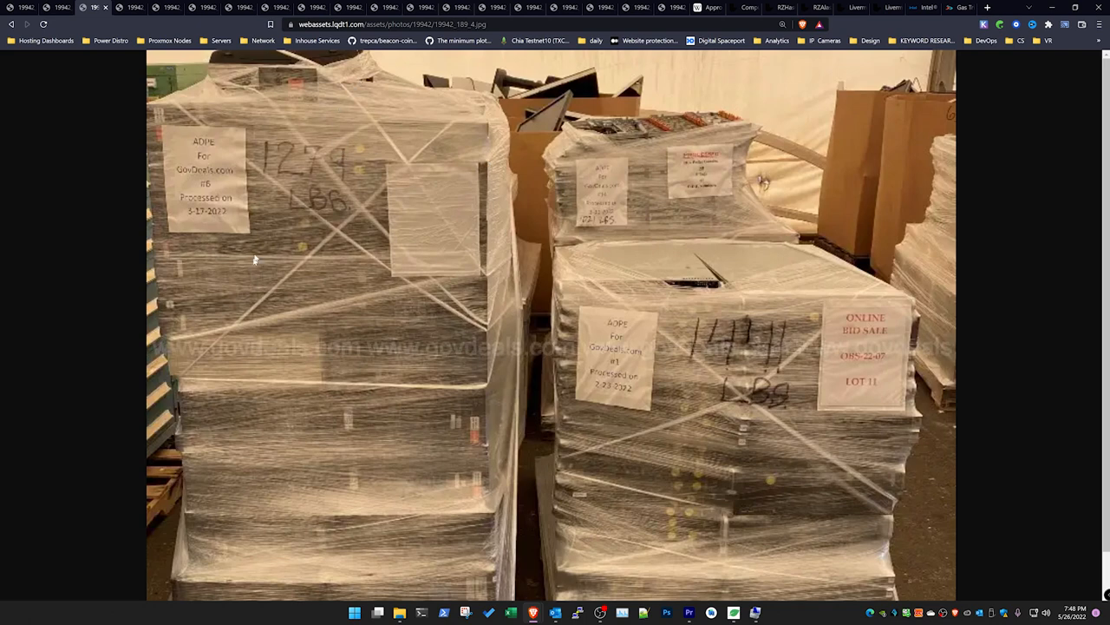
pyautogui.moveTo(304, 340)
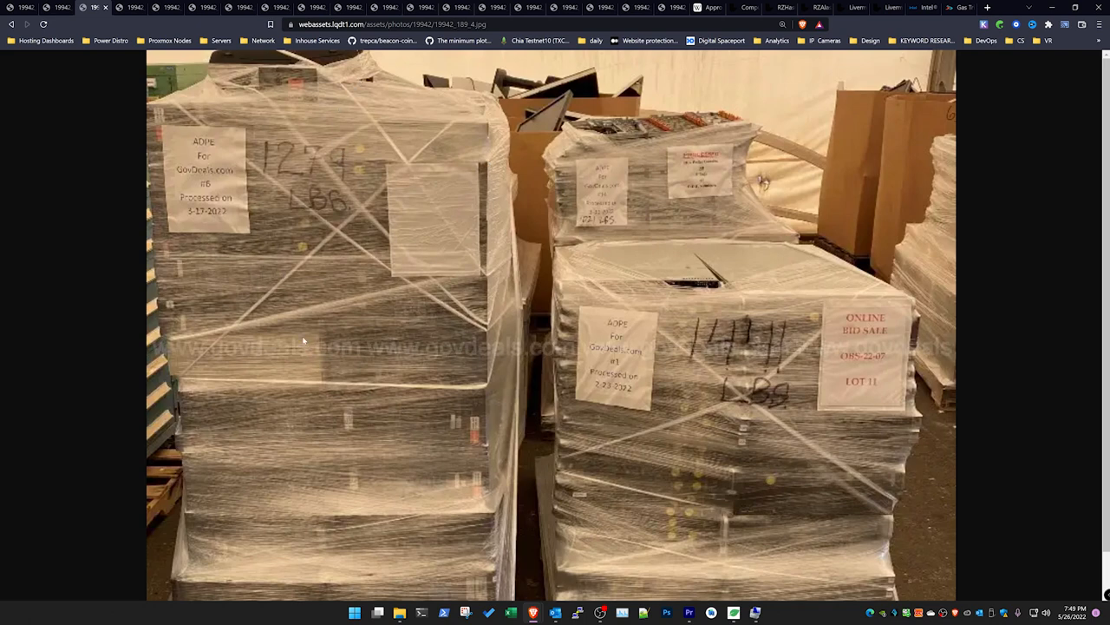
pyautogui.moveTo(330, 356)
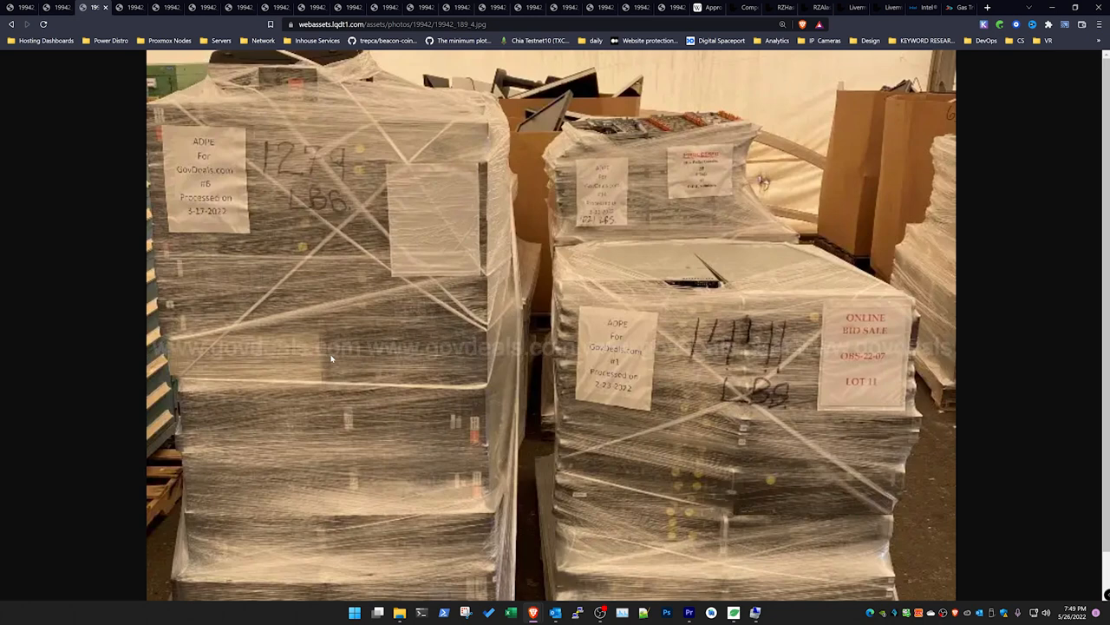
pyautogui.moveTo(340, 368)
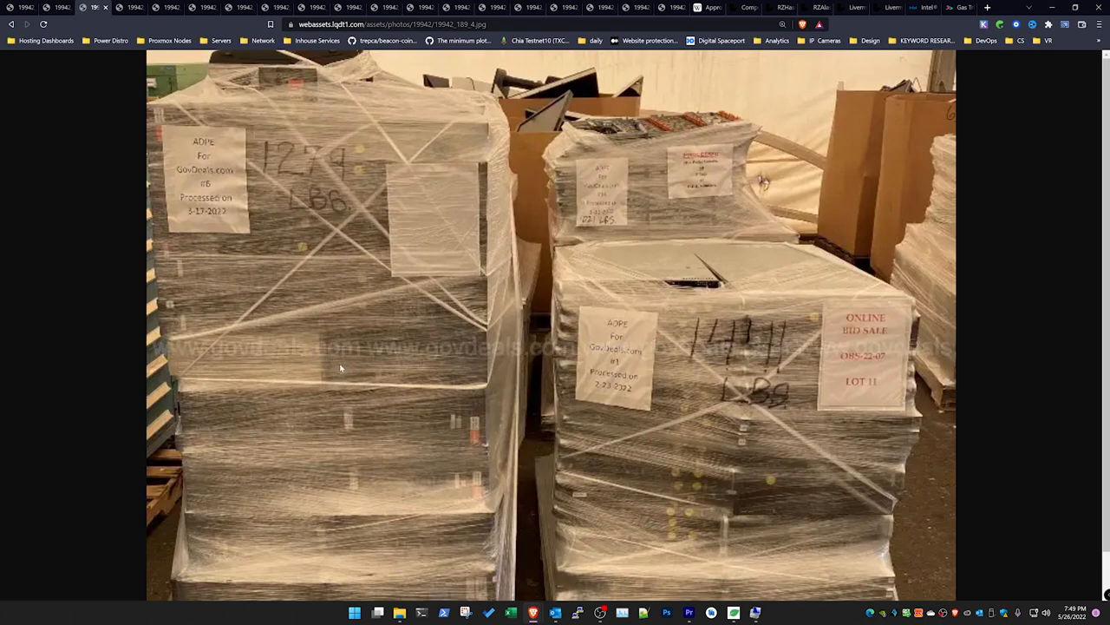
pyautogui.moveTo(346, 360)
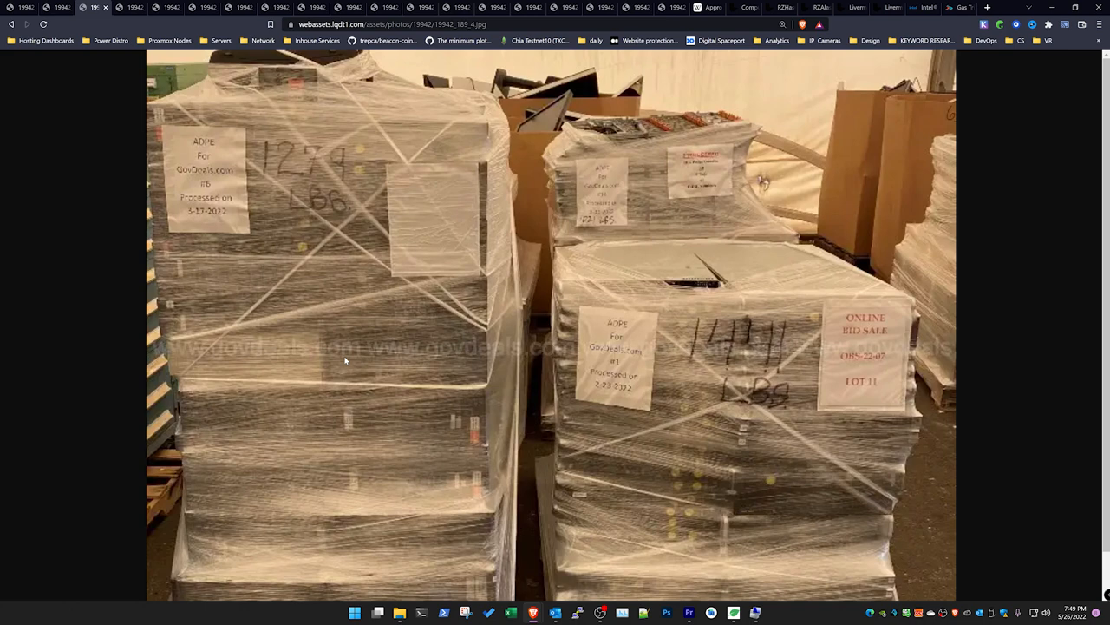
pyautogui.moveTo(343, 364)
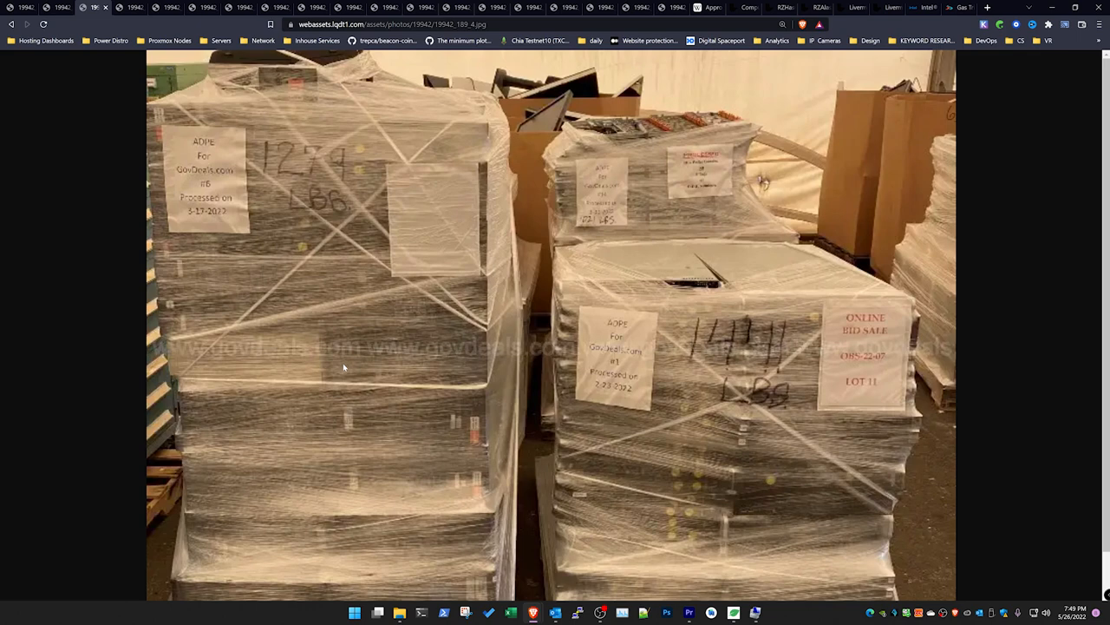
pyautogui.moveTo(364, 399)
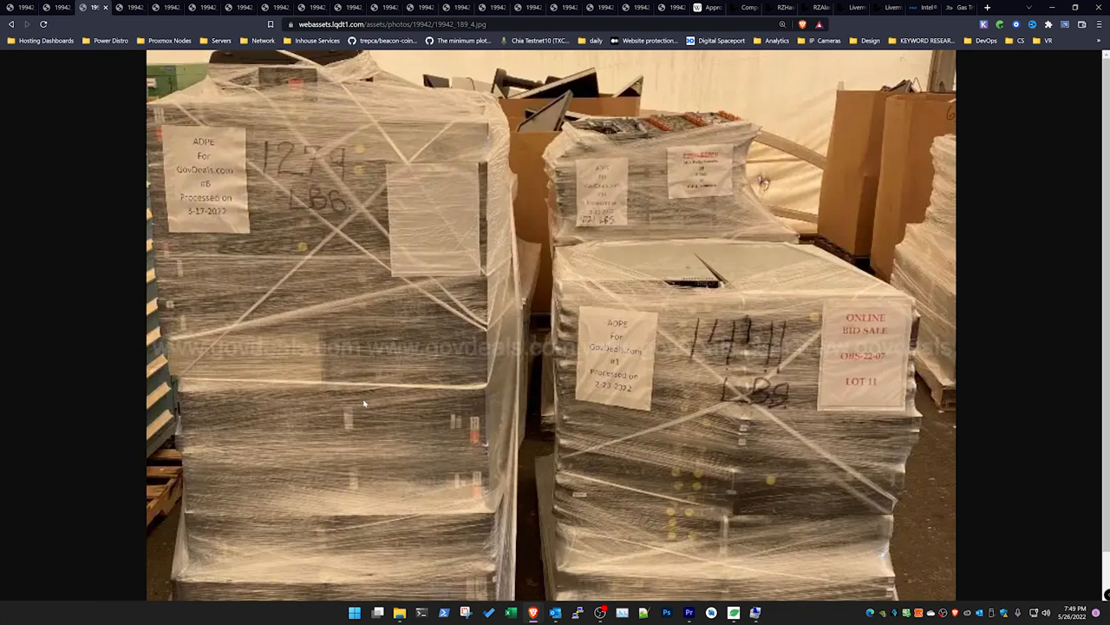
pyautogui.moveTo(287, 396)
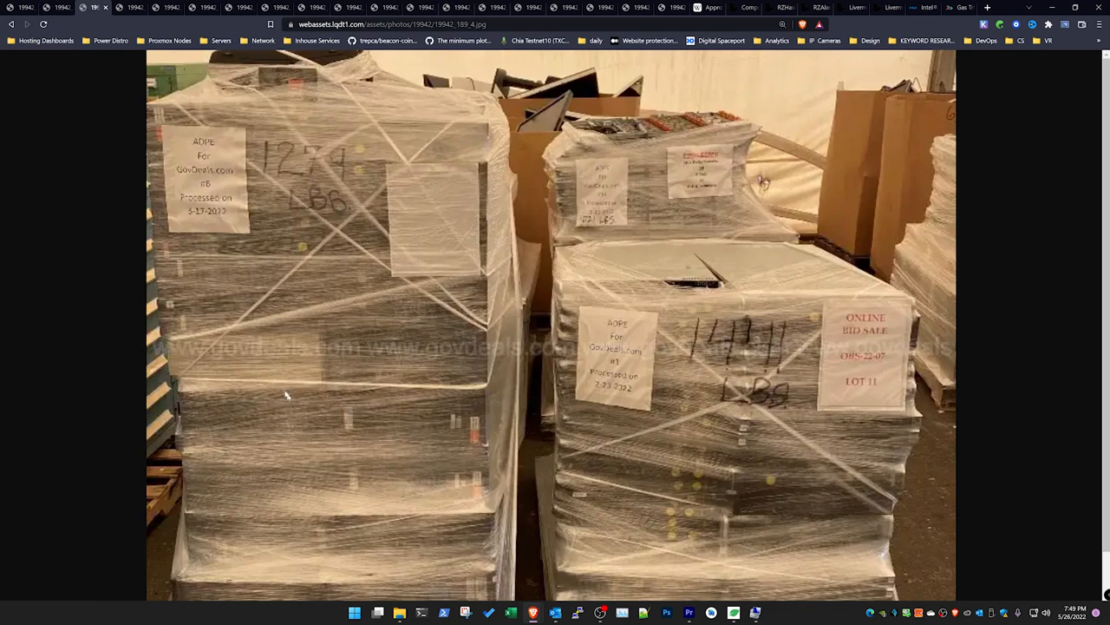
# Step: Switch to the listing photo of shrink-wrapped server pallets labelled for online bid sale
pyautogui.click(204, 7)
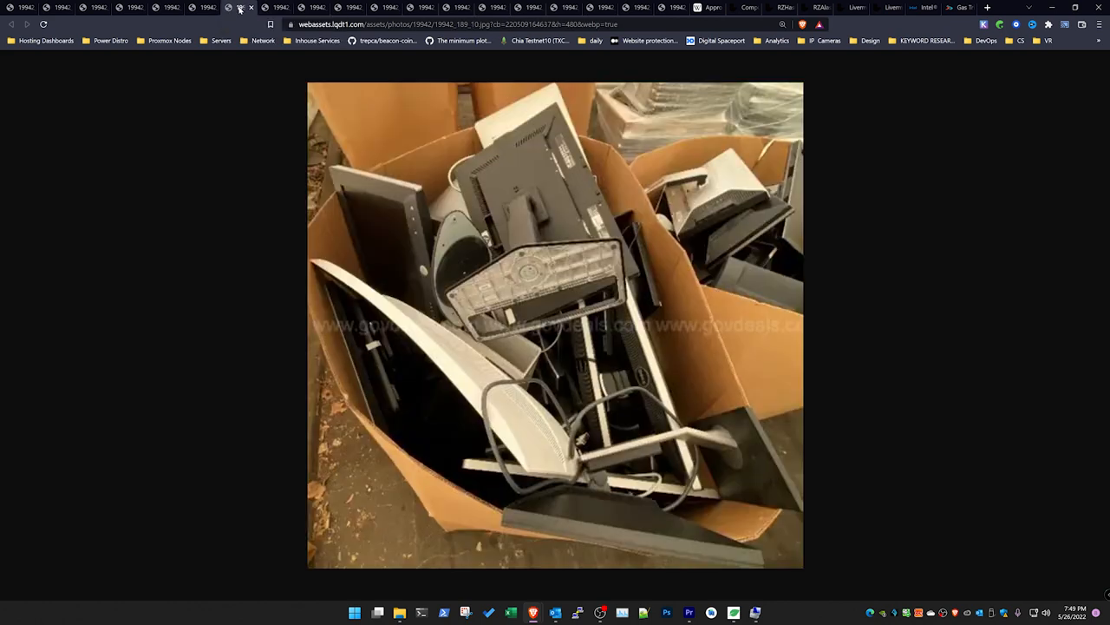
pyautogui.moveTo(277, 7)
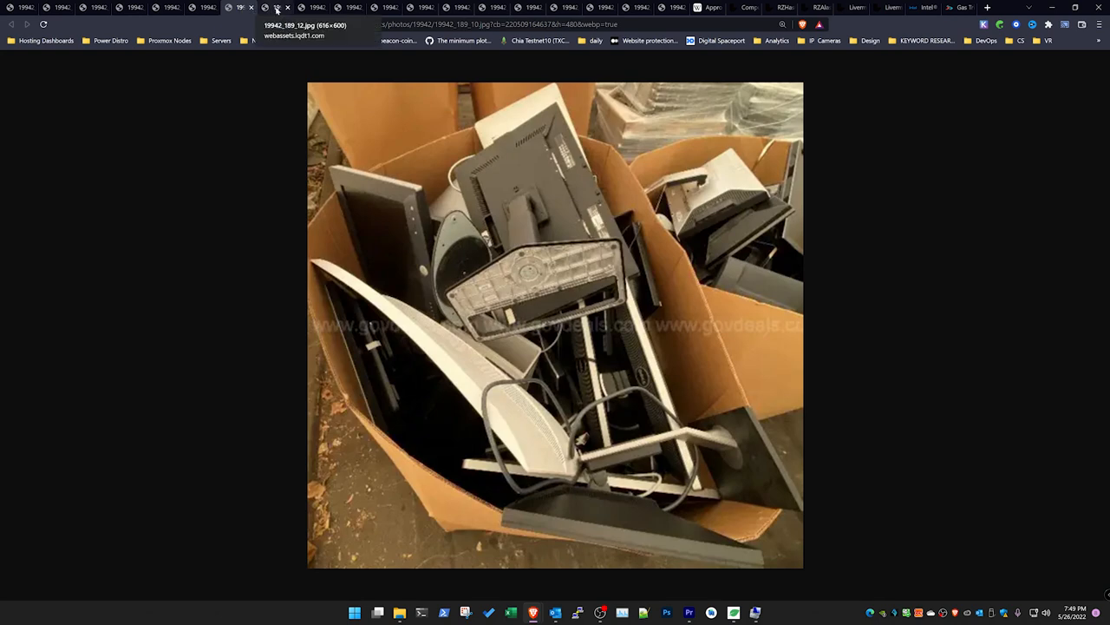
# Step: View the full-size photo of two tall rack server stacks marked with yellow dots
pyautogui.click(276, 7)
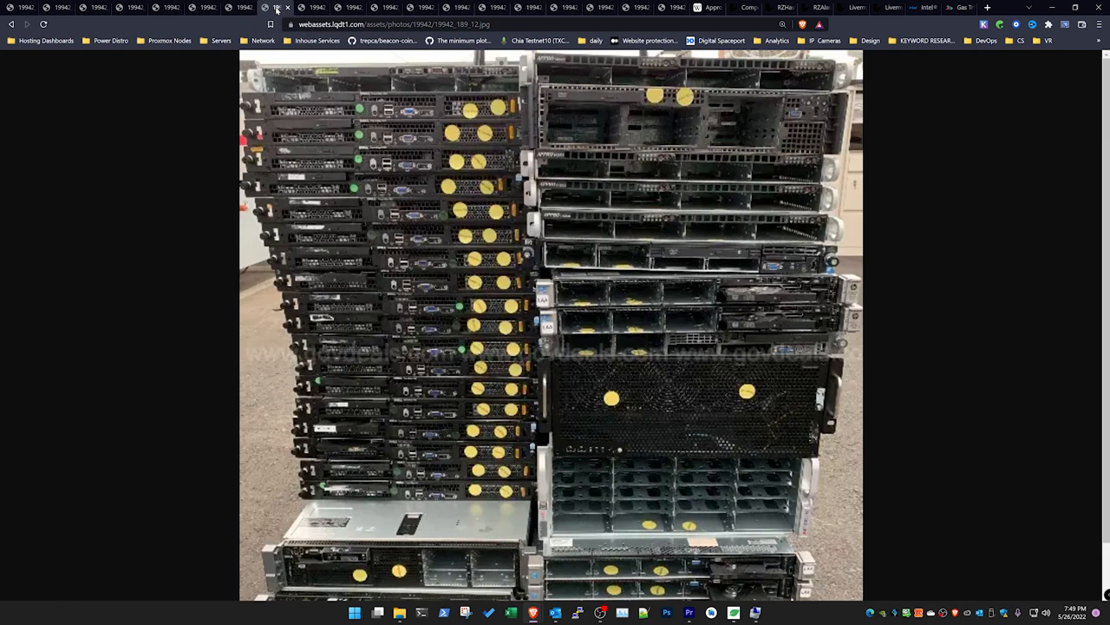
pyautogui.moveTo(710, 301)
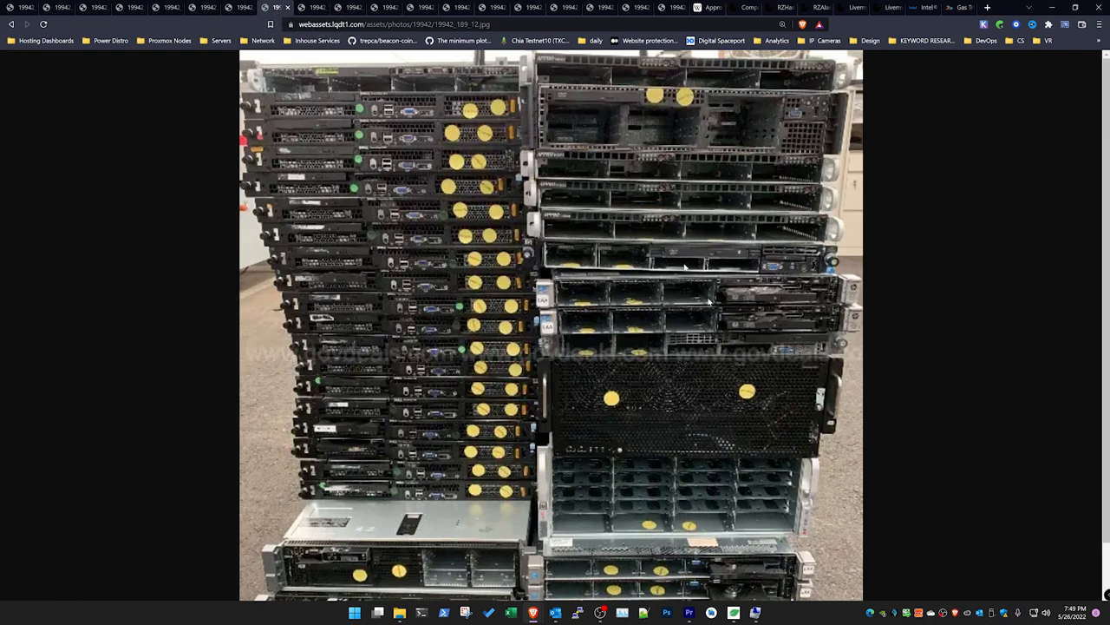
pyautogui.moveTo(645, 377)
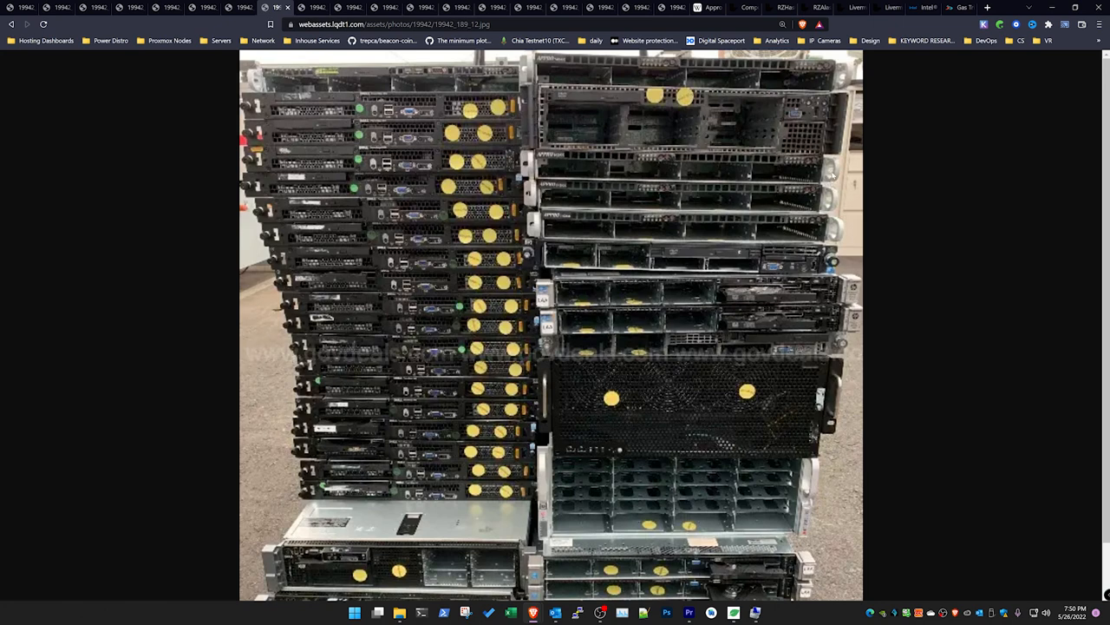
pyautogui.moveTo(559, 170)
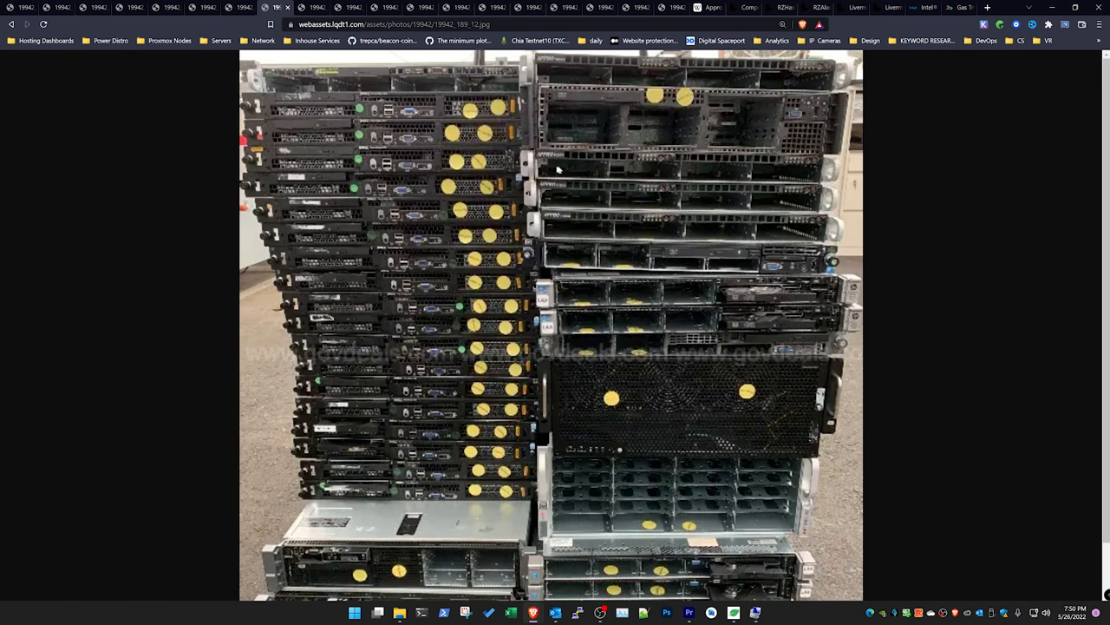
pyautogui.moveTo(551, 160)
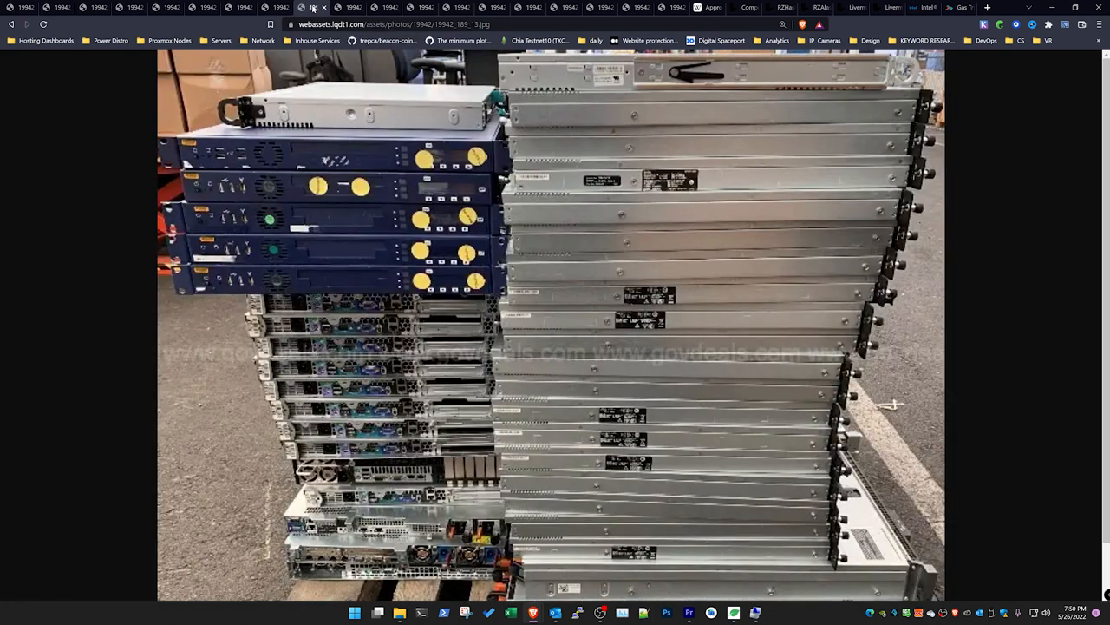
pyautogui.moveTo(368, 317)
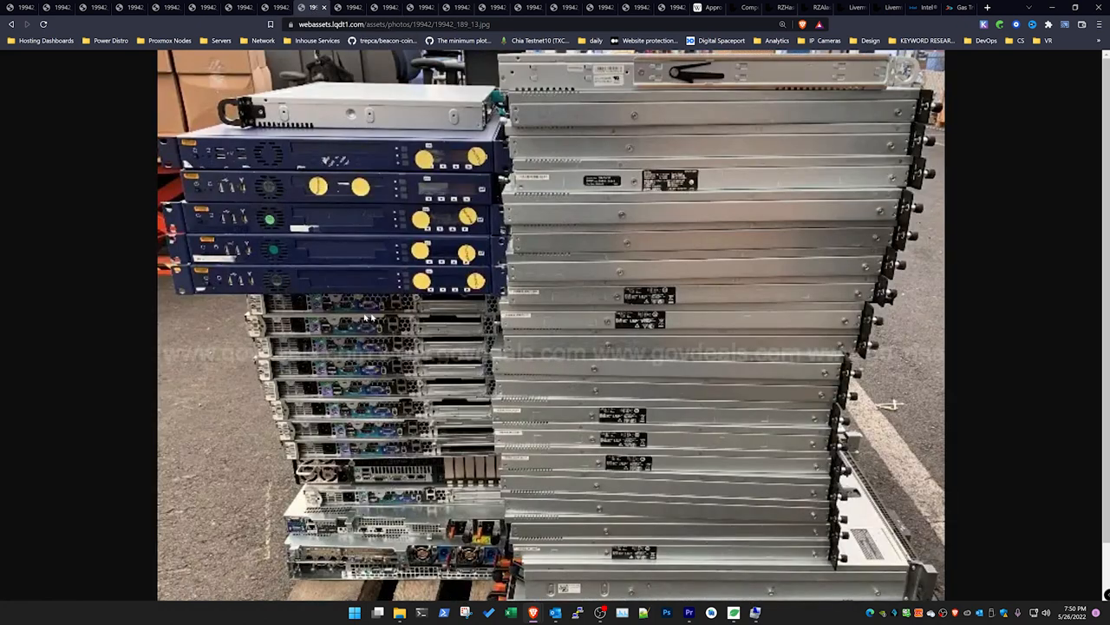
pyautogui.moveTo(333, 148)
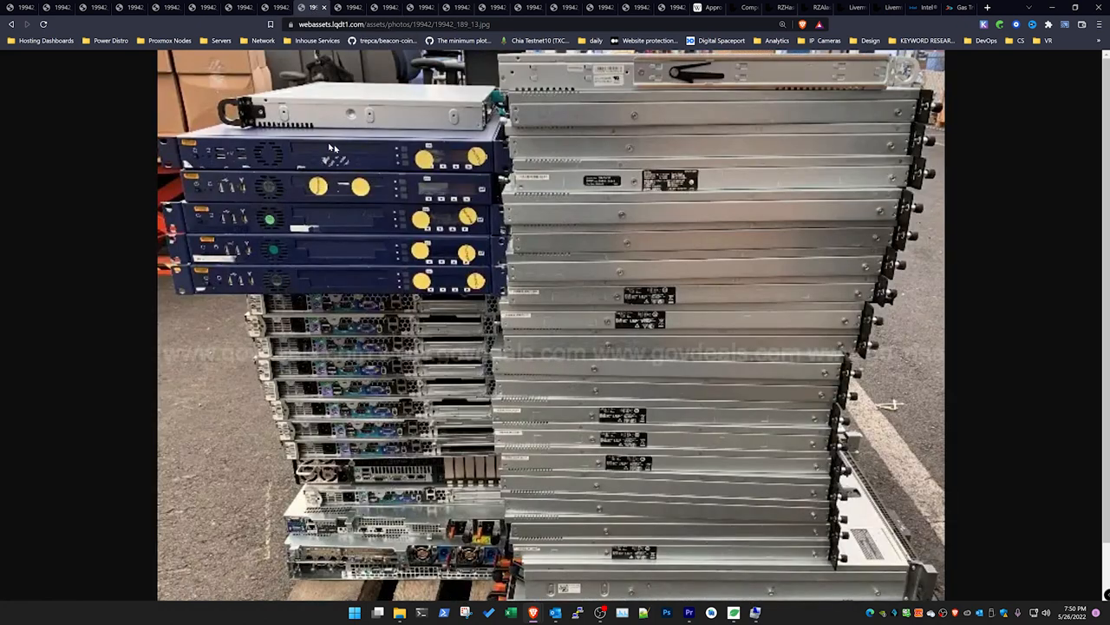
pyautogui.moveTo(316, 212)
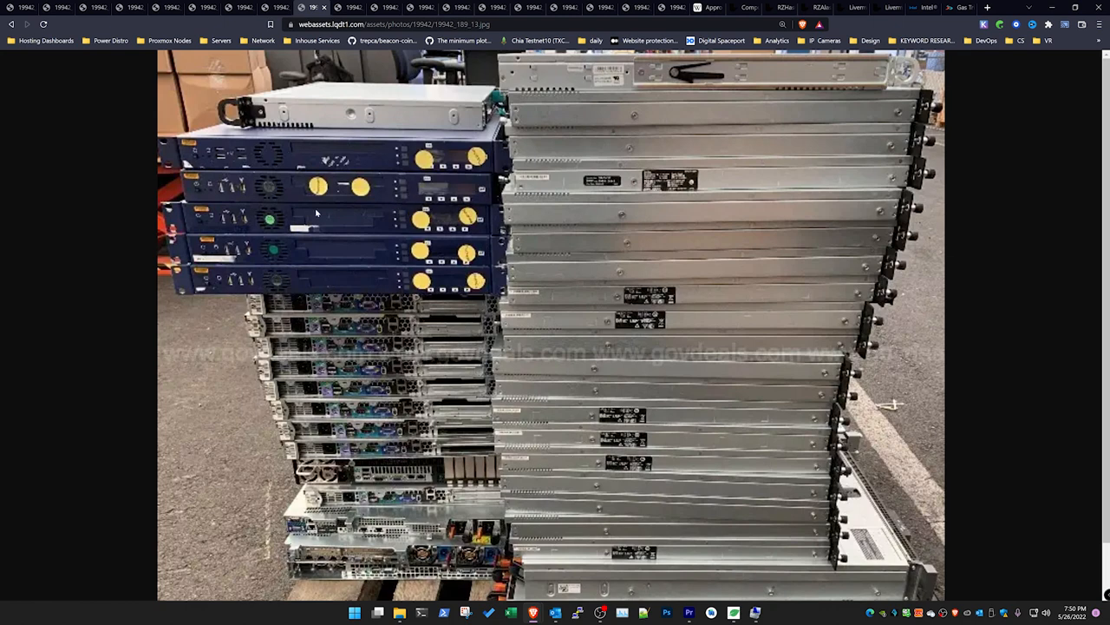
pyautogui.moveTo(415, 180)
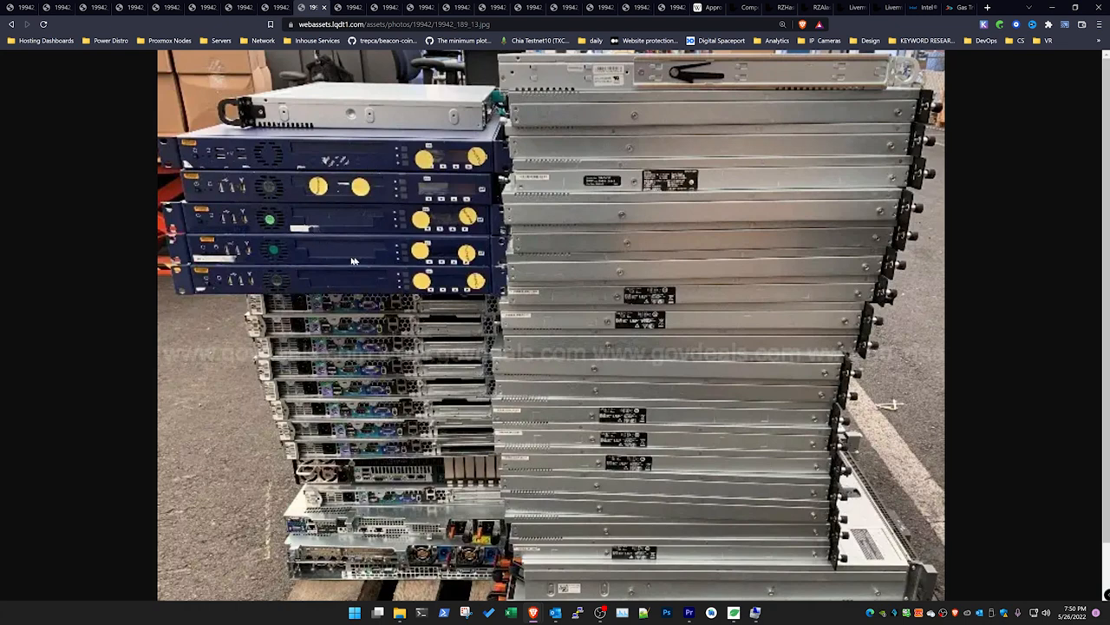
pyautogui.moveTo(378, 160)
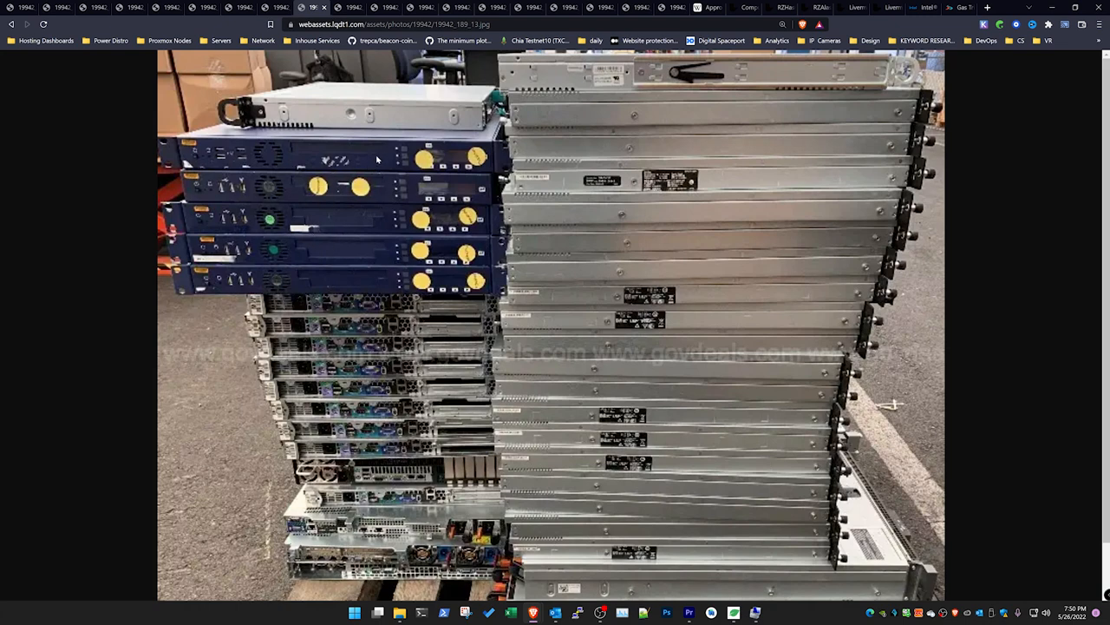
pyautogui.moveTo(333, 229)
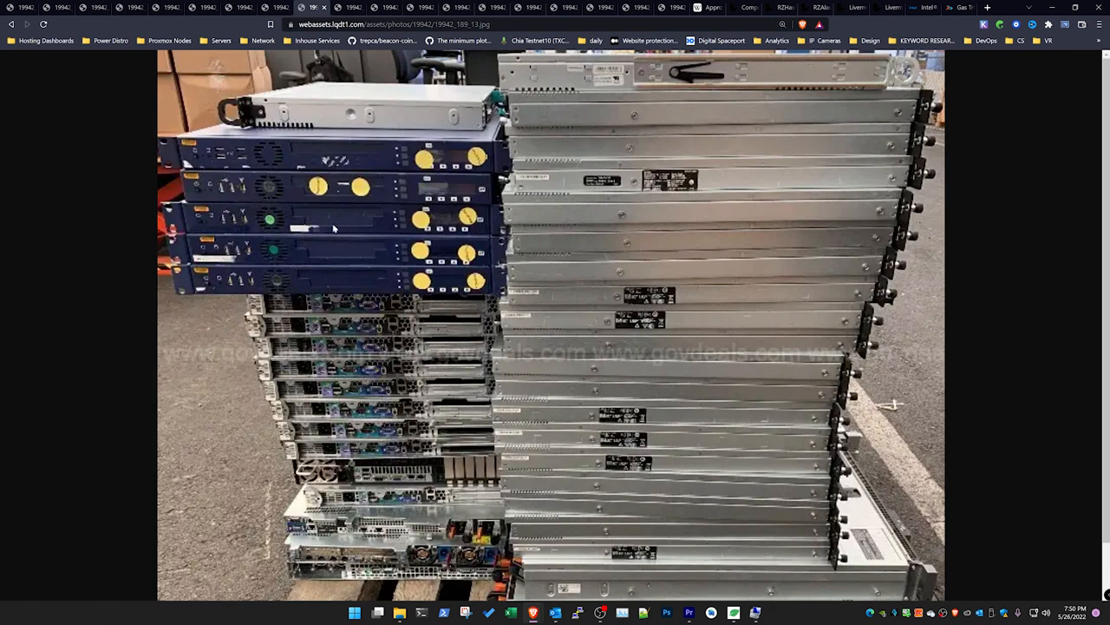
pyautogui.moveTo(338, 218)
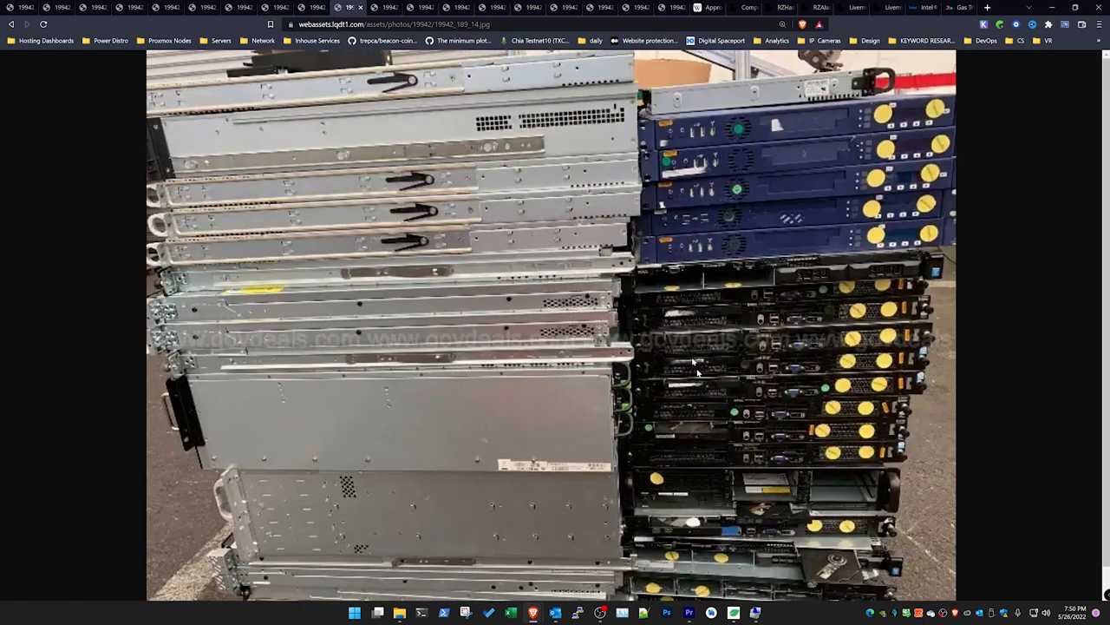
pyautogui.moveTo(721, 418)
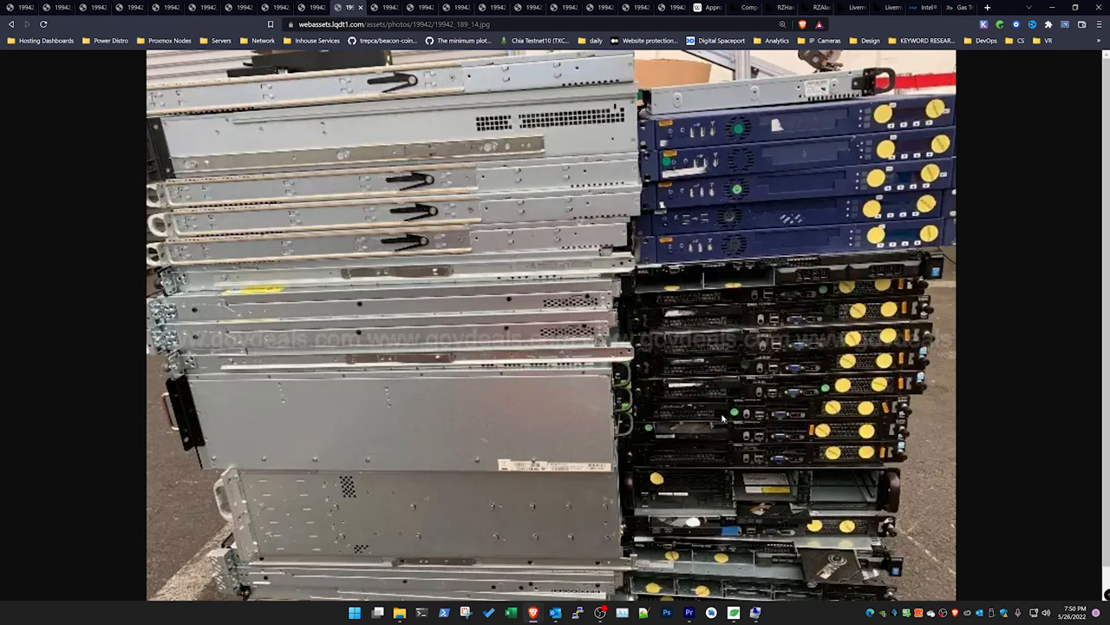
pyautogui.moveTo(735, 392)
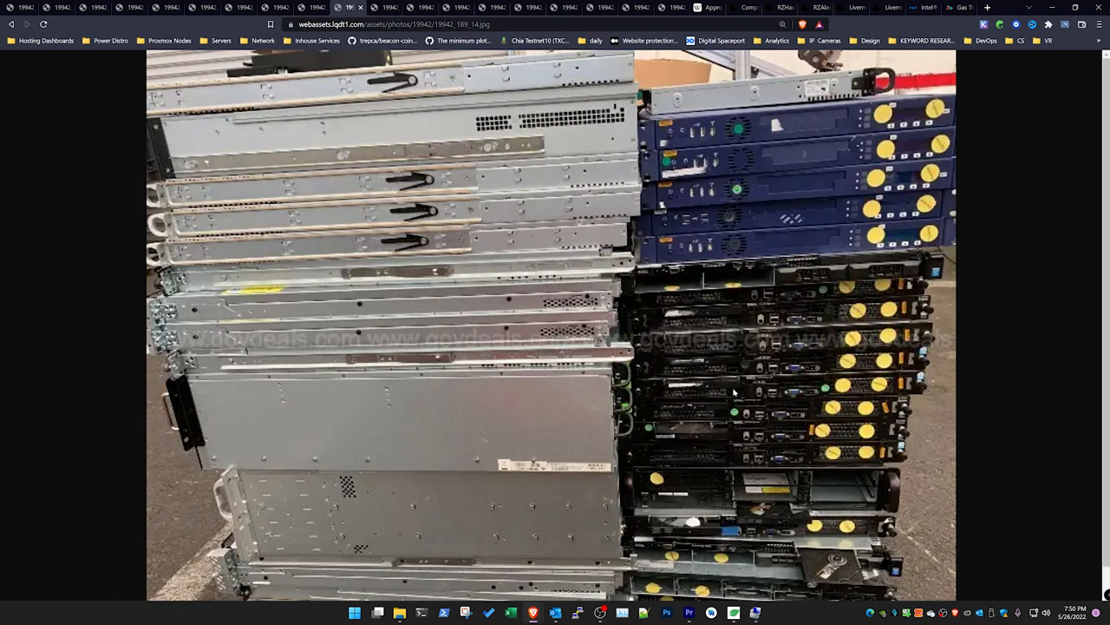
pyautogui.moveTo(773, 392)
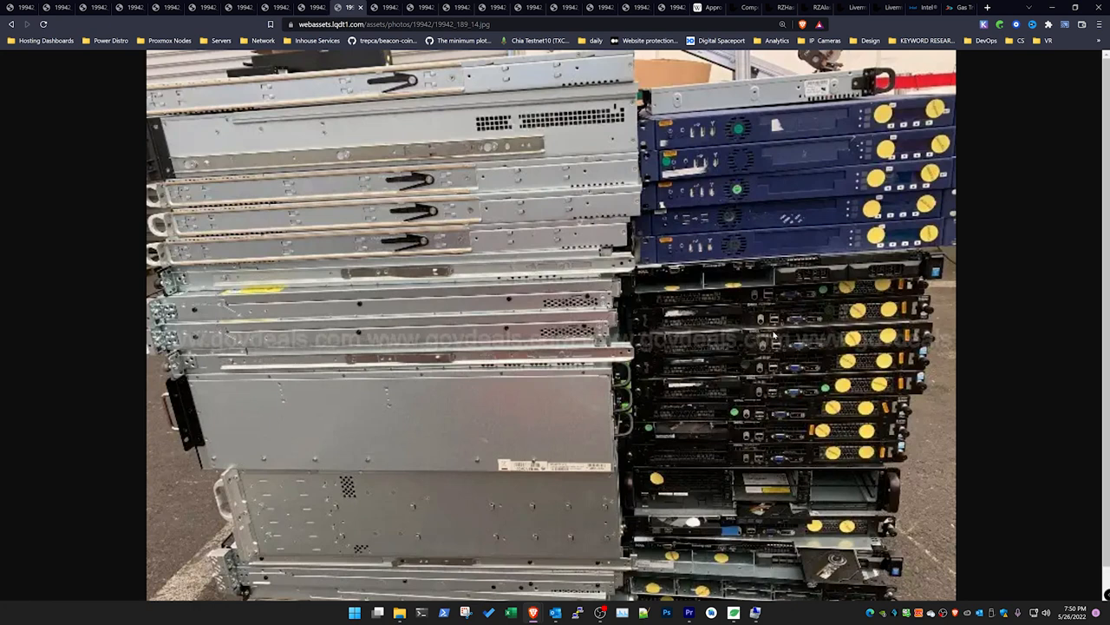
pyautogui.moveTo(819, 306)
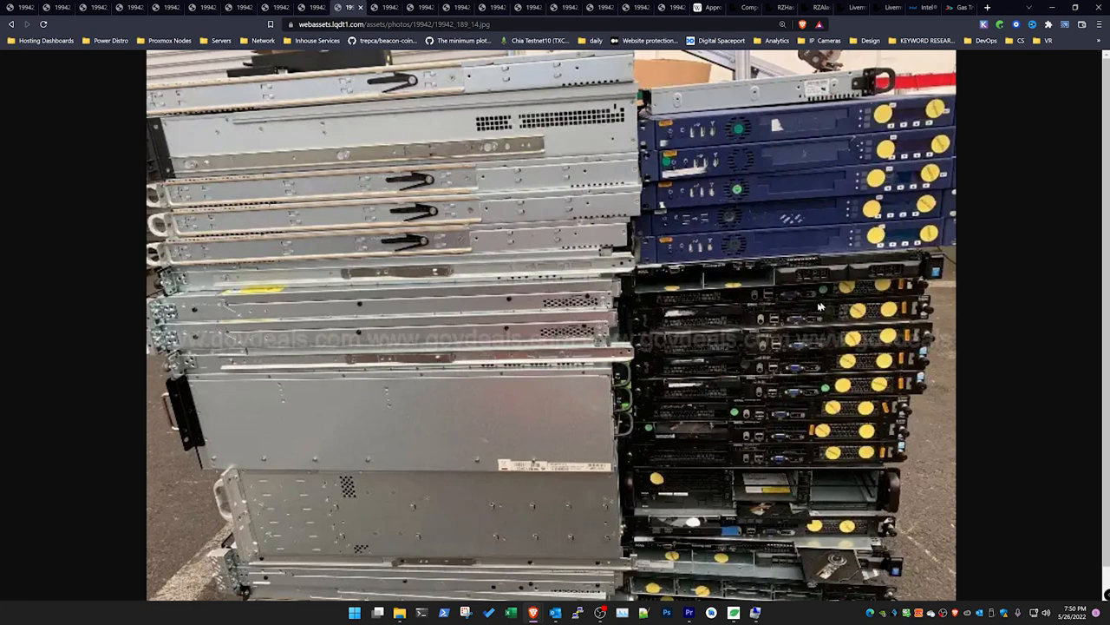
pyautogui.moveTo(876, 328)
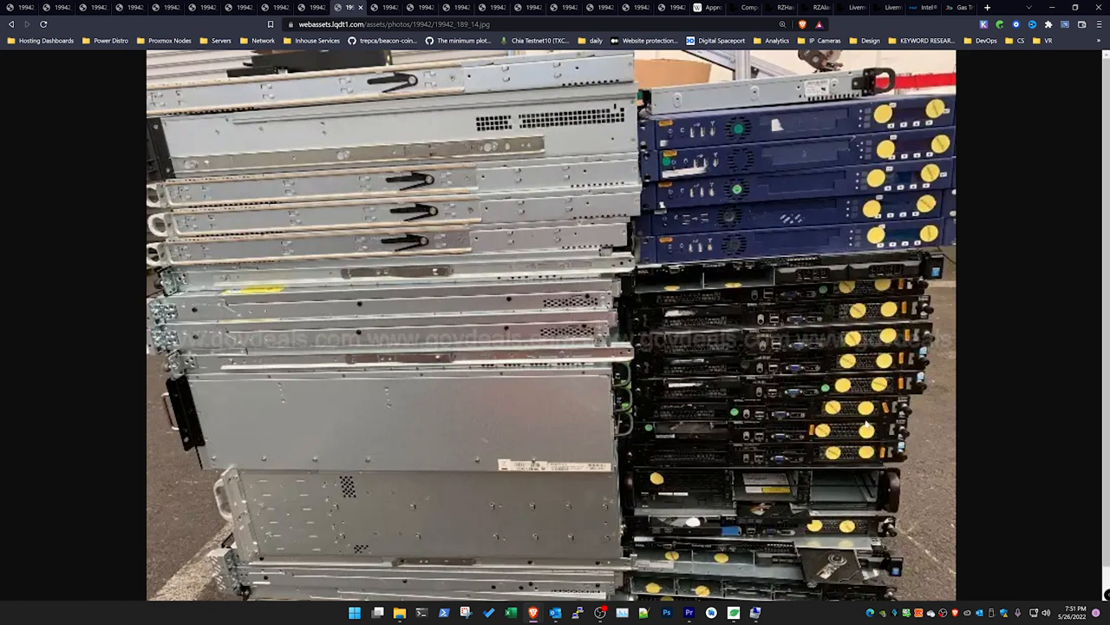
pyautogui.moveTo(850, 406)
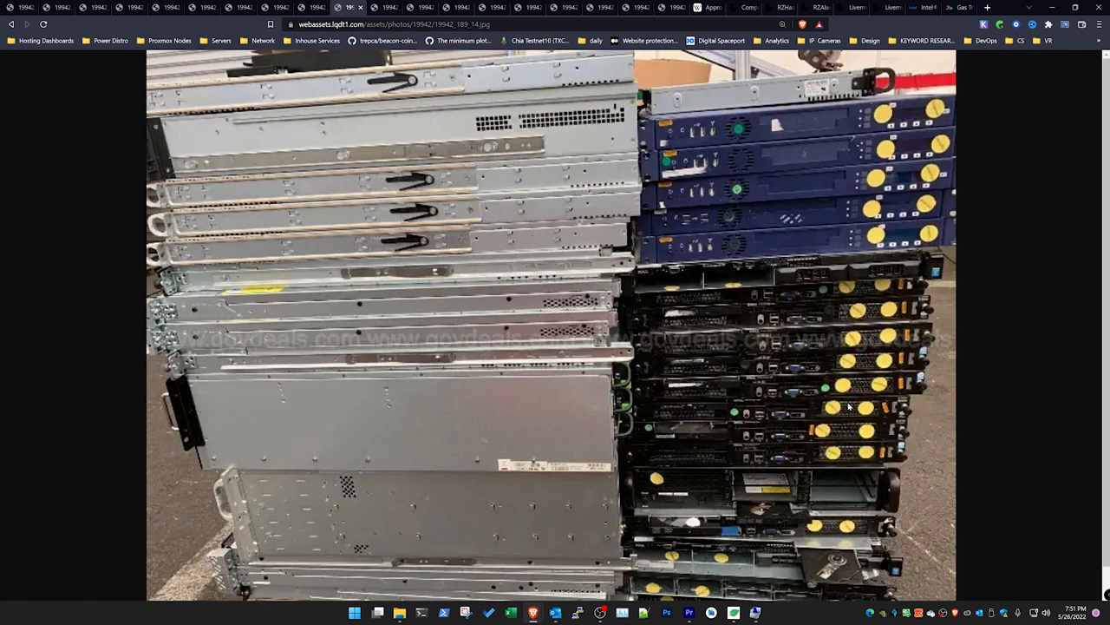
pyautogui.moveTo(843, 418)
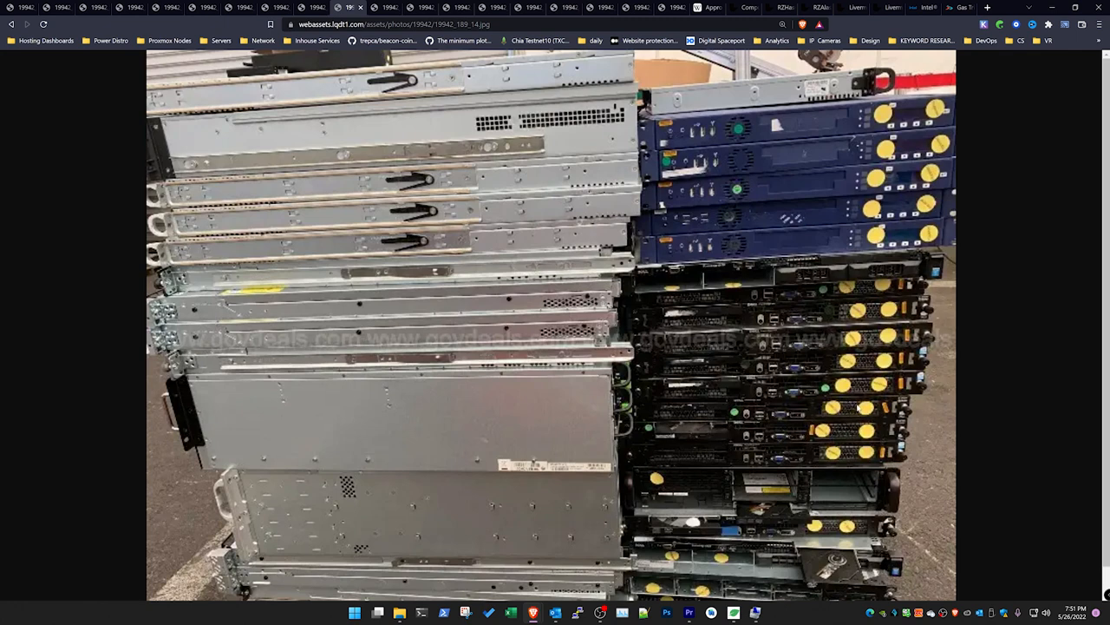
pyautogui.moveTo(767, 460)
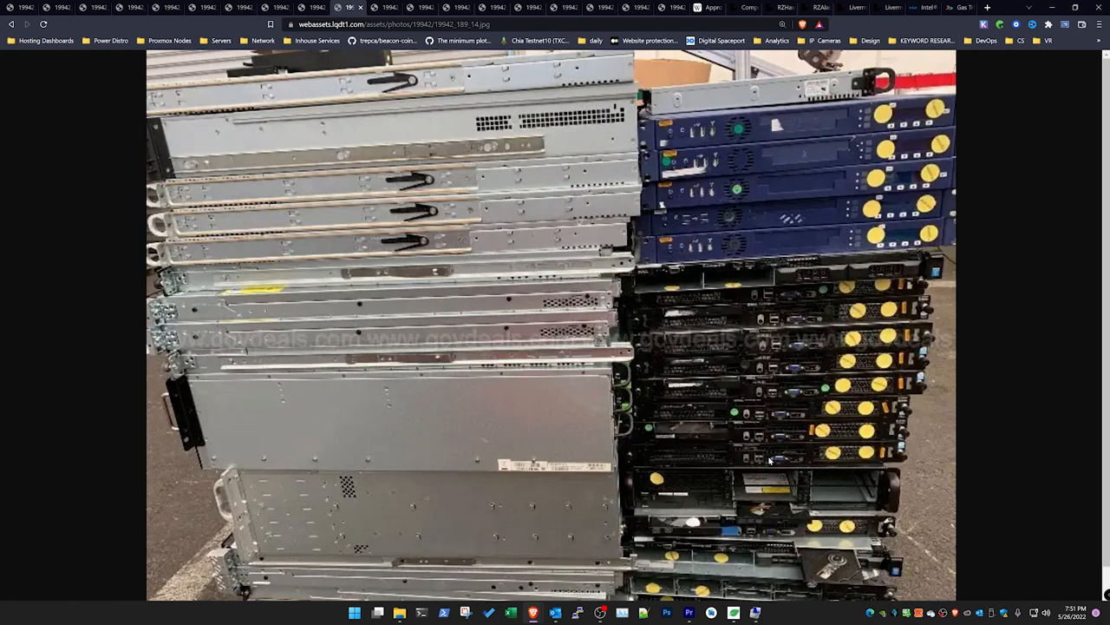
pyautogui.moveTo(769, 461)
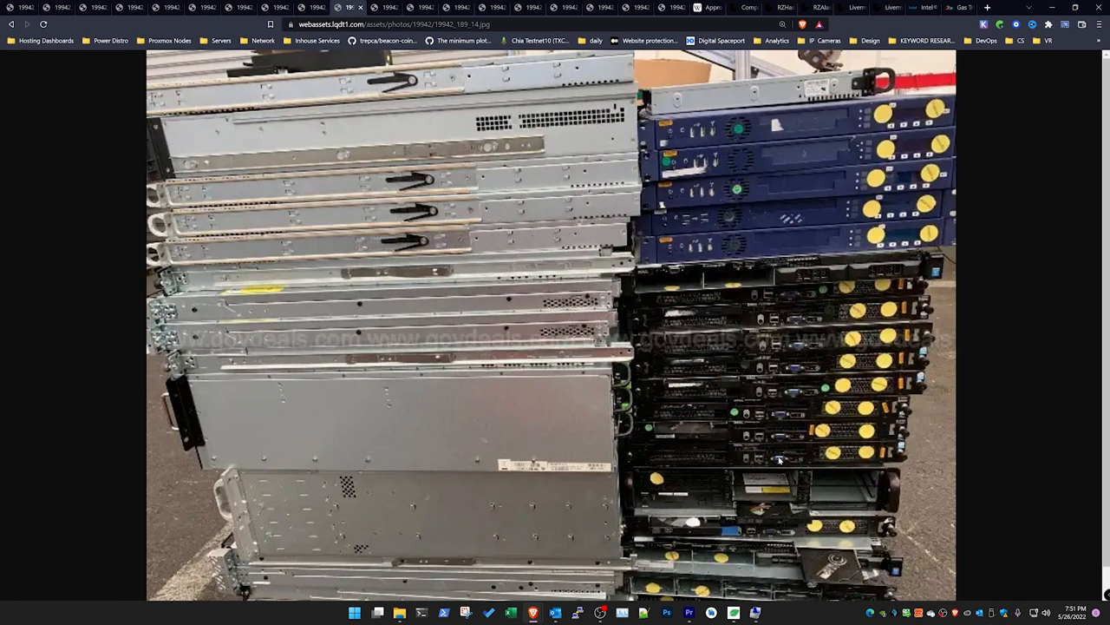
pyautogui.moveTo(710, 480)
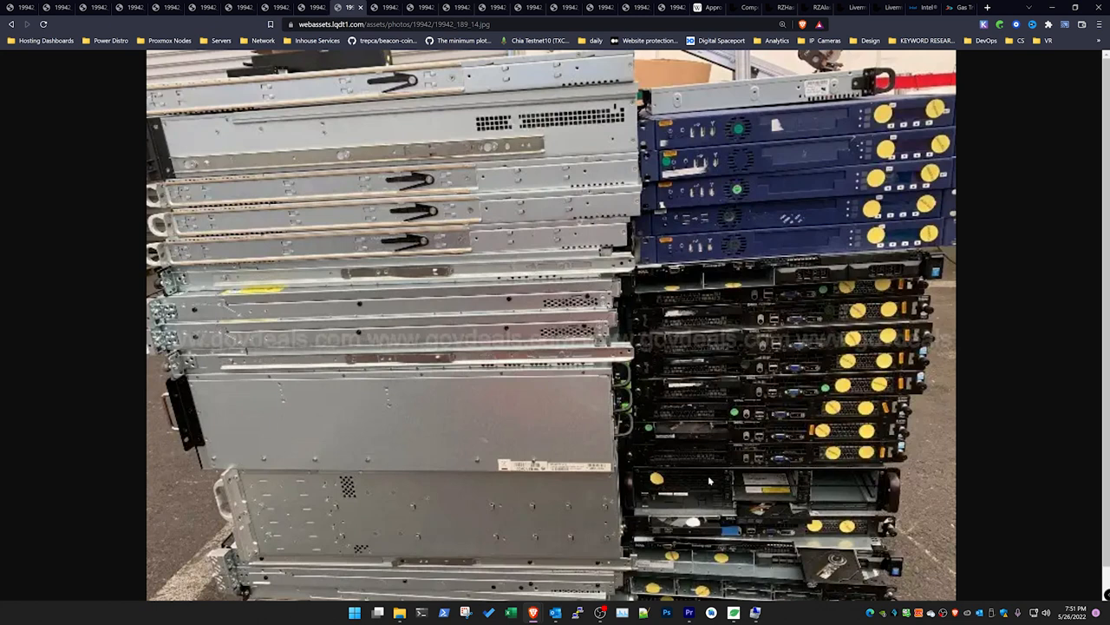
pyautogui.moveTo(902, 575)
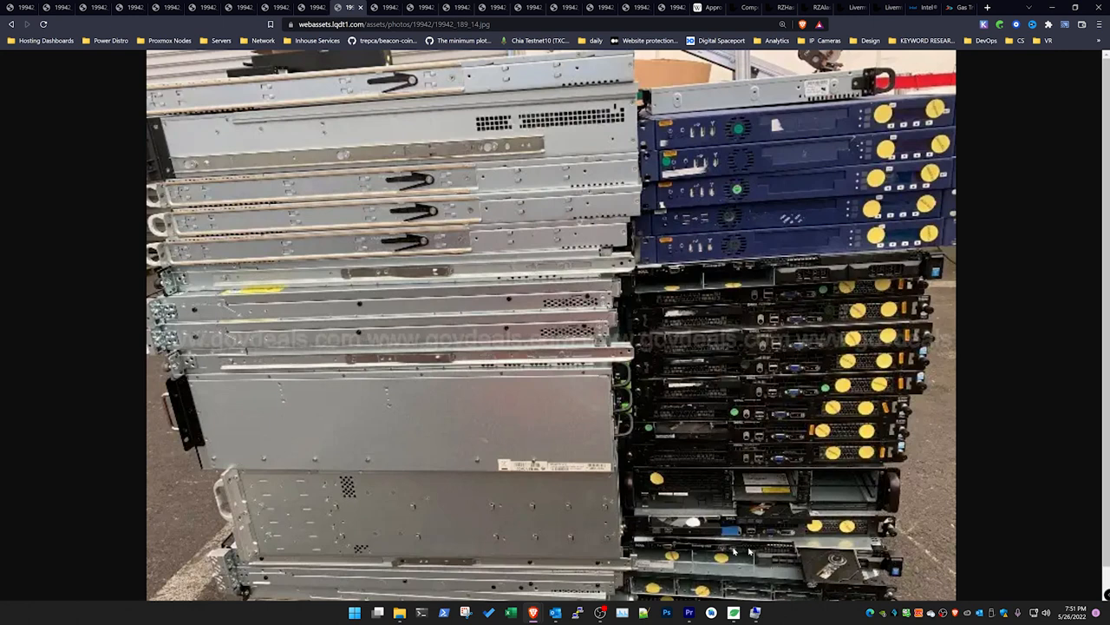
pyautogui.moveTo(663, 556)
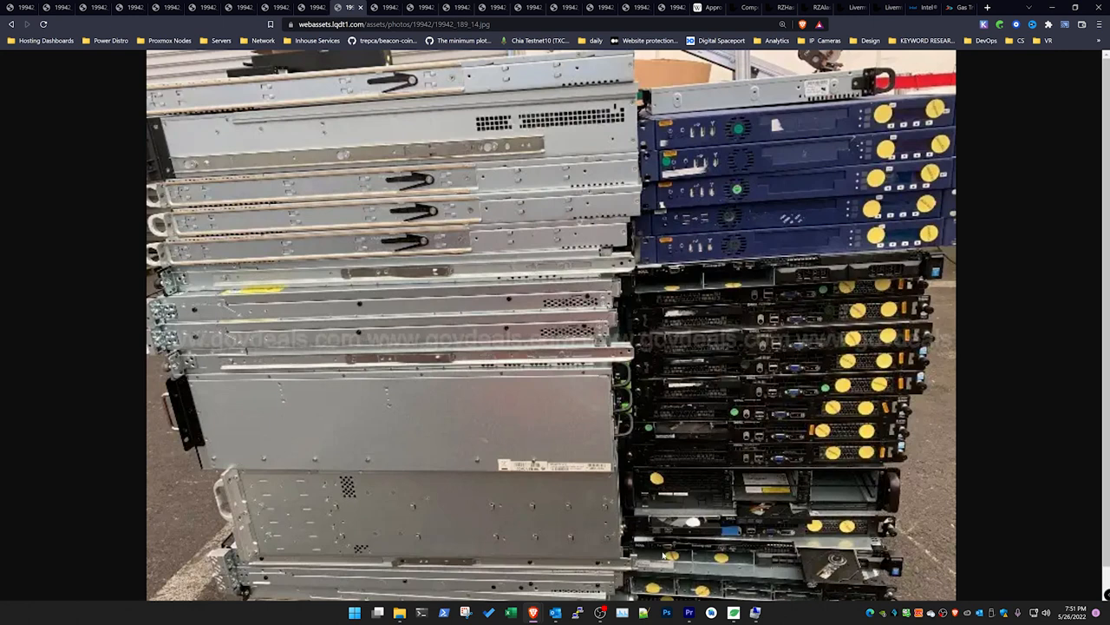
pyautogui.moveTo(737, 548)
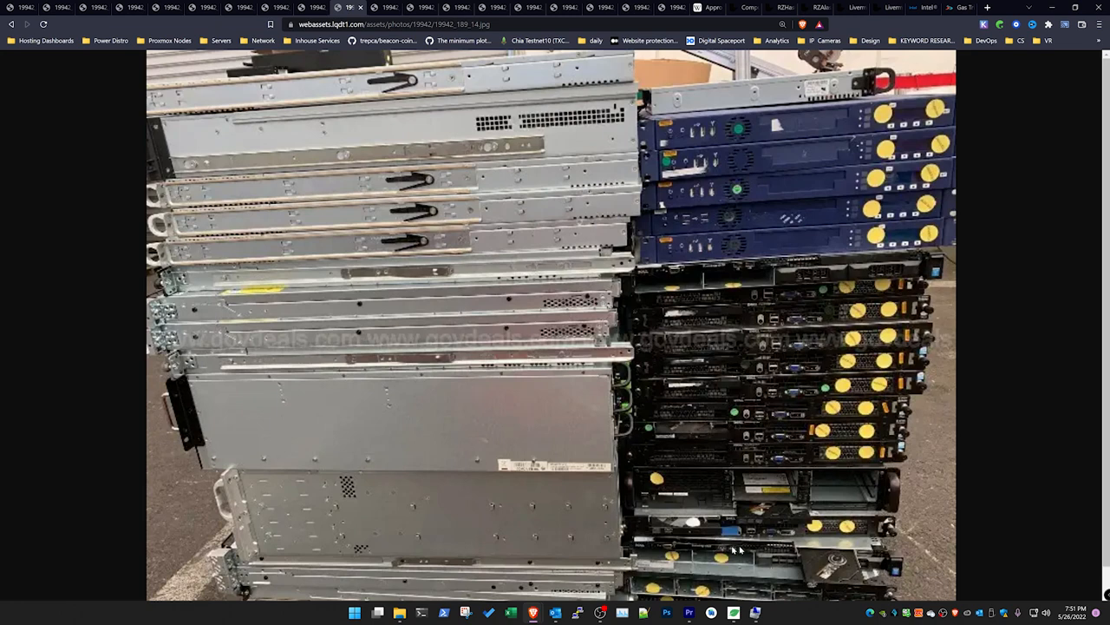
pyautogui.moveTo(727, 475)
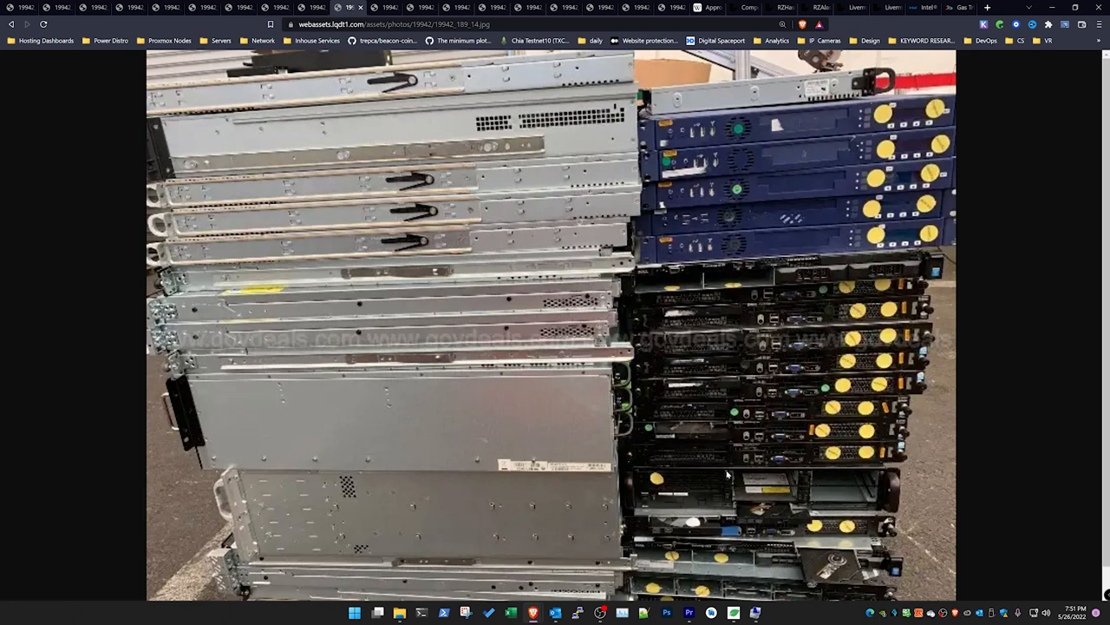
pyautogui.moveTo(668, 229)
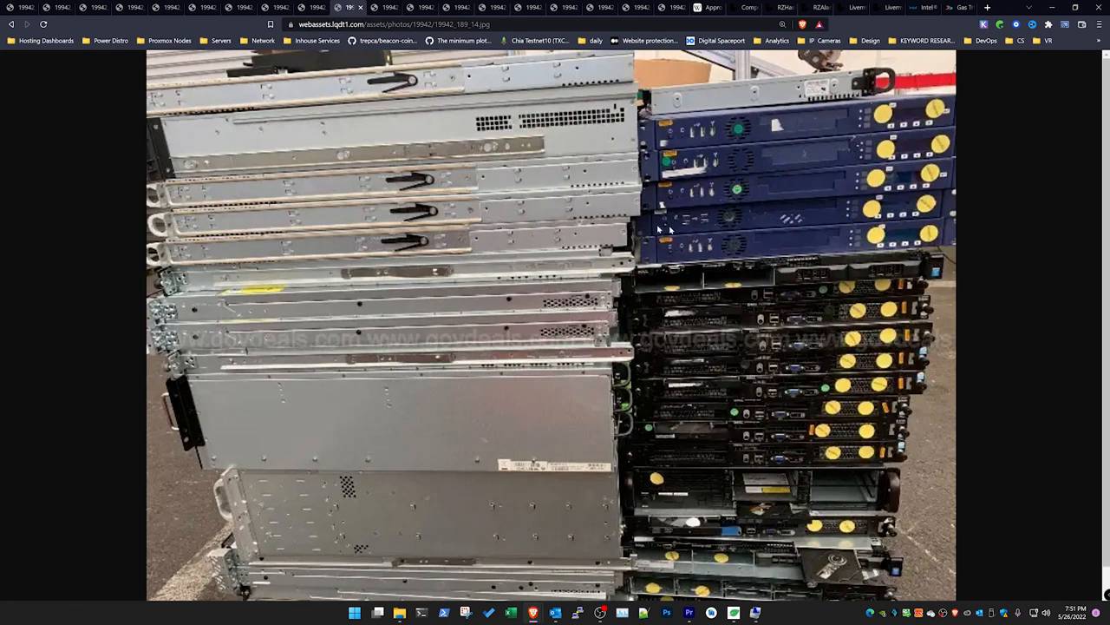
pyautogui.moveTo(797, 136)
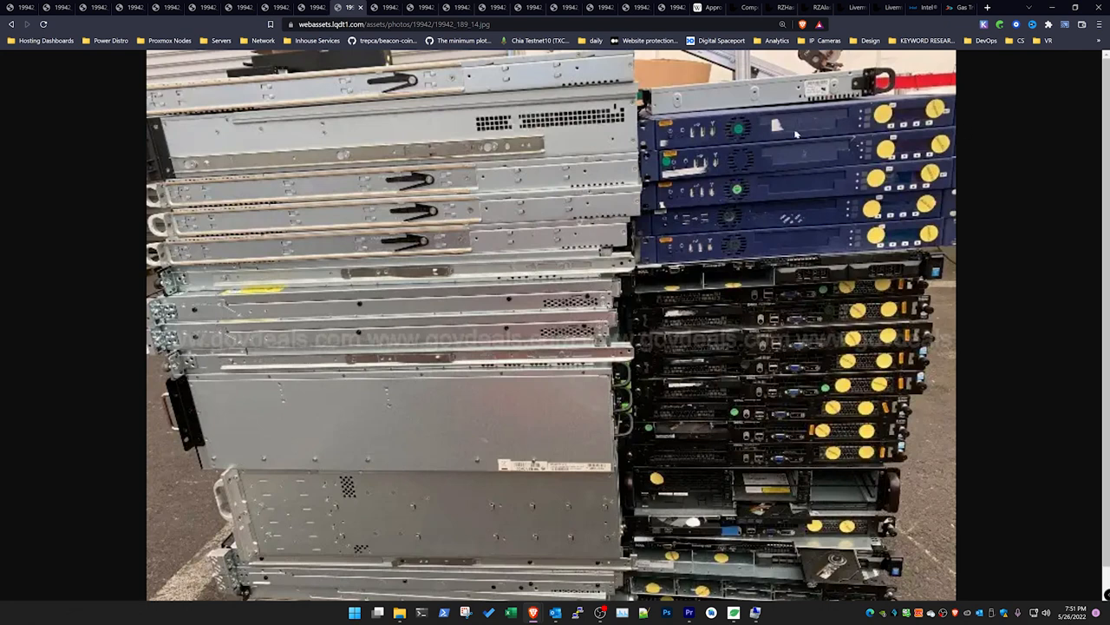
pyautogui.moveTo(830, 104)
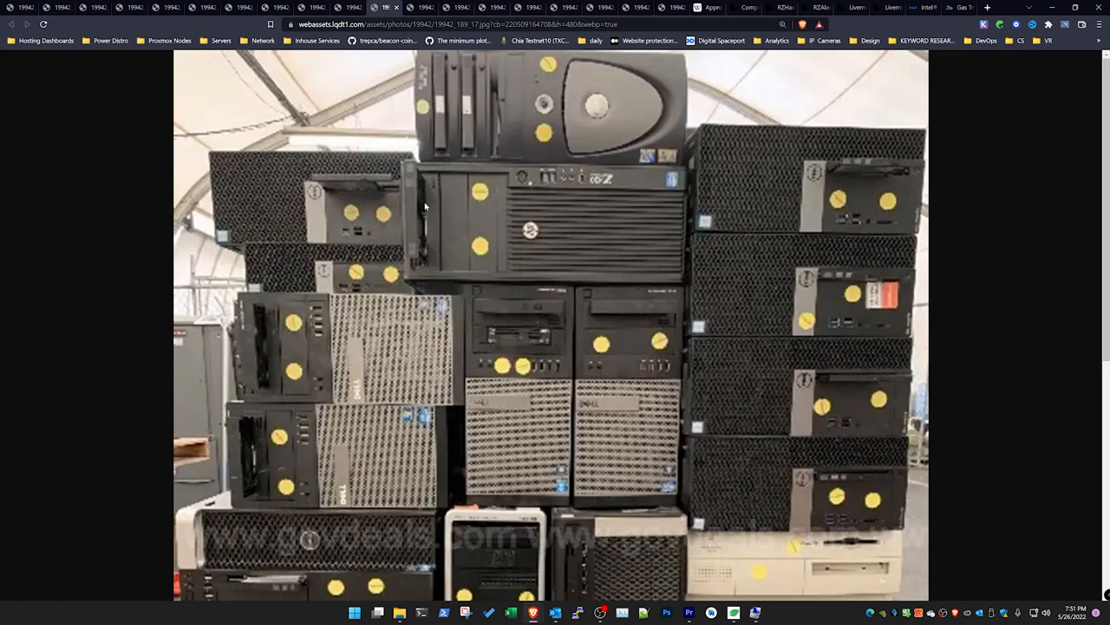
pyautogui.scroll(-3)
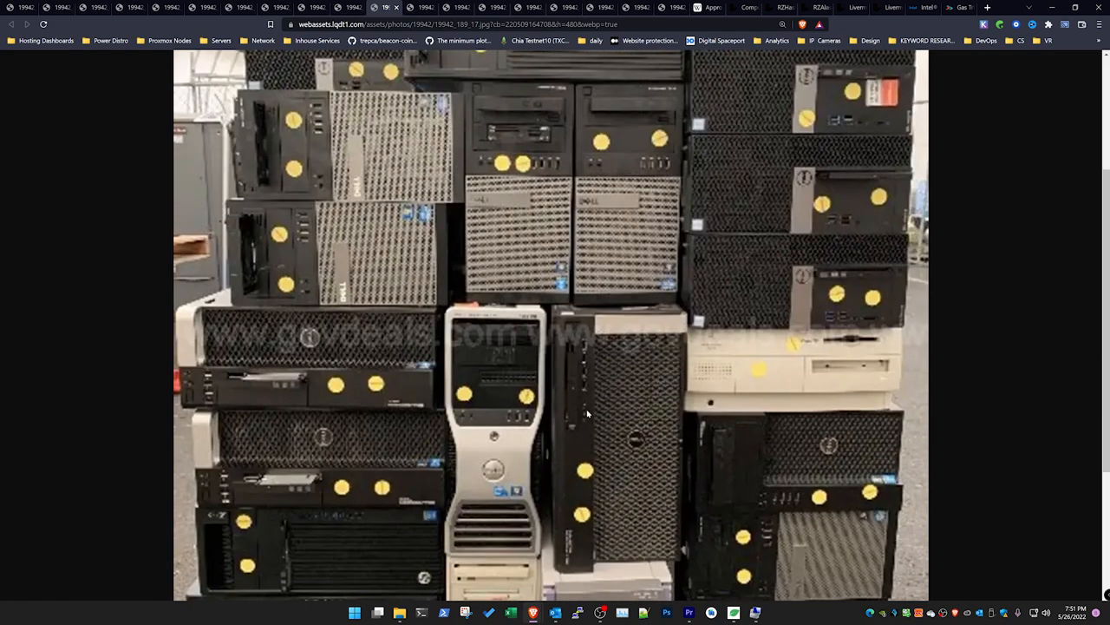
pyautogui.scroll(-3)
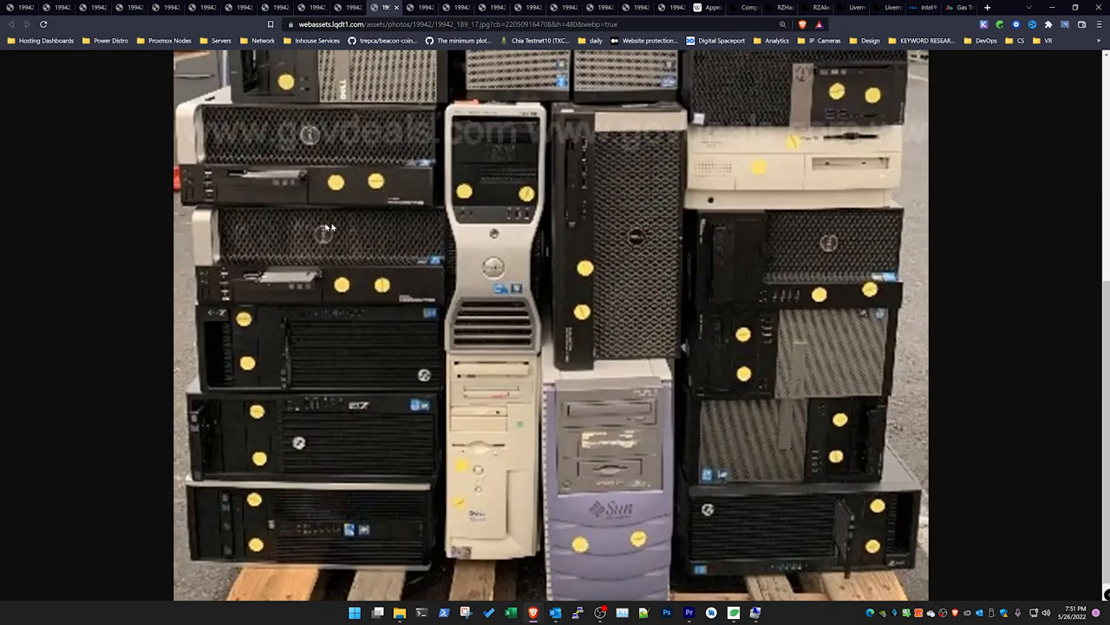
pyautogui.moveTo(815, 579)
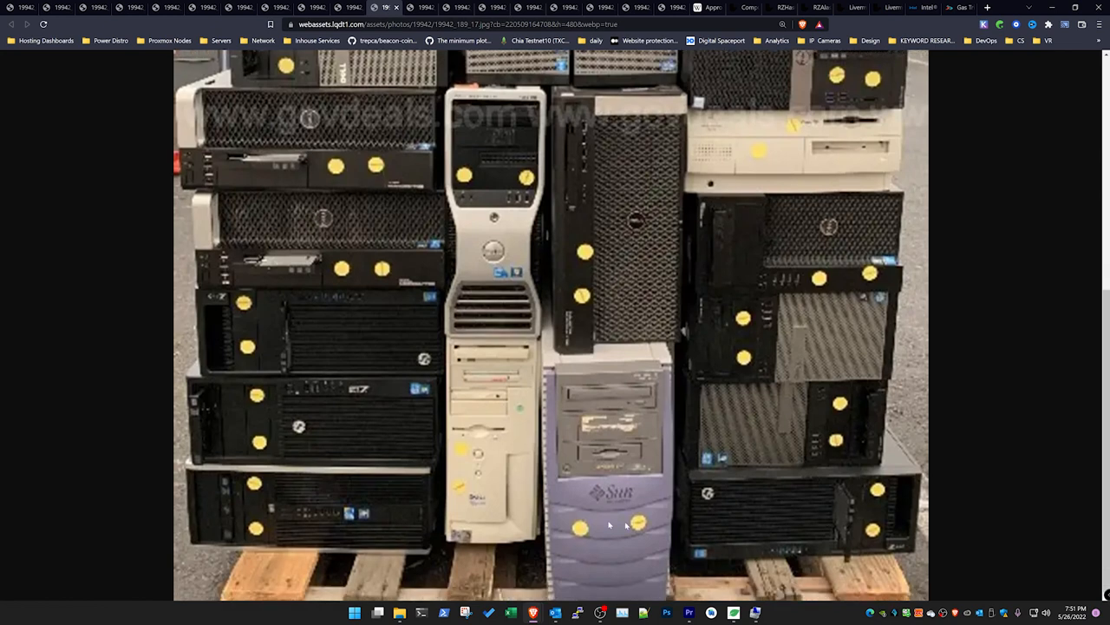
pyautogui.moveTo(626, 501)
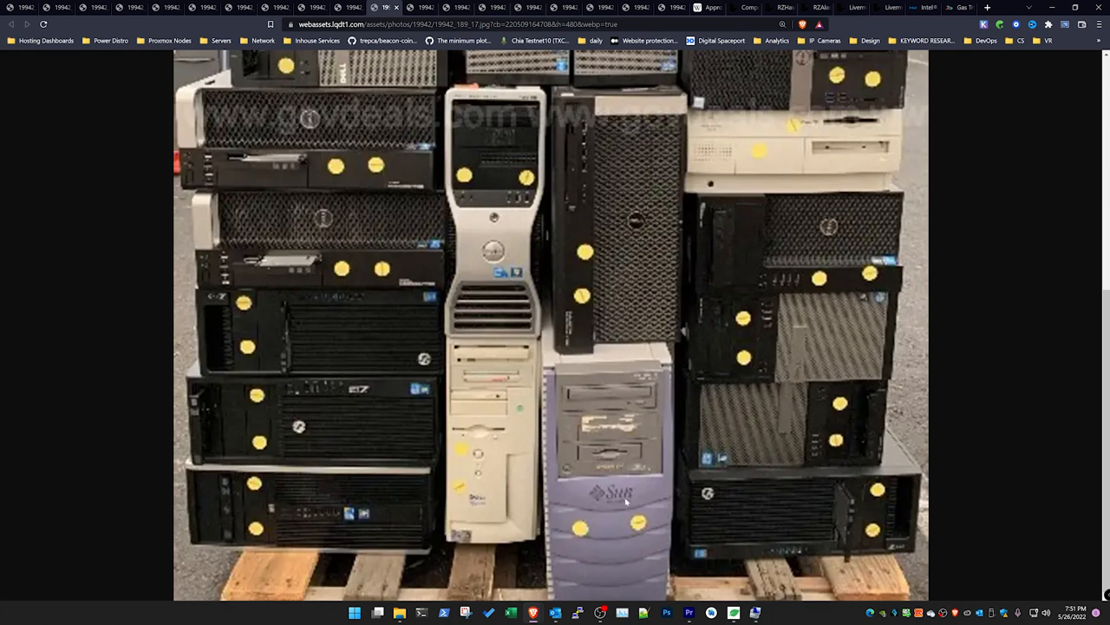
pyautogui.scroll(-3)
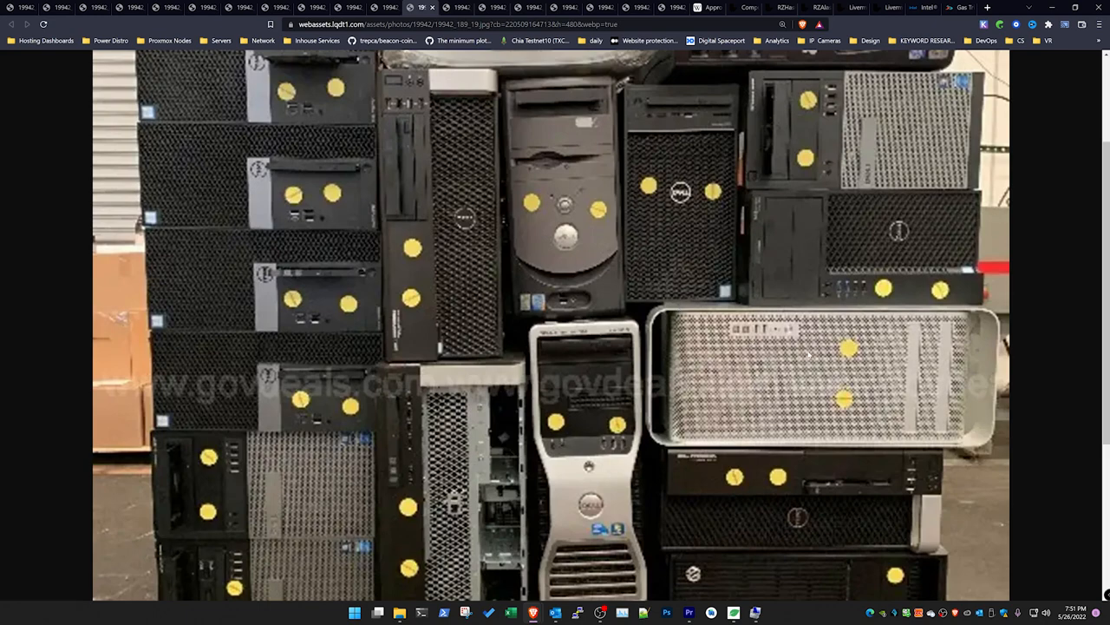
pyautogui.scroll(-3)
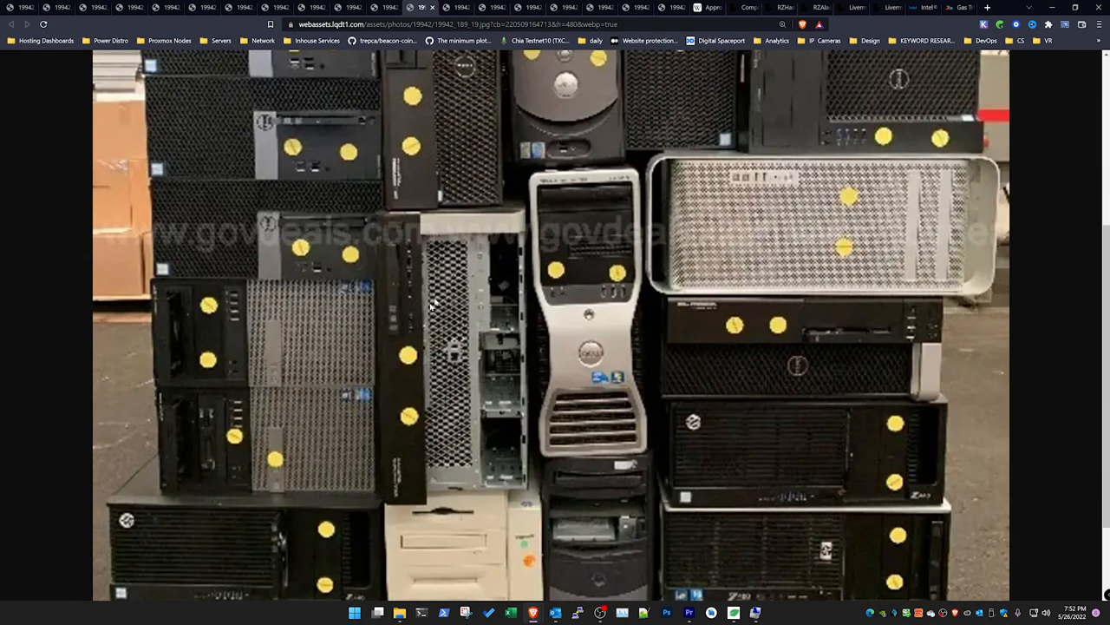
pyautogui.moveTo(523, 298)
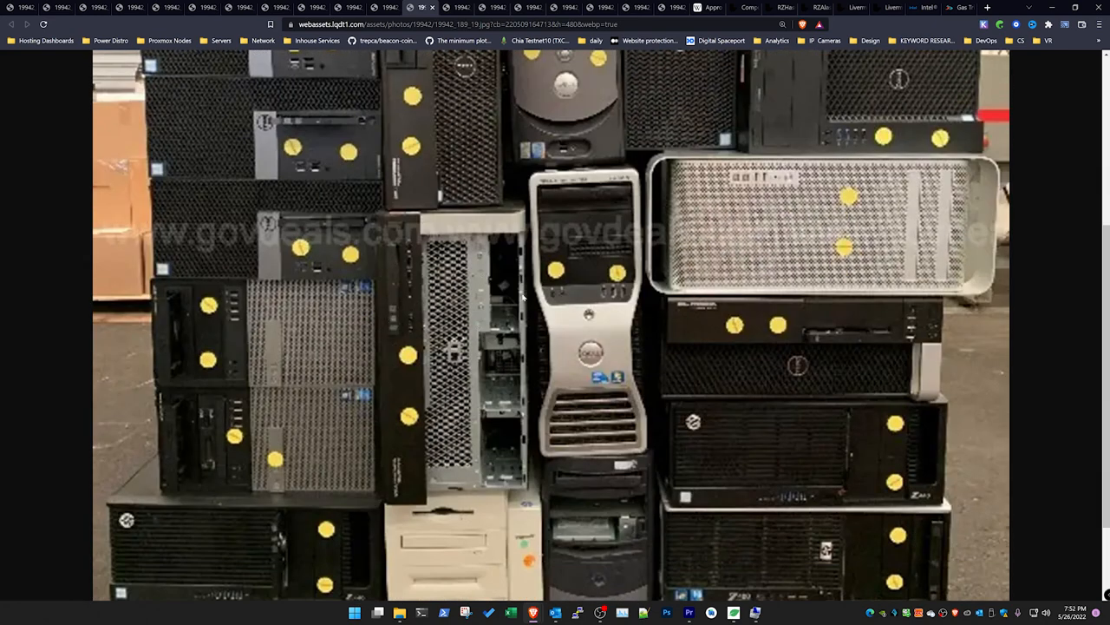
pyautogui.scroll(-3)
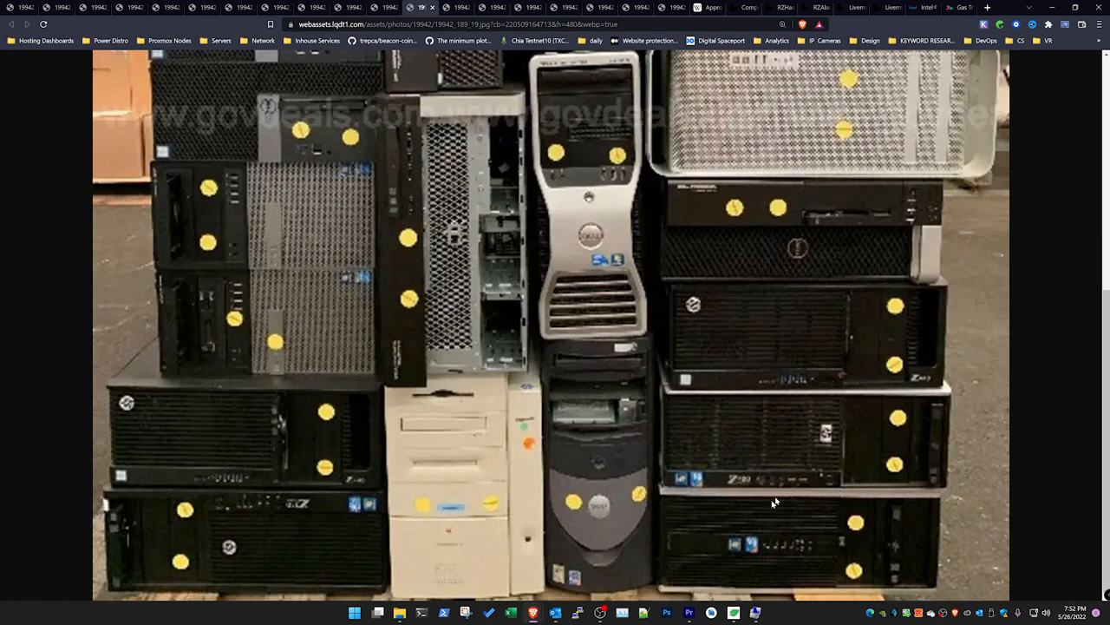
pyautogui.moveTo(691, 423)
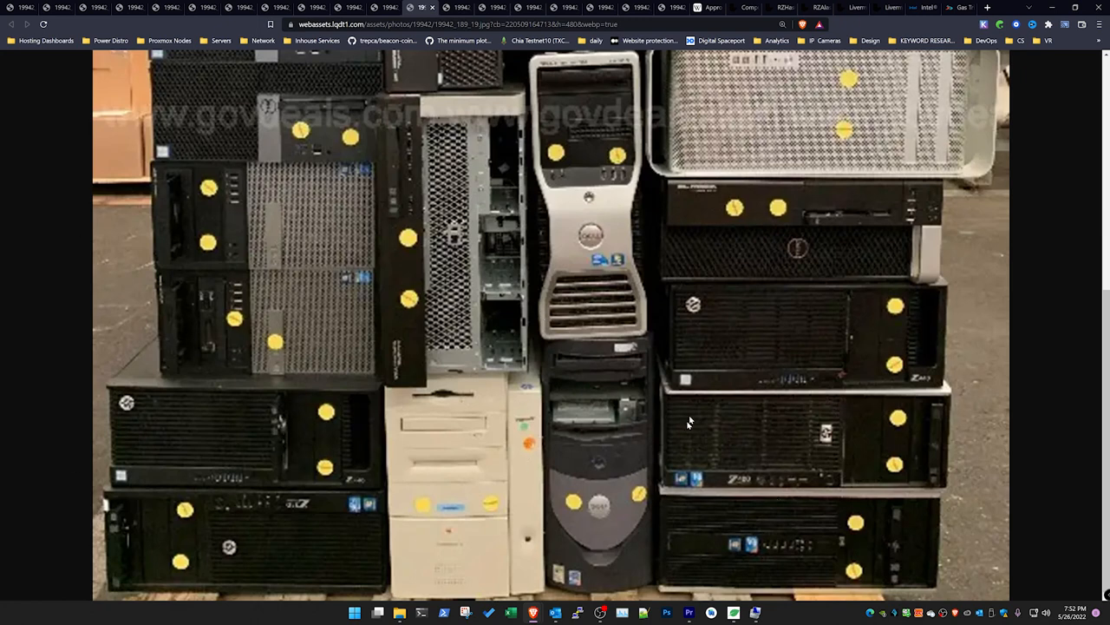
pyautogui.moveTo(718, 351)
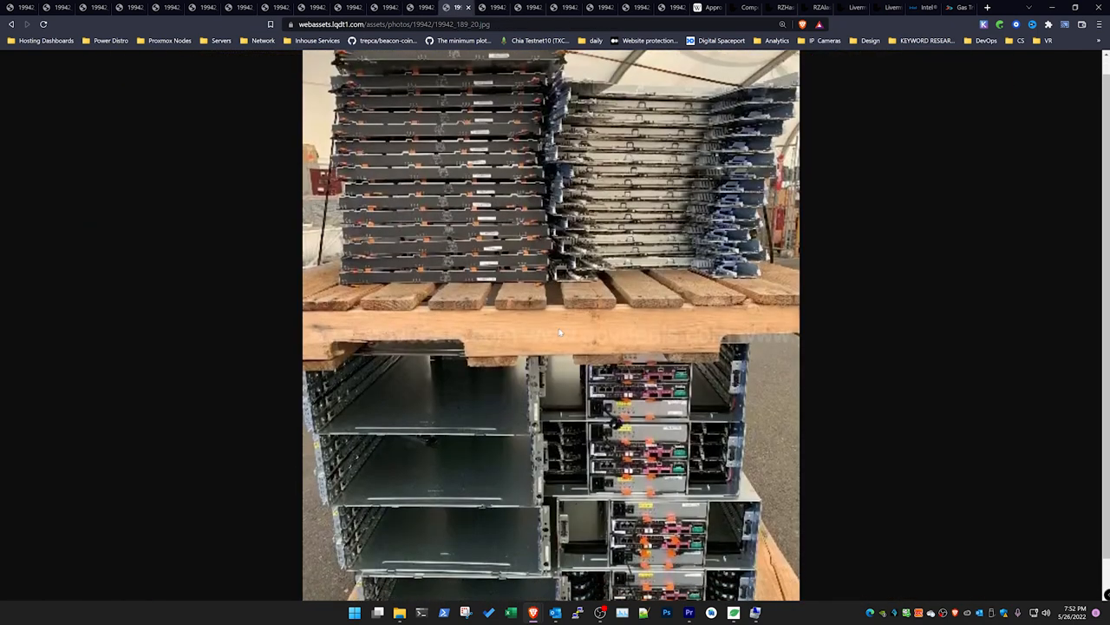
# Step: Page through the rack server listing photos and bring up the Intel Omni-Path adapter product brief
pyautogui.scroll(-3)
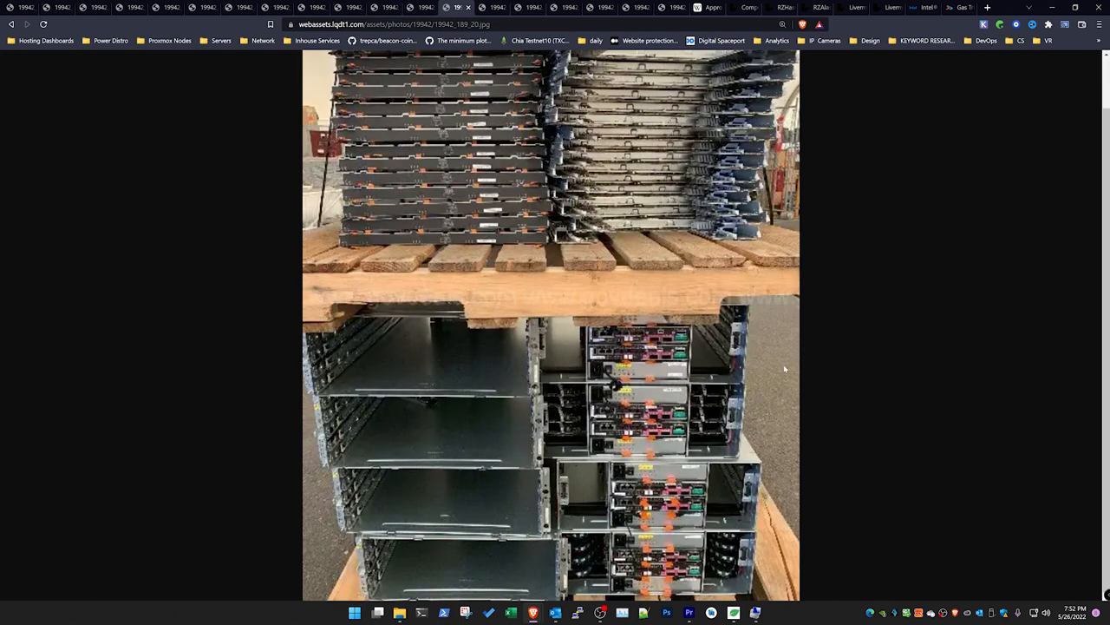
pyautogui.moveTo(753, 371)
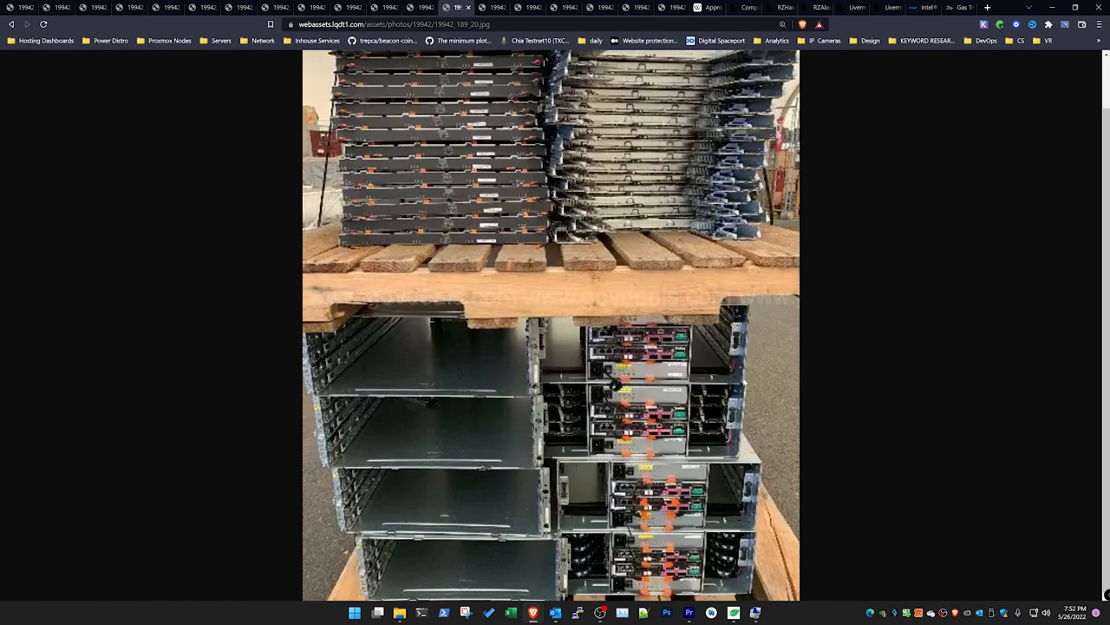
pyautogui.moveTo(736, 385)
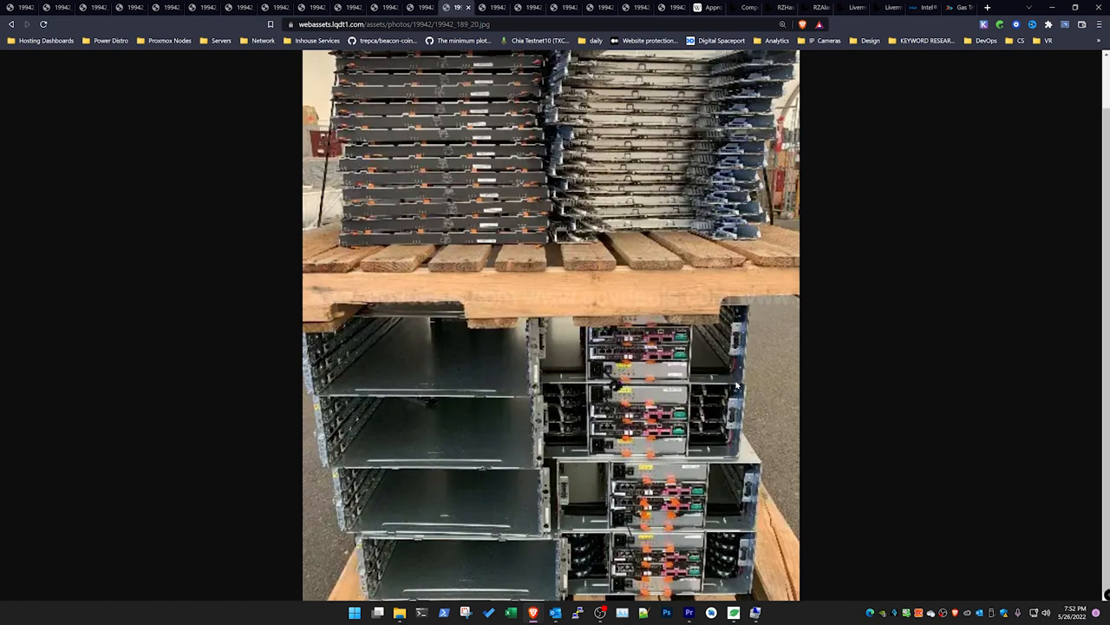
pyautogui.moveTo(618, 381)
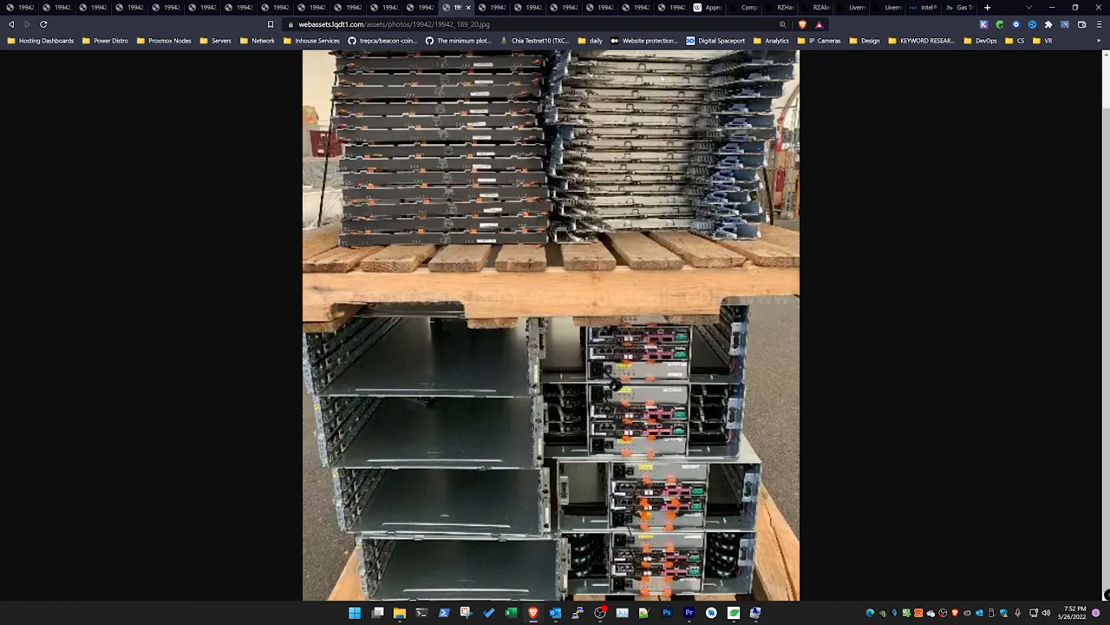
pyautogui.moveTo(732, 319)
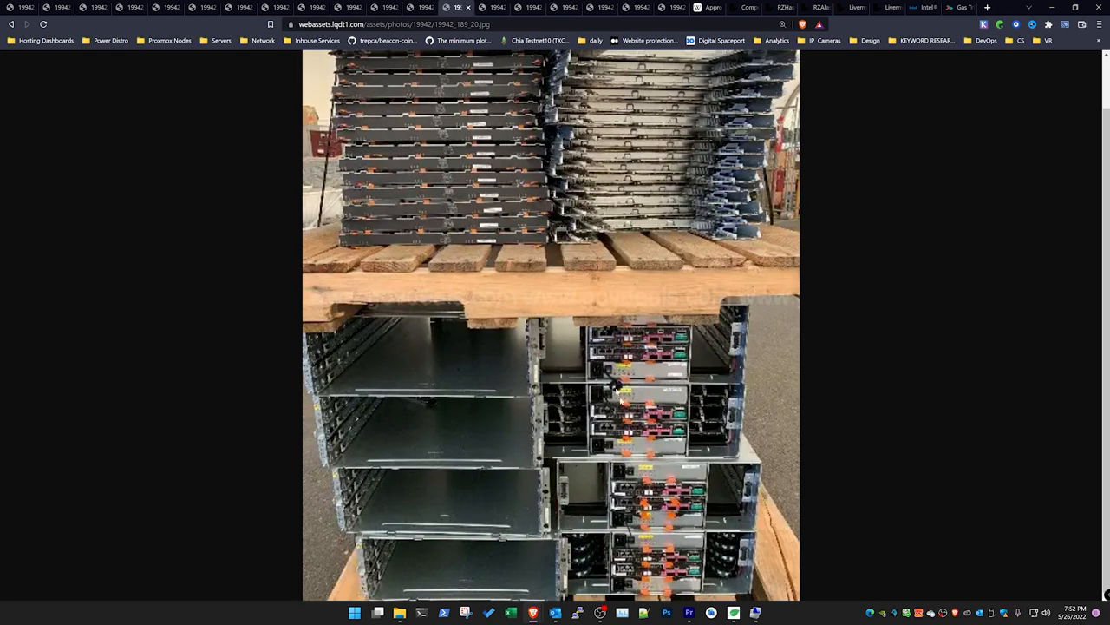
pyautogui.moveTo(517, 383)
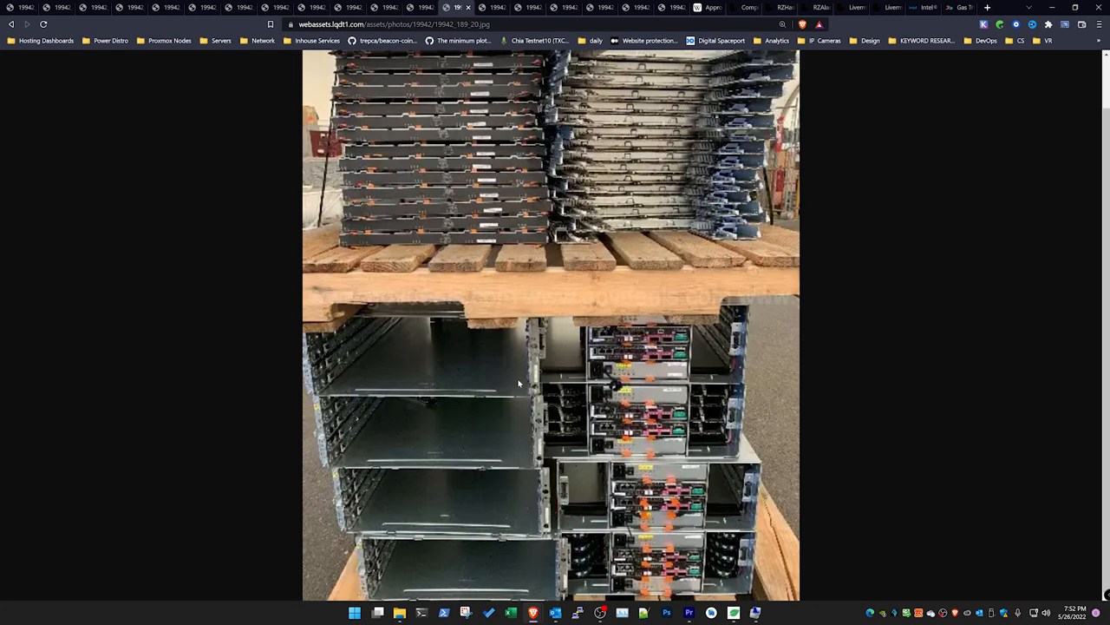
pyautogui.moveTo(516, 375)
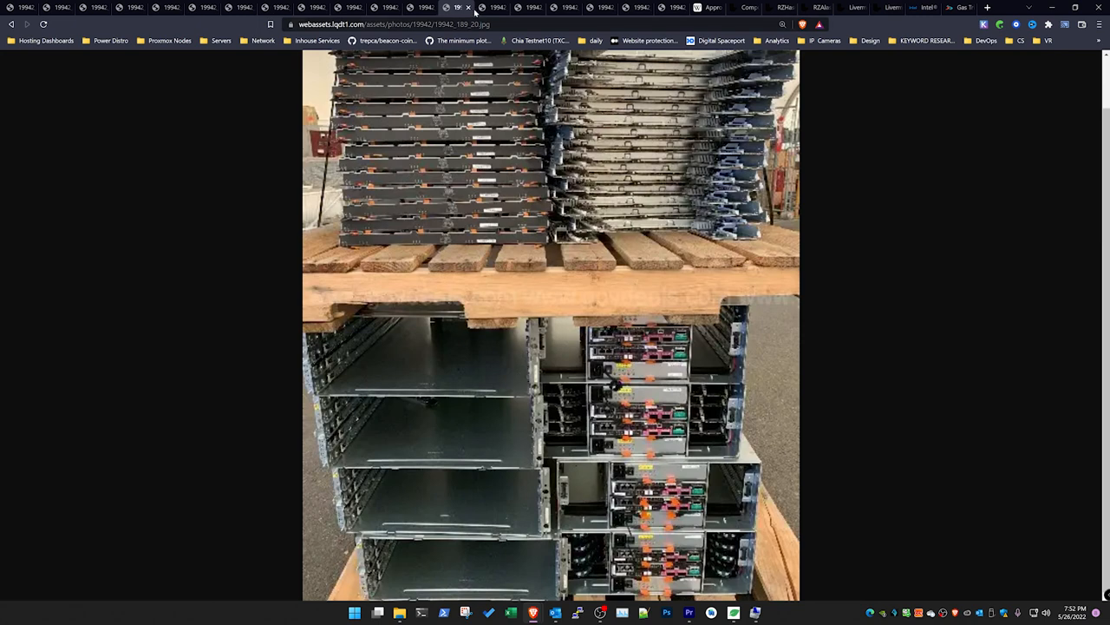
pyautogui.moveTo(554, 210)
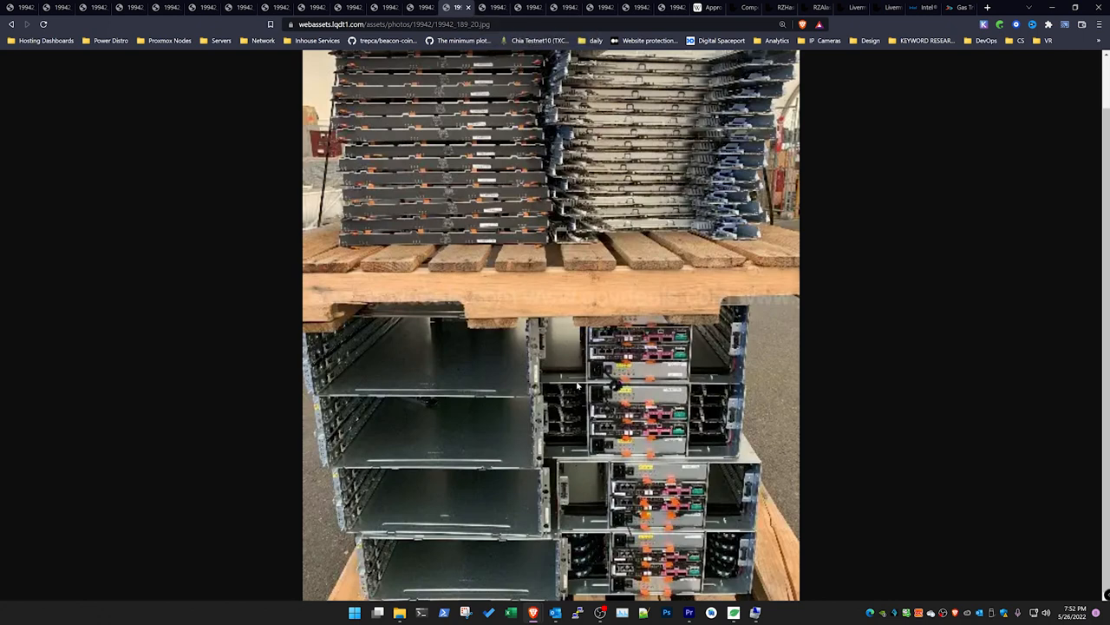
pyautogui.moveTo(516, 378)
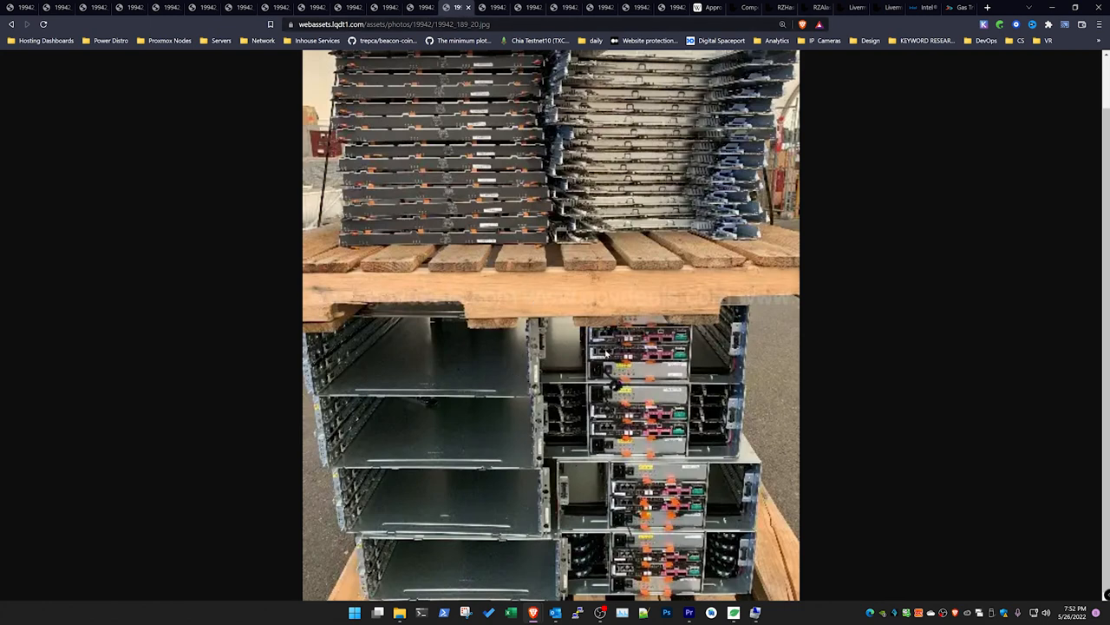
pyautogui.moveTo(631, 379)
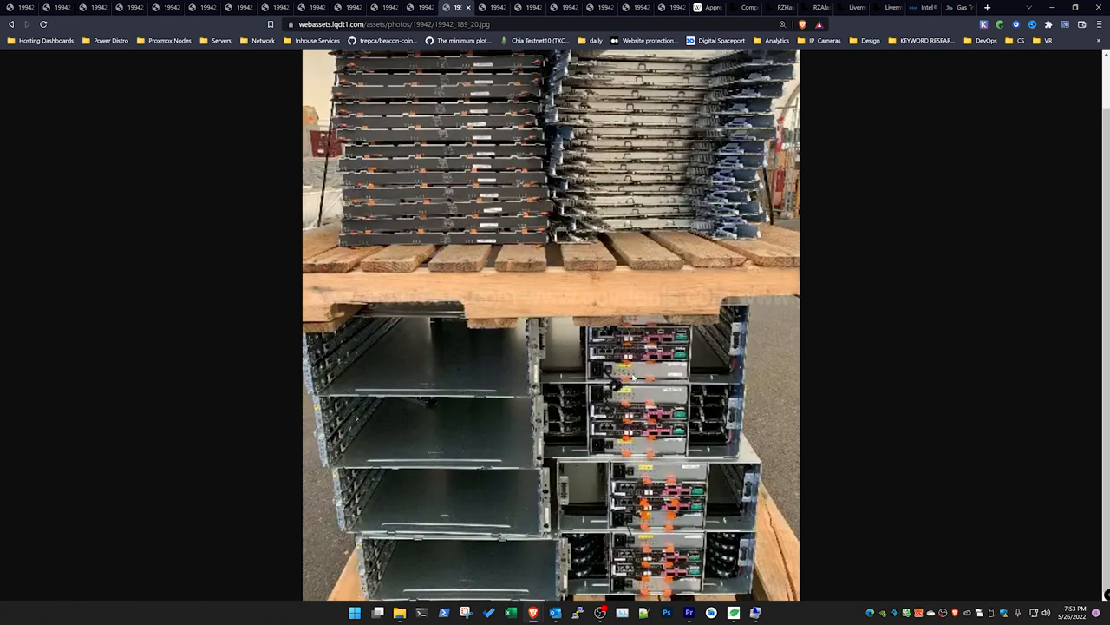
pyautogui.moveTo(632, 385)
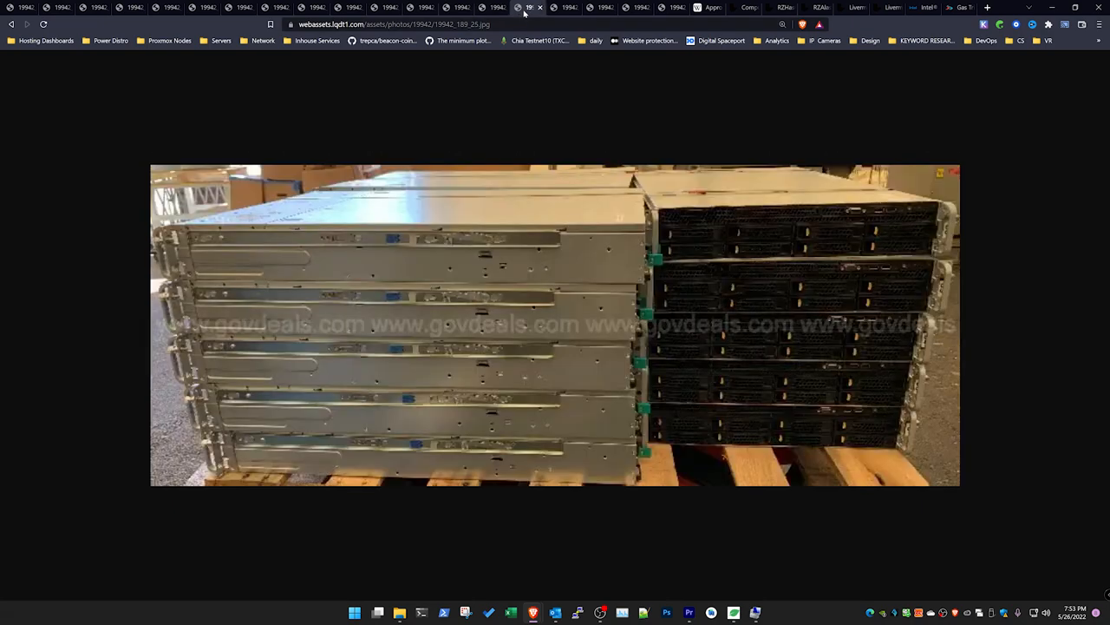
pyautogui.moveTo(654, 267)
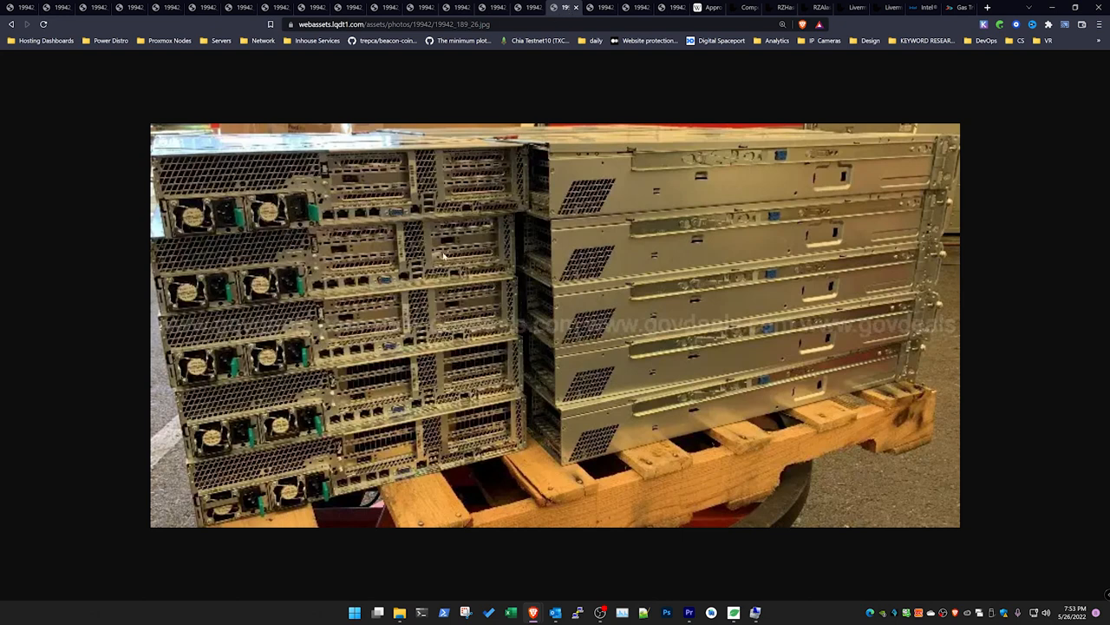
pyautogui.moveTo(347, 179)
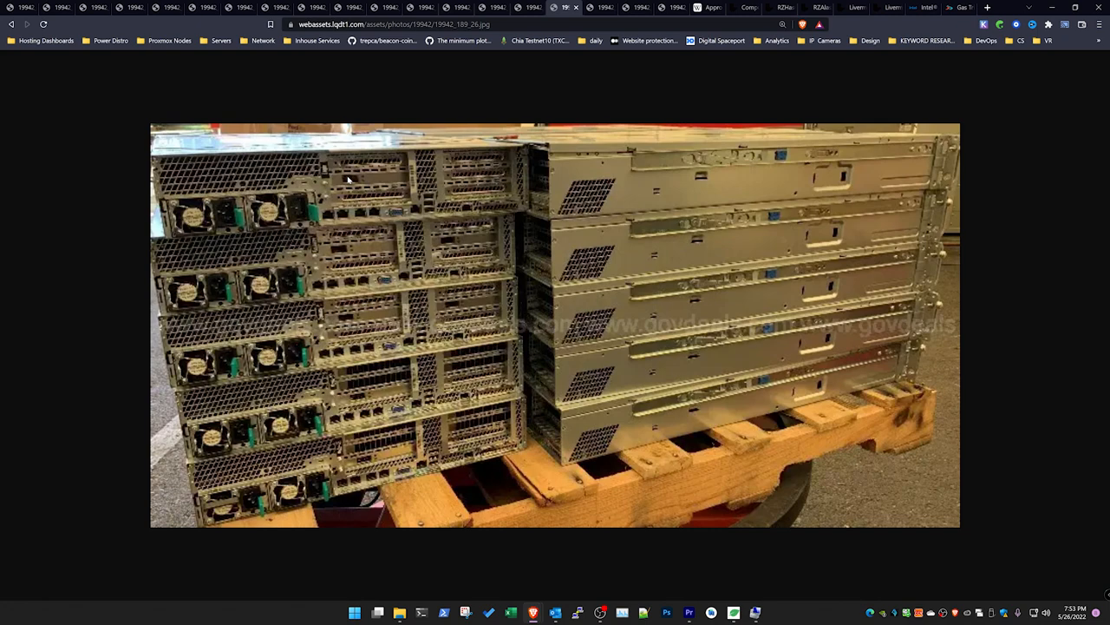
pyautogui.click(923, 7)
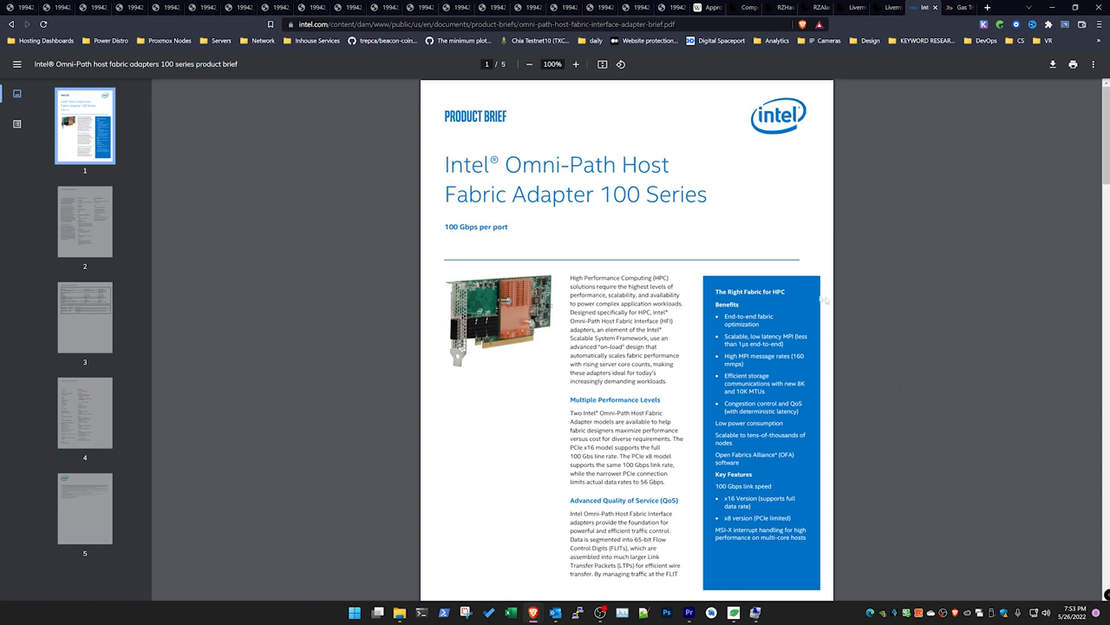
pyautogui.moveTo(623, 247)
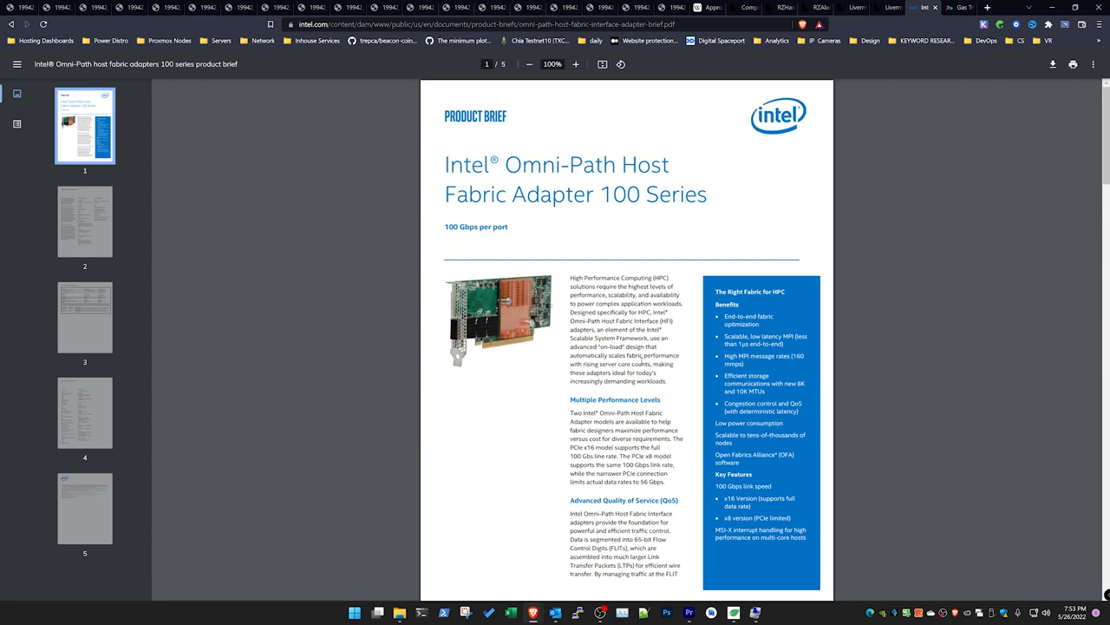
# Step: Return from the Omni-Path PDF to the GovDeals rear-view rack server pallet photo
pyautogui.click(528, 6)
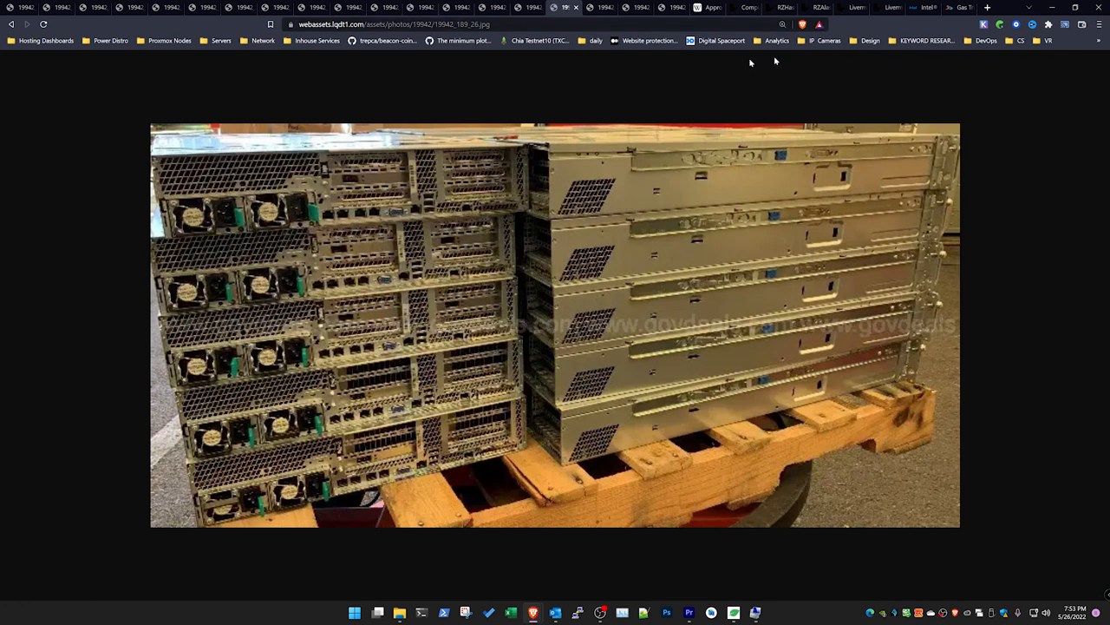
pyautogui.moveTo(409, 488)
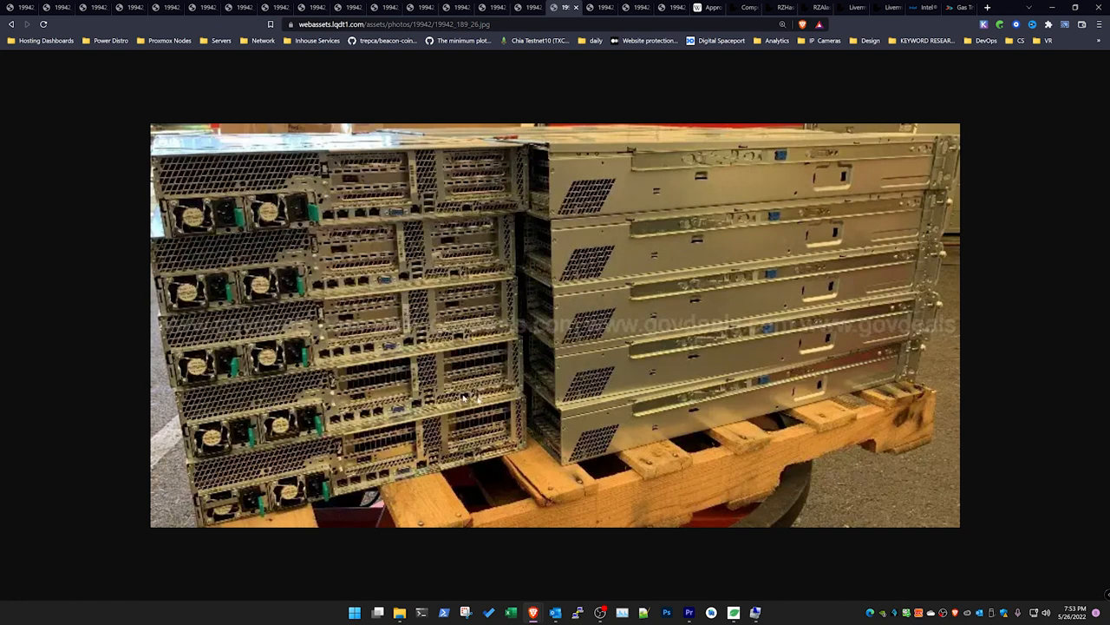
pyautogui.moveTo(628, 338)
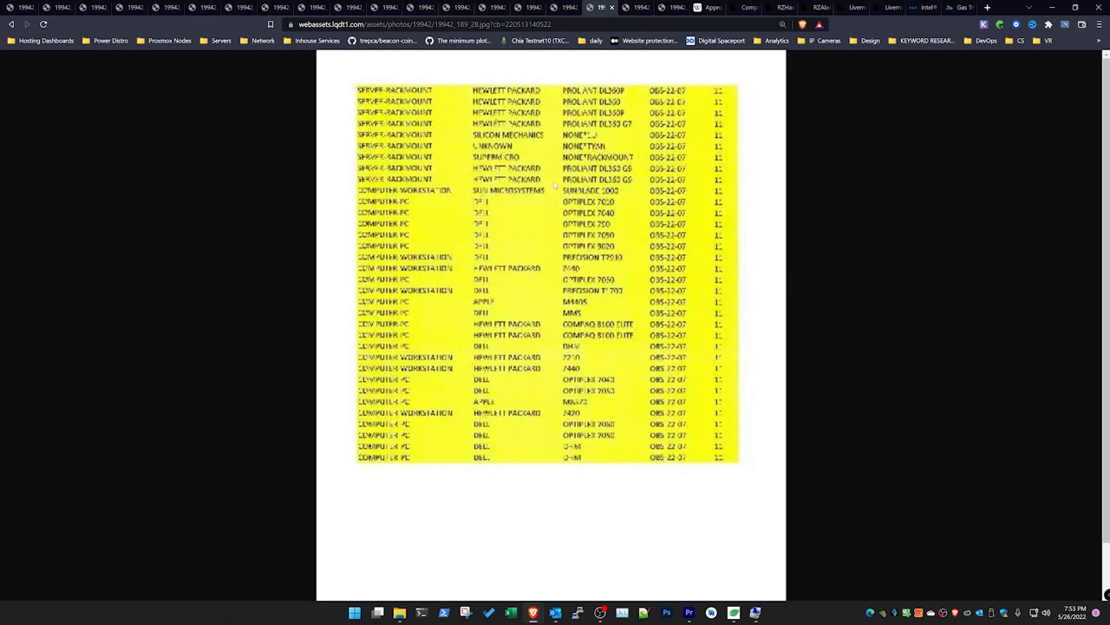
pyautogui.moveTo(614, 410)
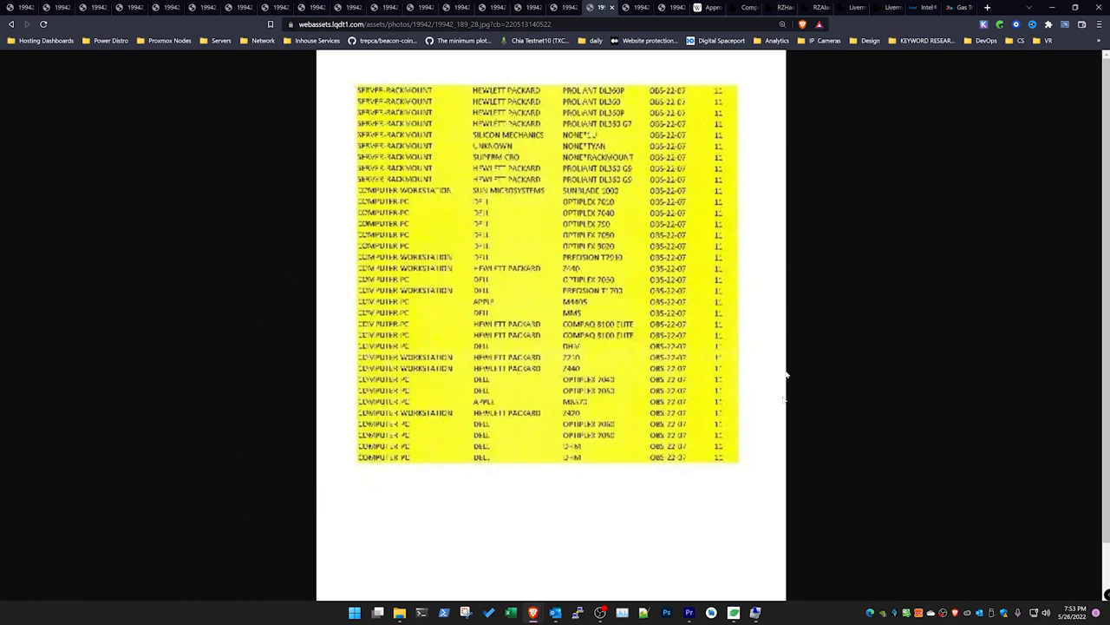
pyautogui.moveTo(692, 305)
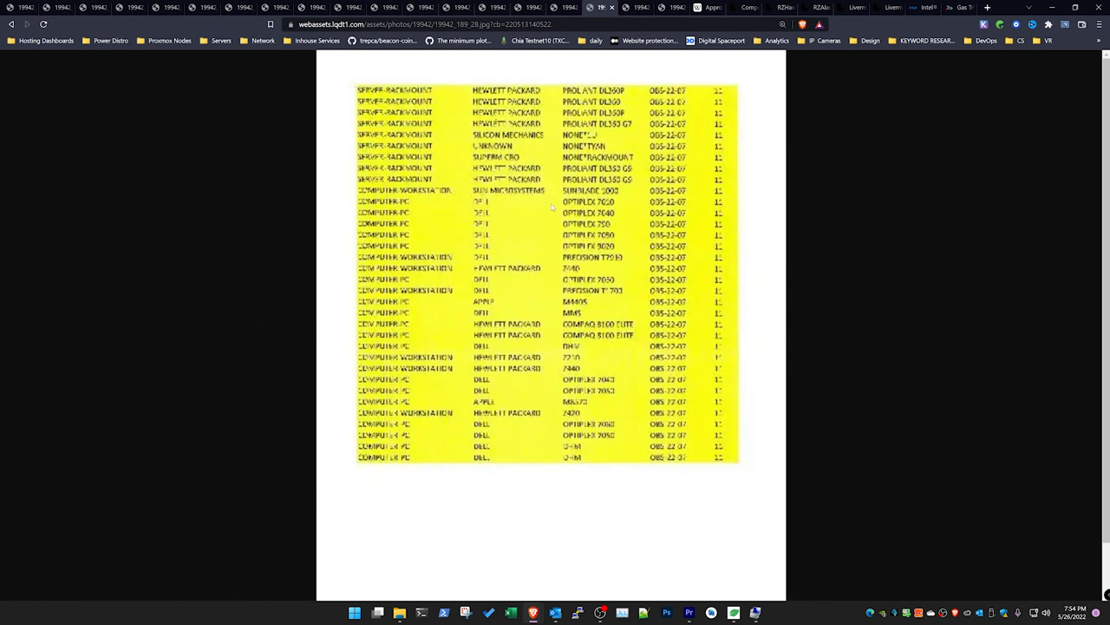
pyautogui.moveTo(492, 458)
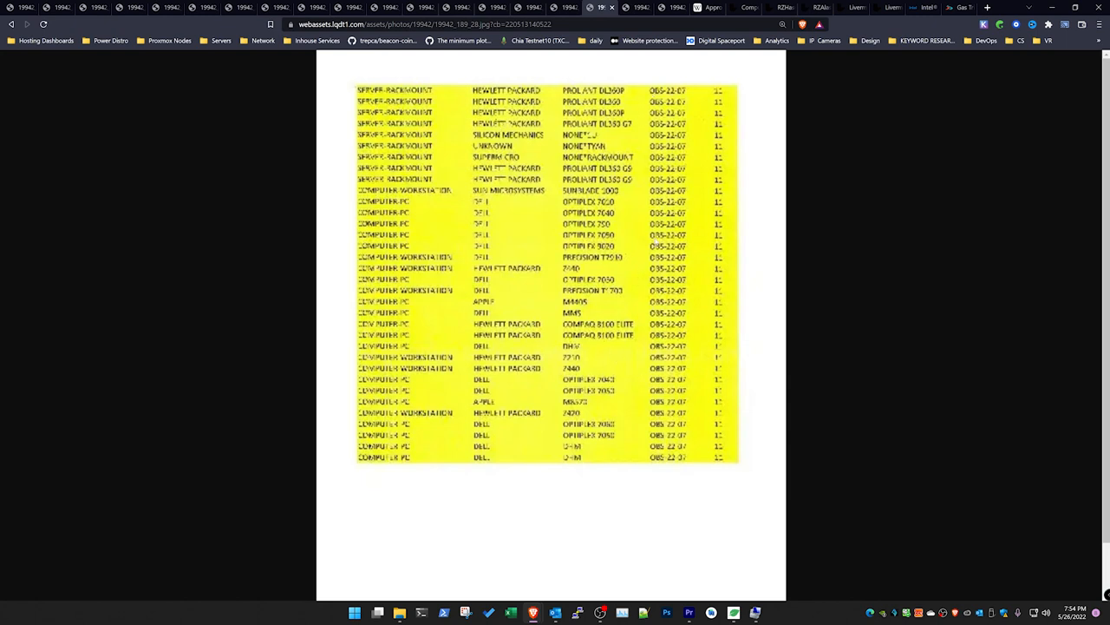
pyautogui.moveTo(633, 179)
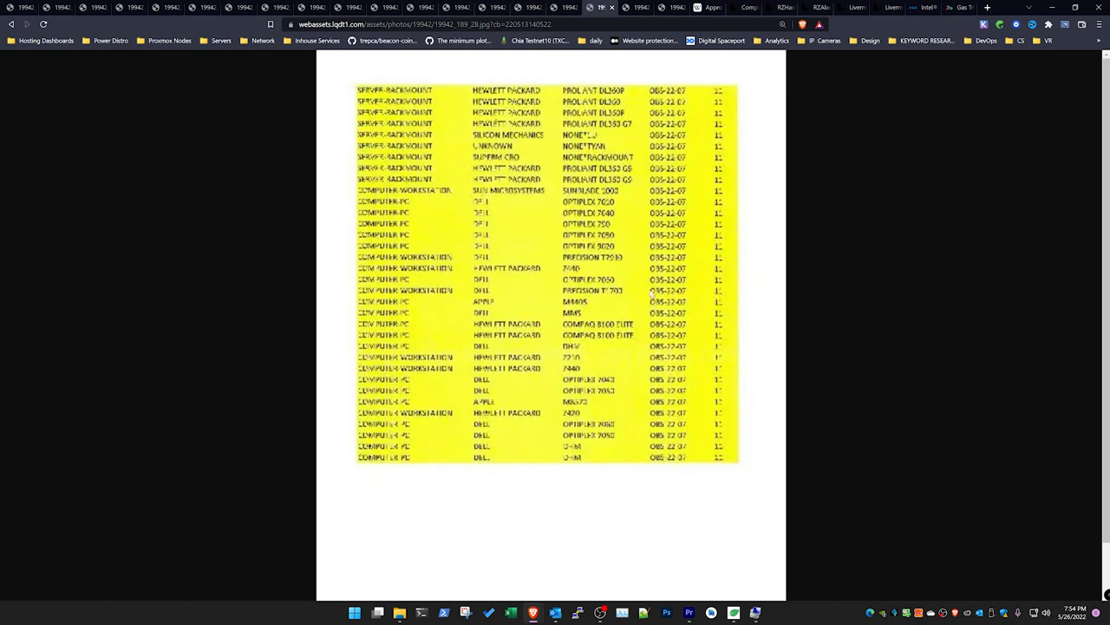
# Step: Browse the auction's yellow-highlighted equipment inventory pages, then switch to the Wikipedia Appro article
pyautogui.click(637, 7)
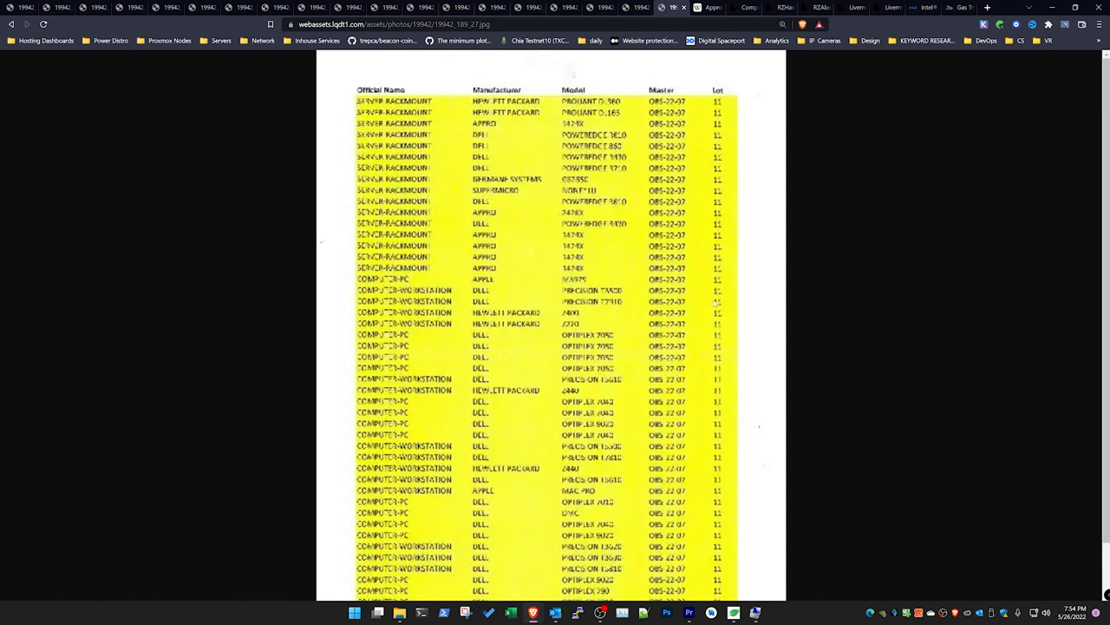
pyautogui.scroll(-3)
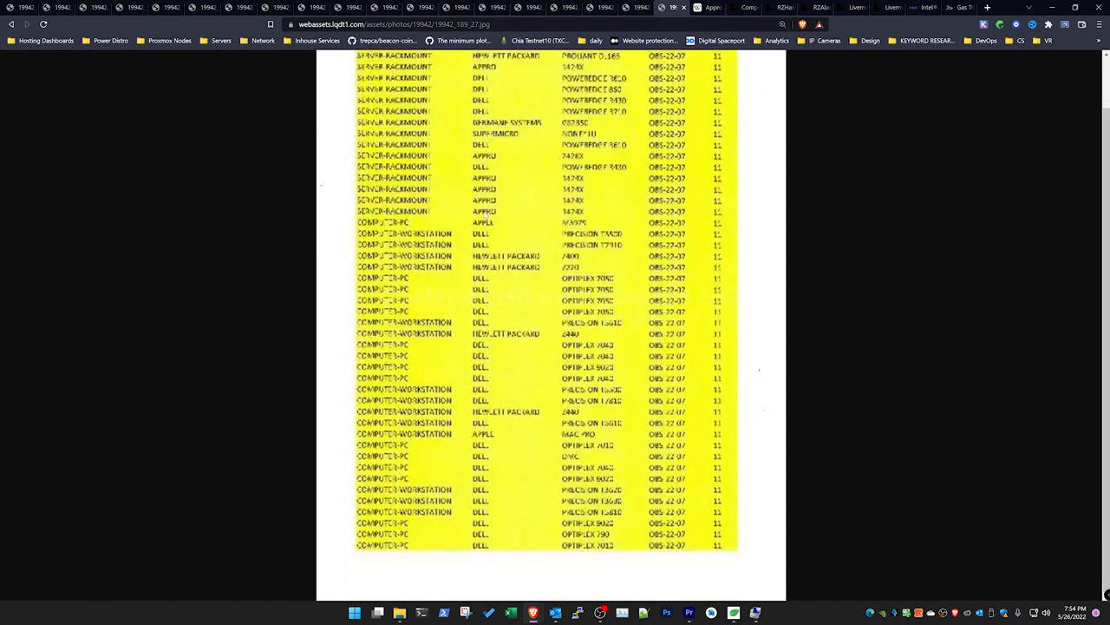
pyautogui.click(633, 7)
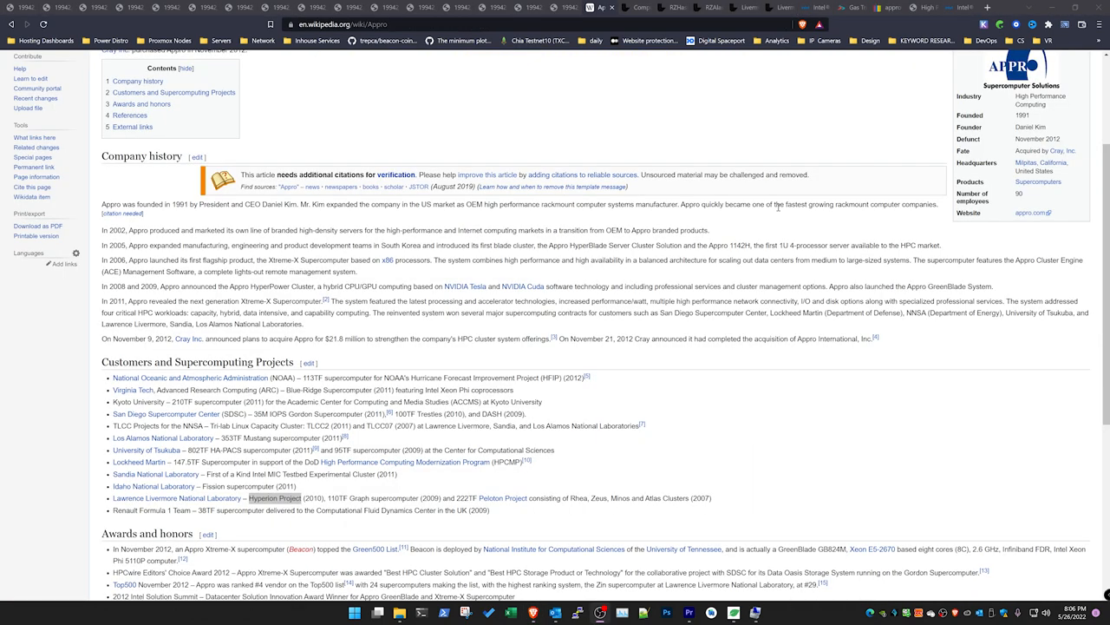
pyautogui.moveTo(611, 330)
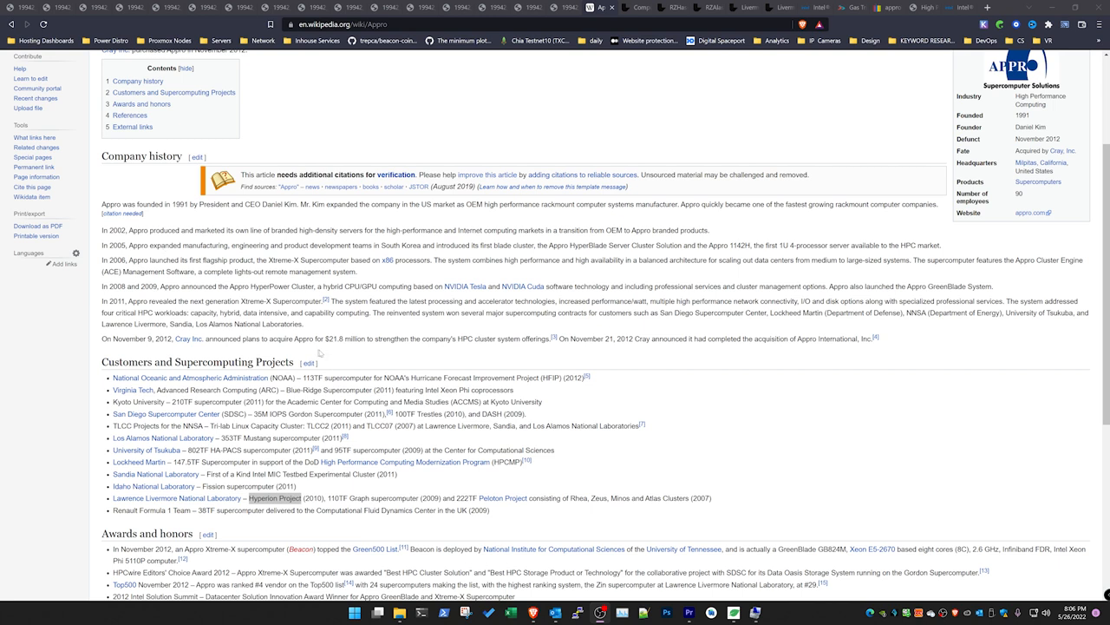
pyautogui.moveTo(628, 337)
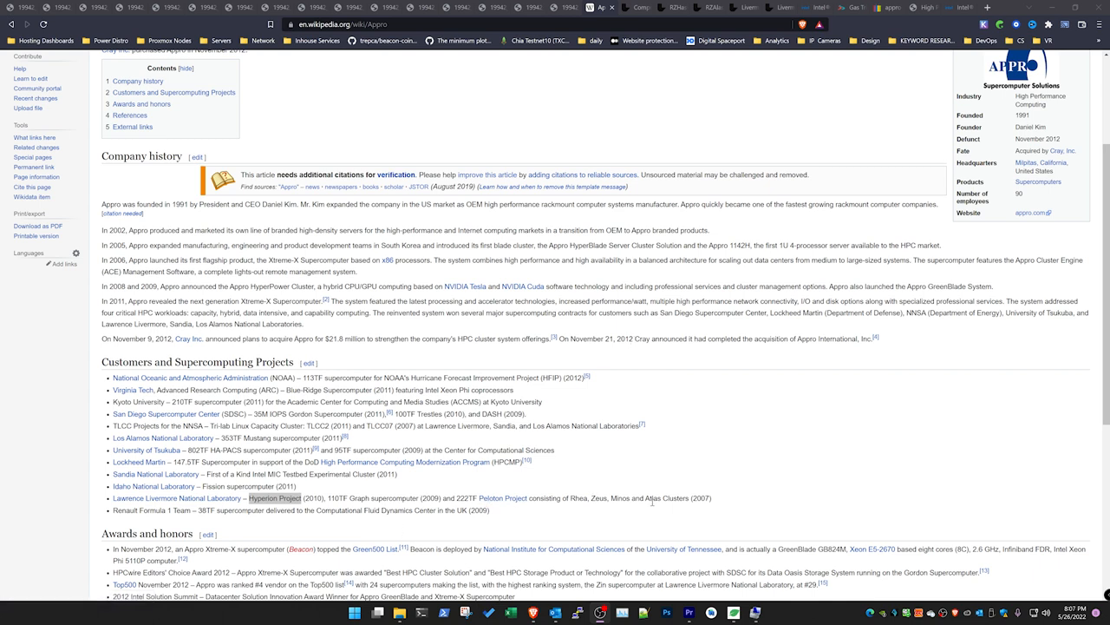
pyautogui.moveTo(777, 431)
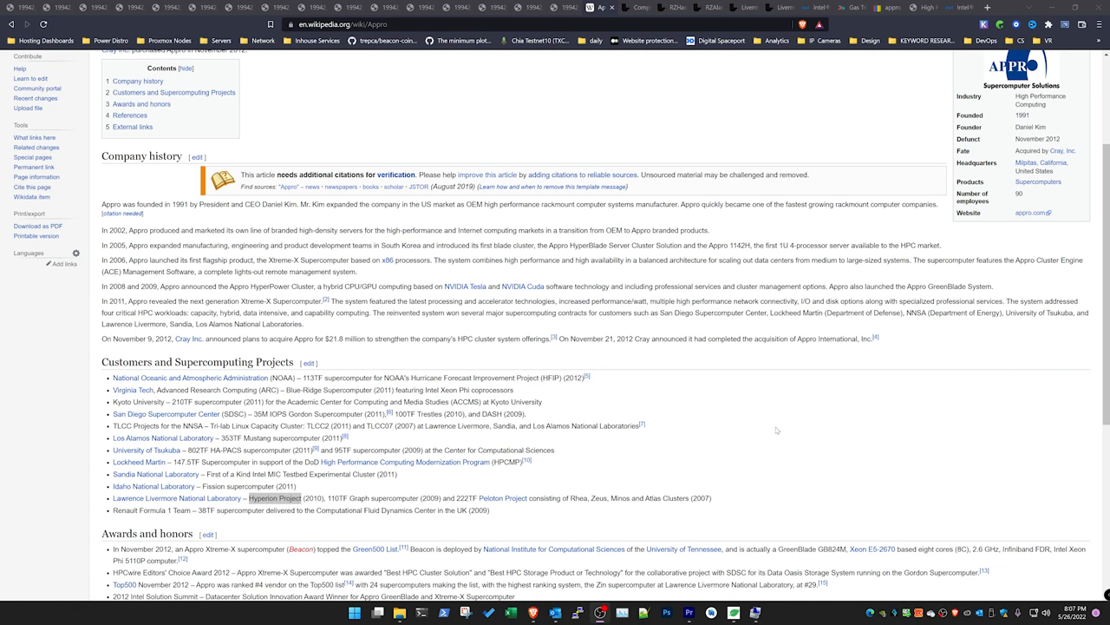
pyautogui.moveTo(775, 431)
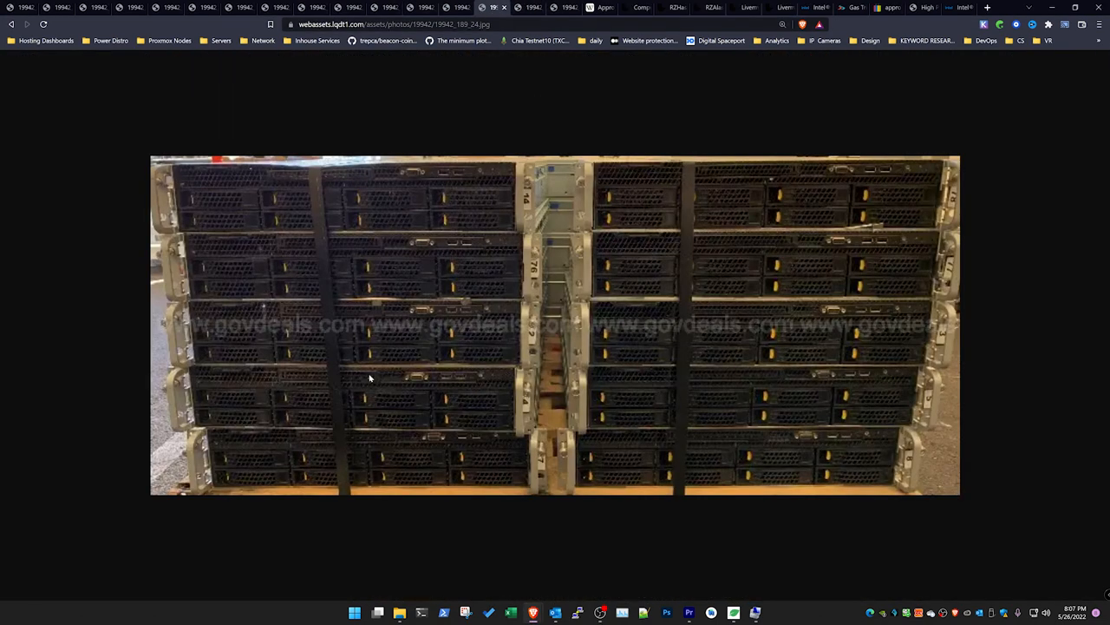
pyautogui.moveTo(451, 359)
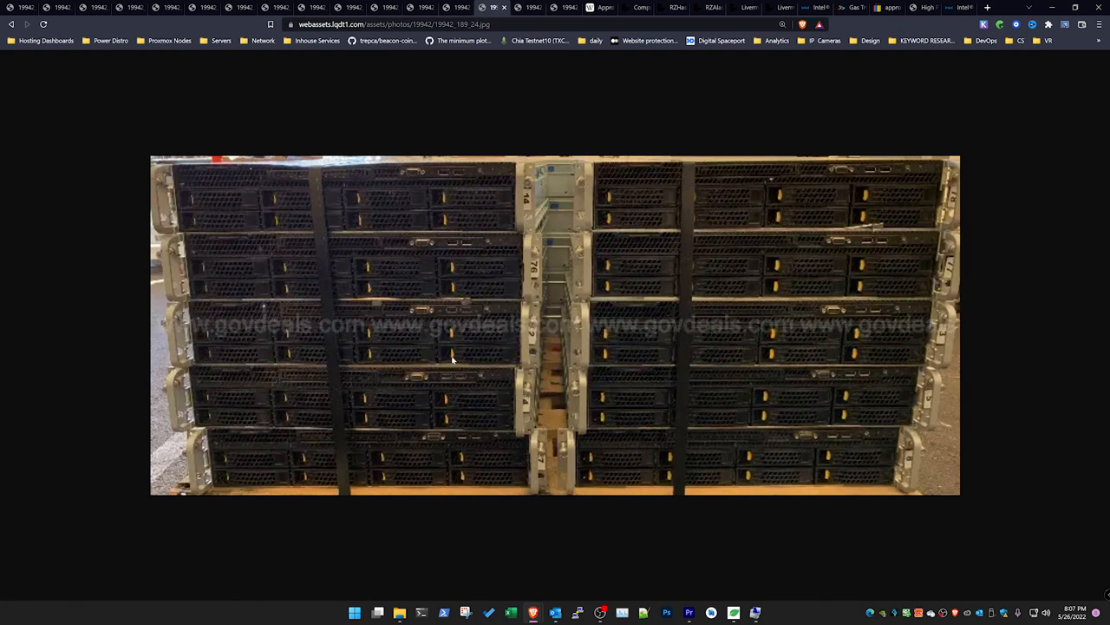
pyautogui.moveTo(449, 234)
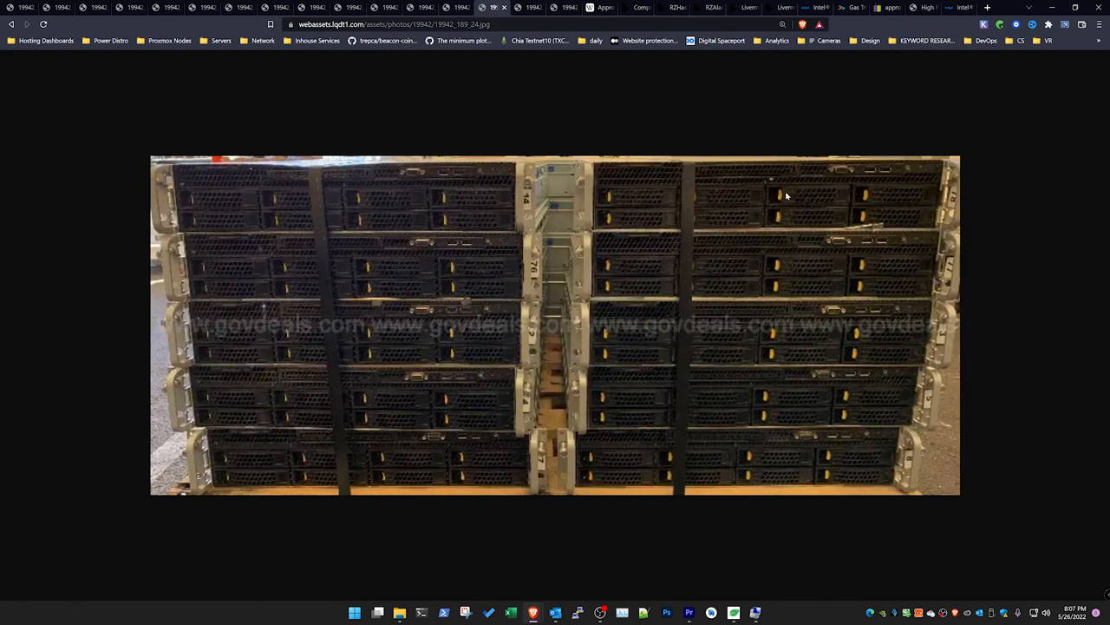
pyautogui.moveTo(982, 363)
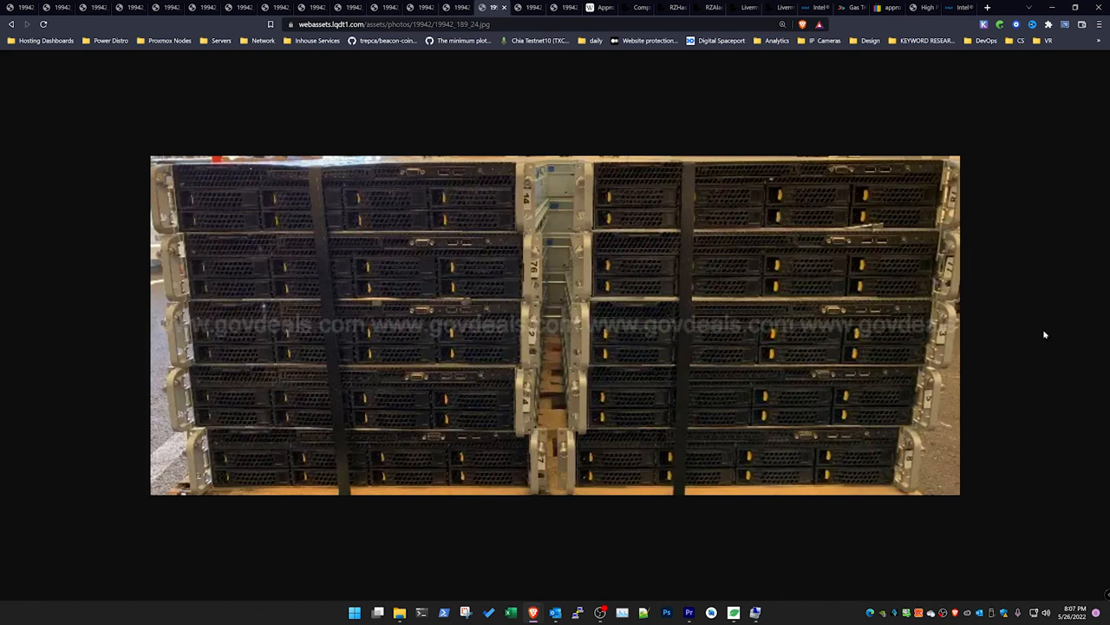
pyautogui.moveTo(1104, 319)
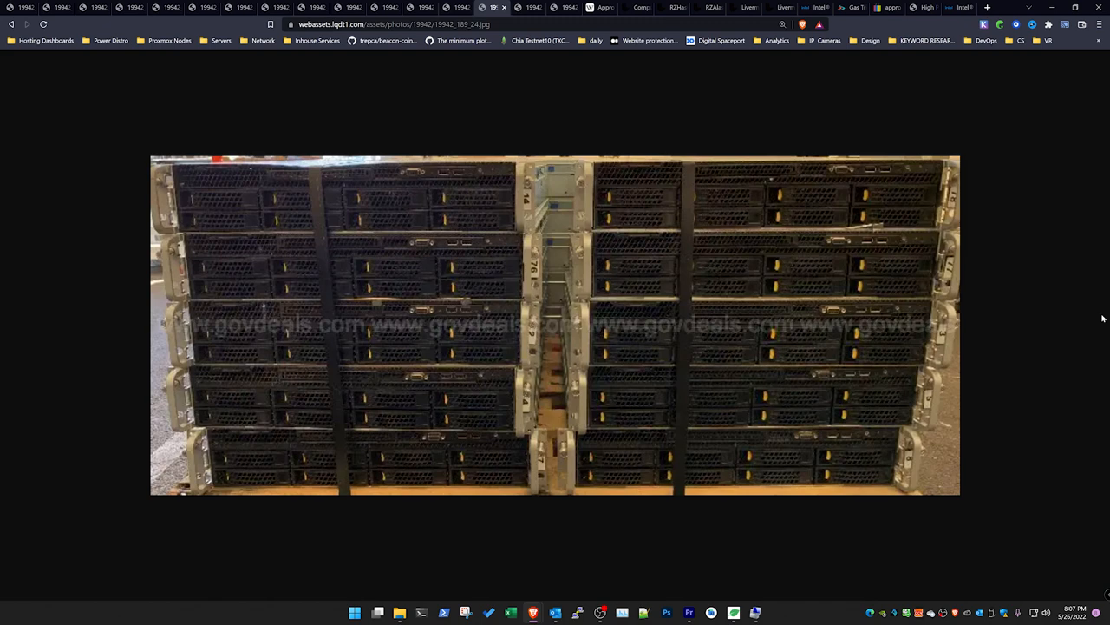
pyautogui.moveTo(1093, 309)
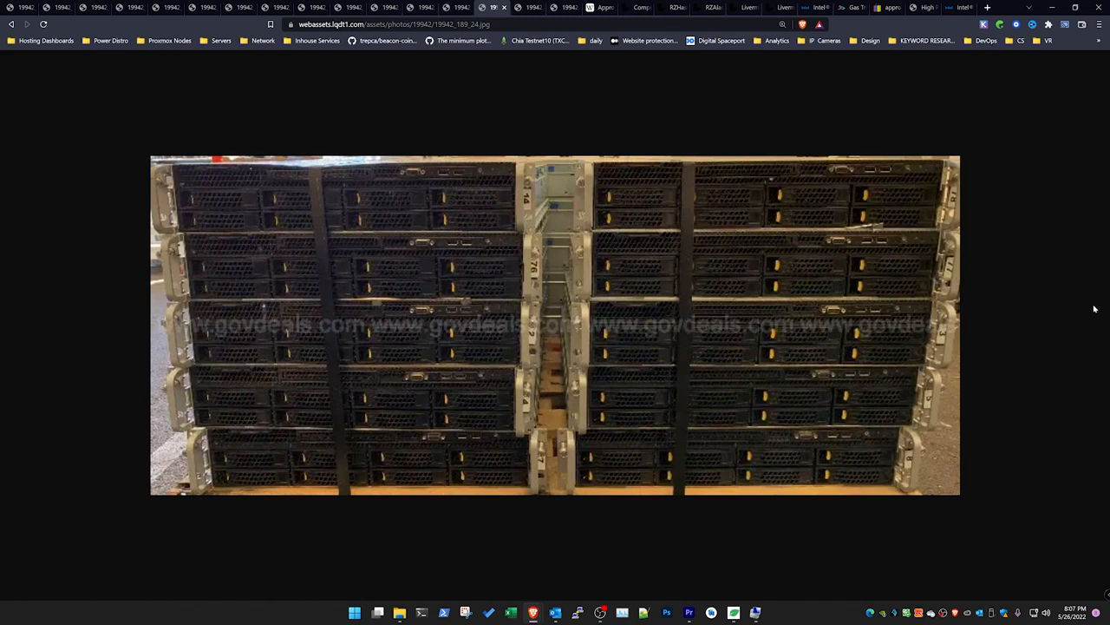
pyautogui.moveTo(1092, 308)
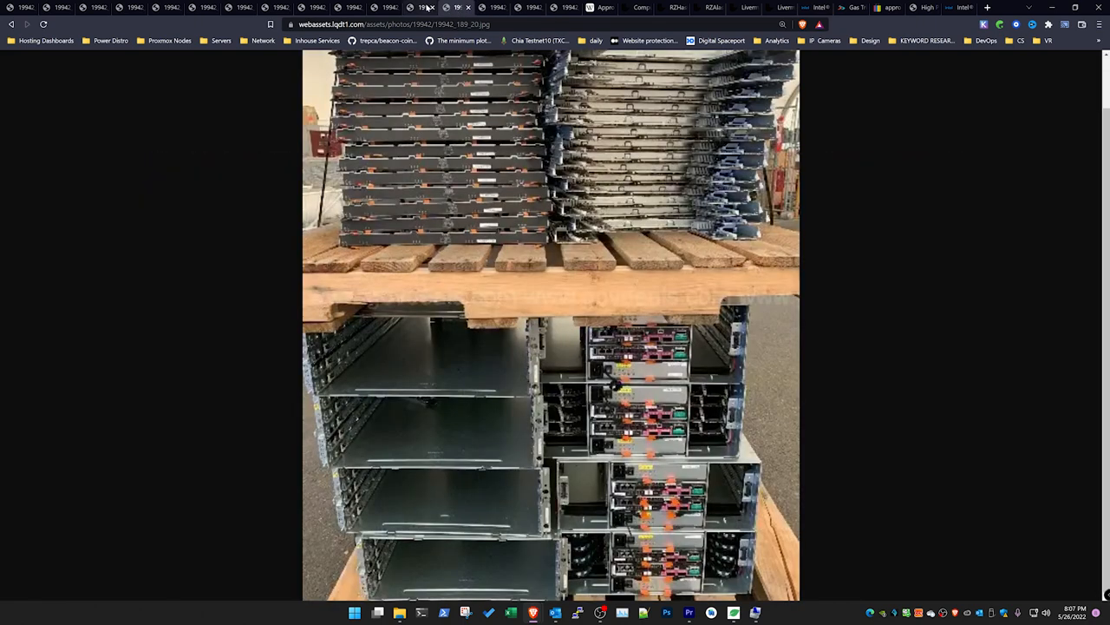
pyautogui.moveTo(425, 7)
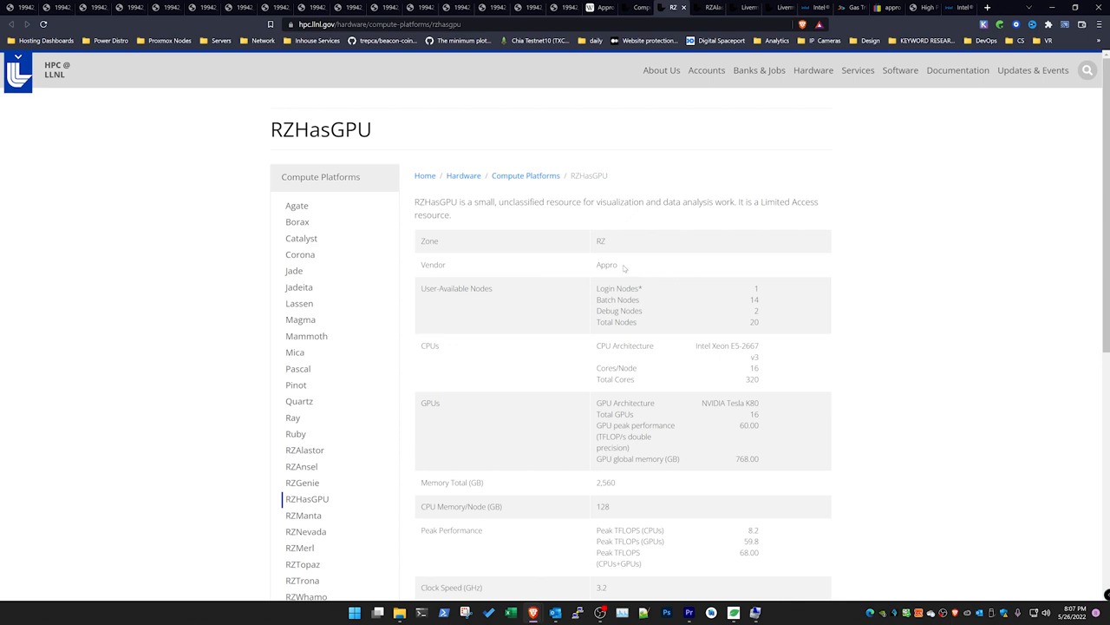
# Step: Pick out the vendor name Appro and review the RZHasGPU specifications with its NVIDIA Tesla K80 details
pyautogui.doubleClick(607, 264)
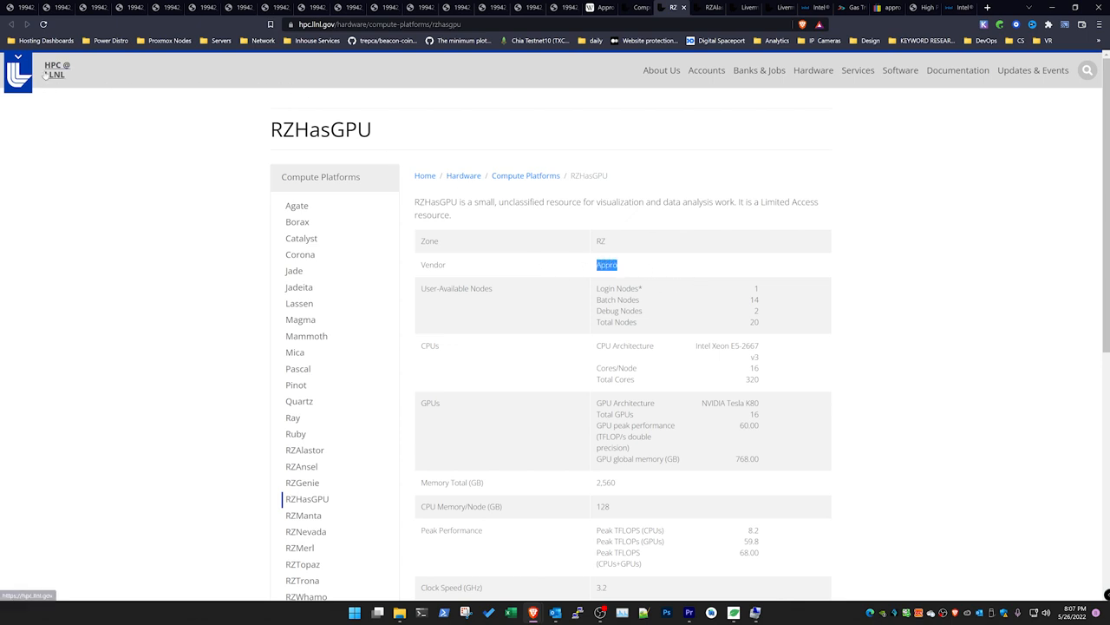
pyautogui.moveTo(56, 73)
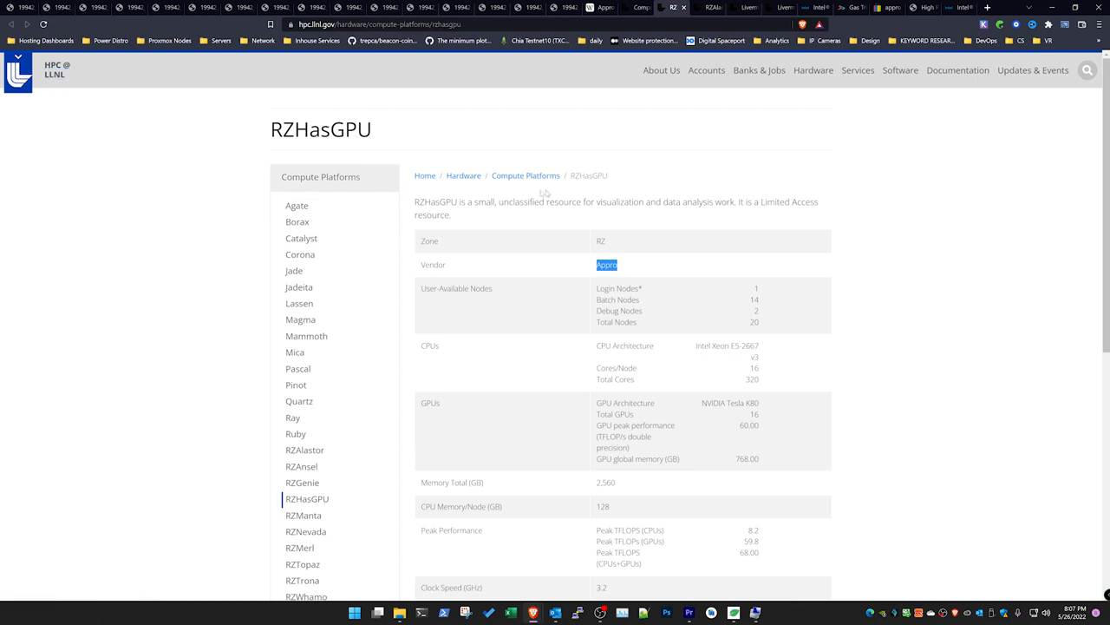
pyautogui.moveTo(892, 273)
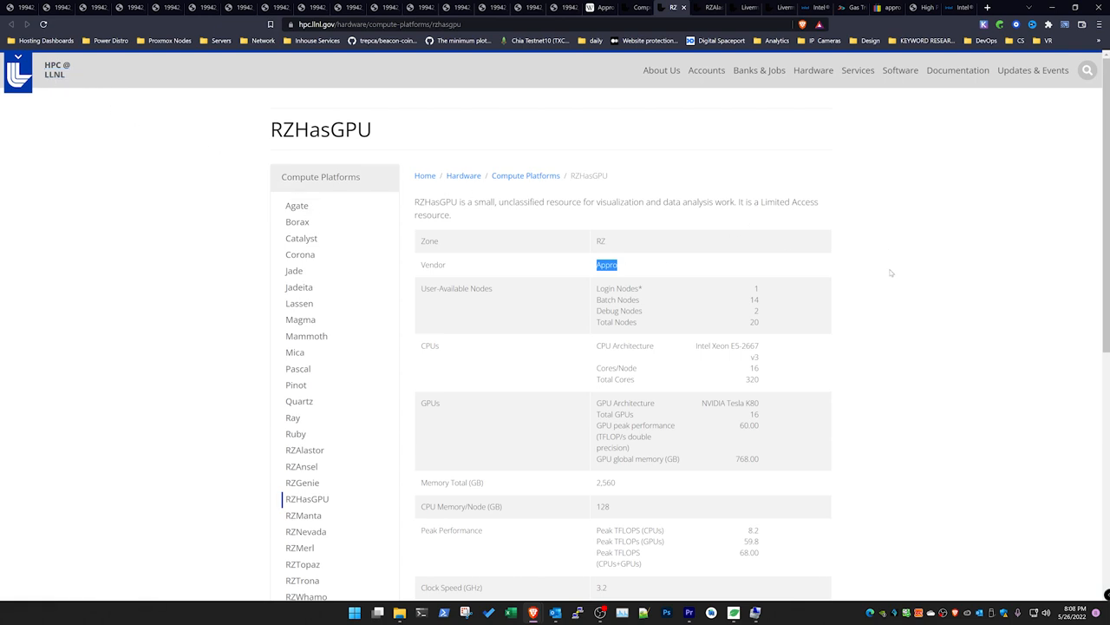
pyautogui.moveTo(746, 345)
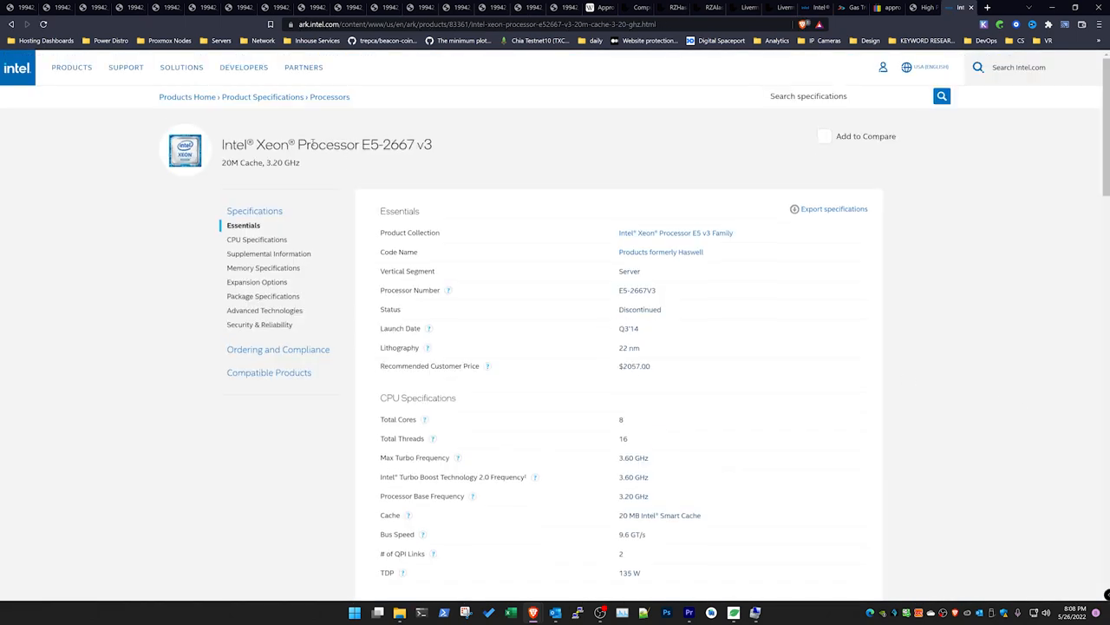
pyautogui.click(645, 7)
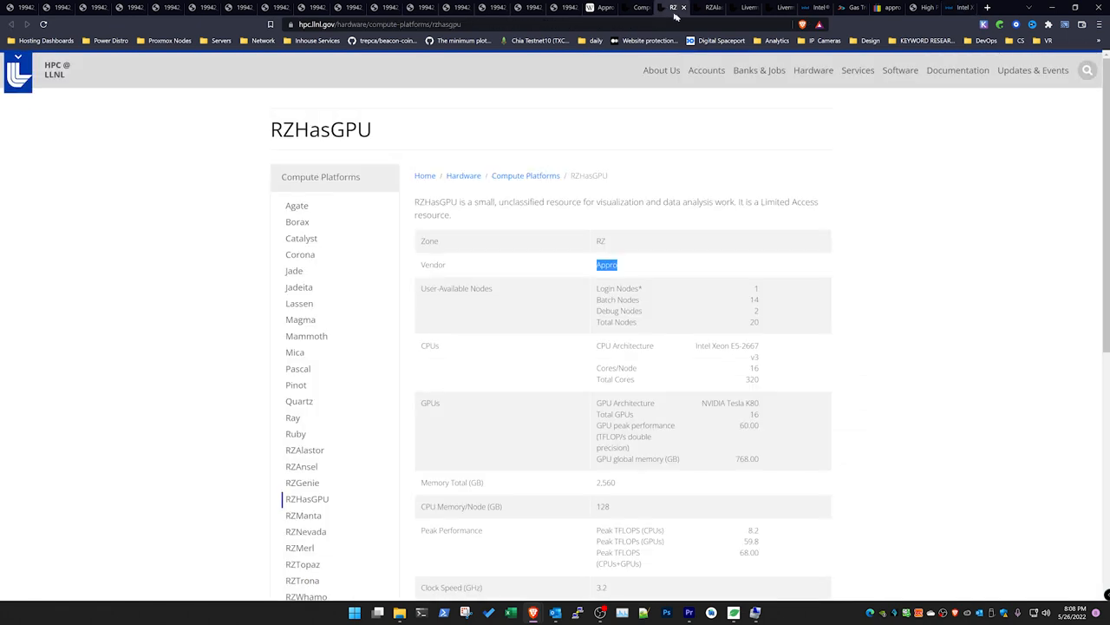
pyautogui.moveTo(767, 364)
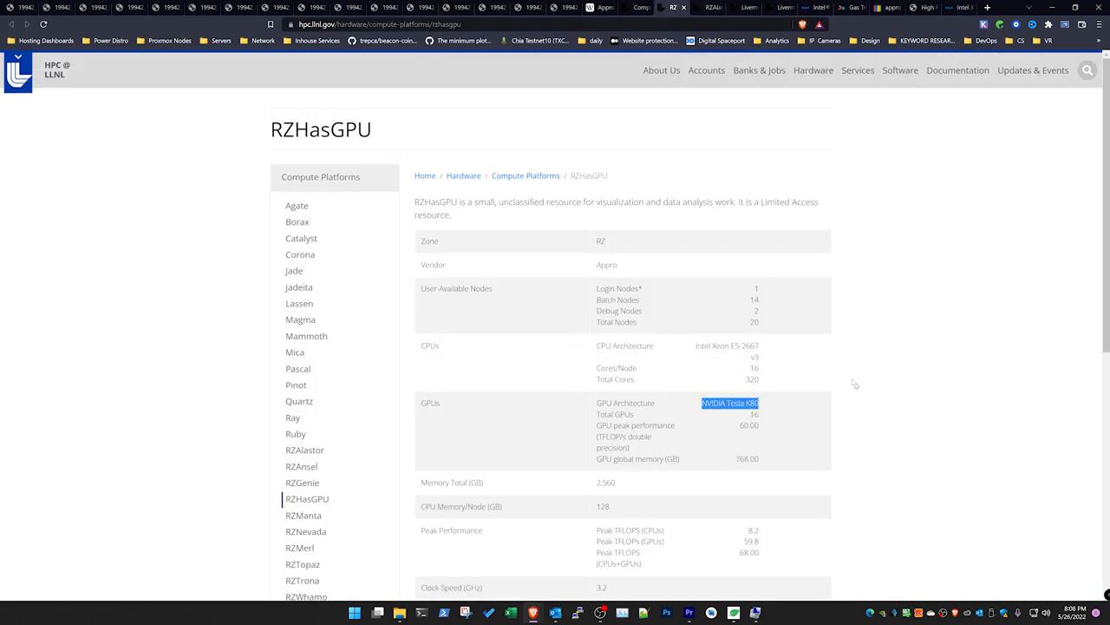
pyautogui.scroll(-3)
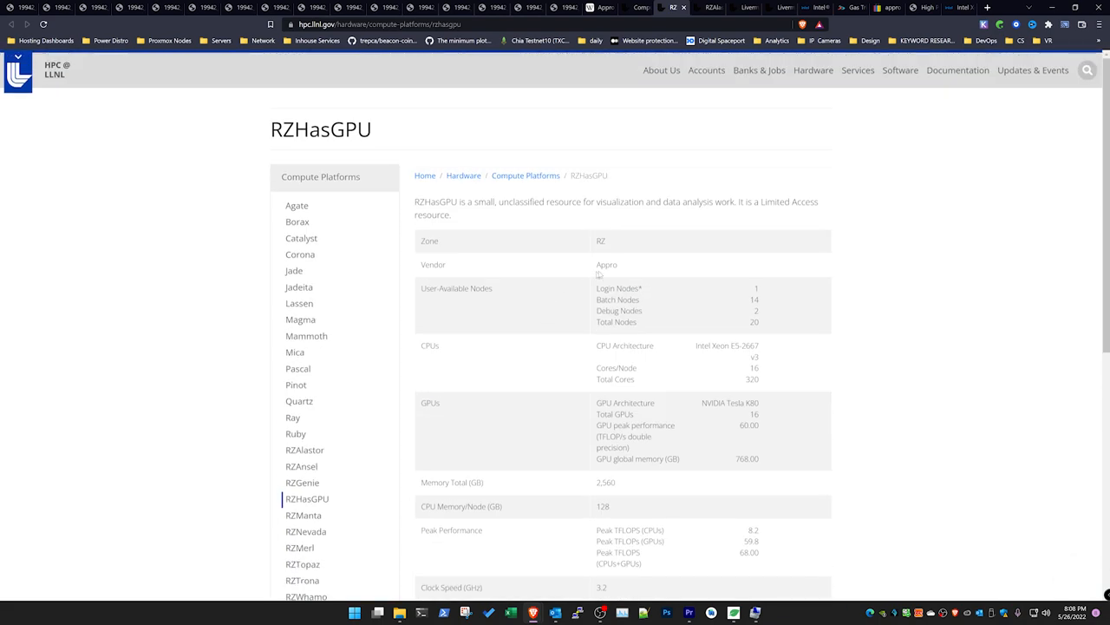
pyautogui.doubleClick(607, 263)
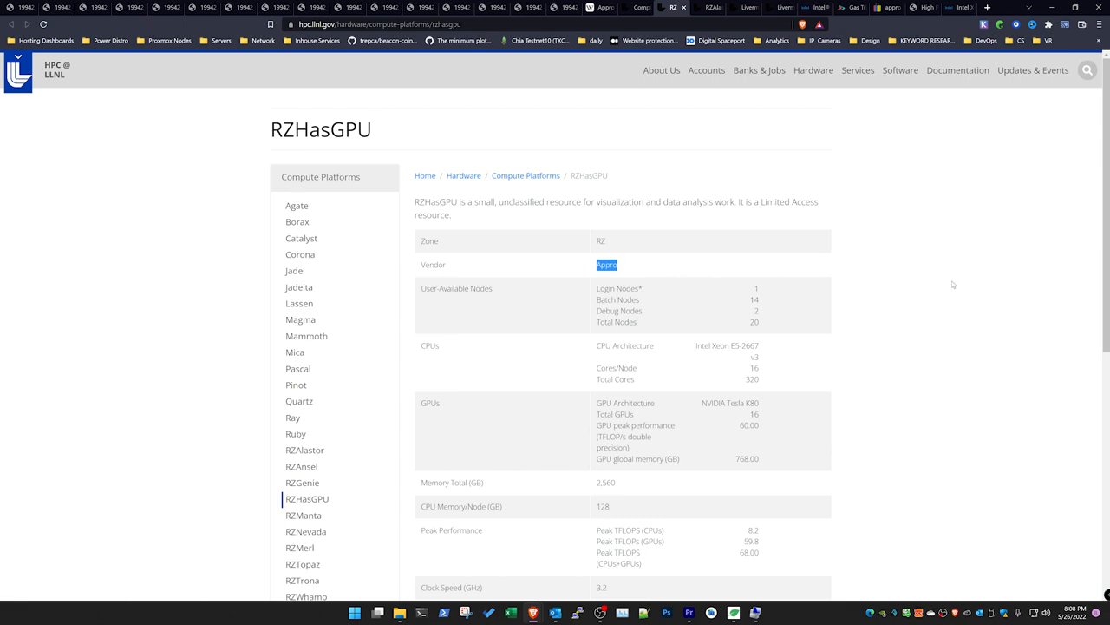
pyautogui.moveTo(898, 281)
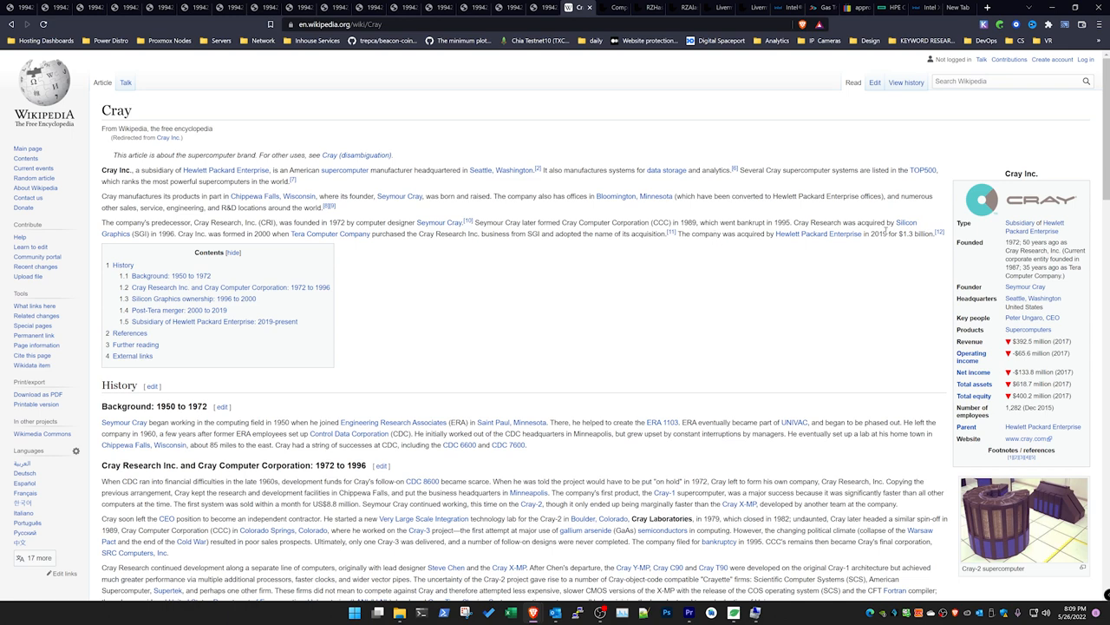
pyautogui.moveTo(911, 261)
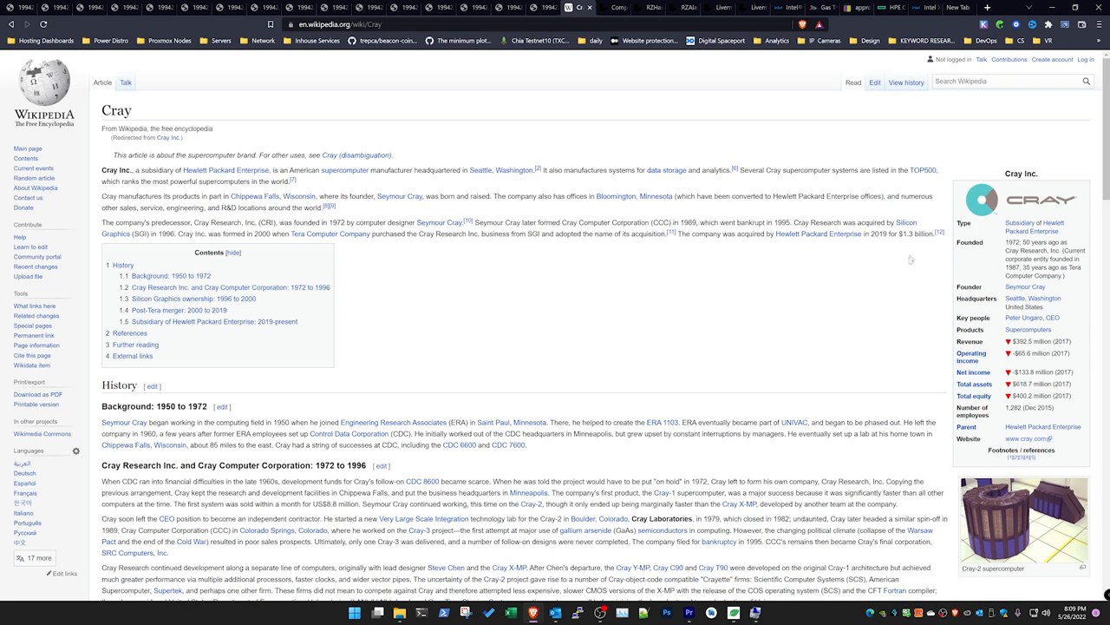
pyautogui.moveTo(504, 275)
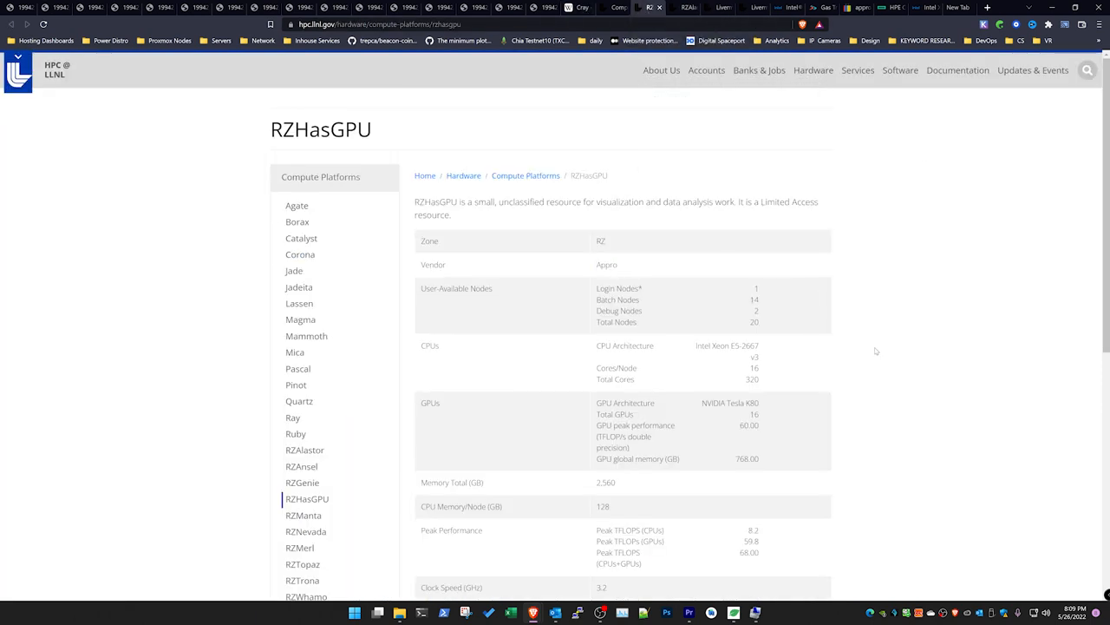
pyautogui.scroll(-3)
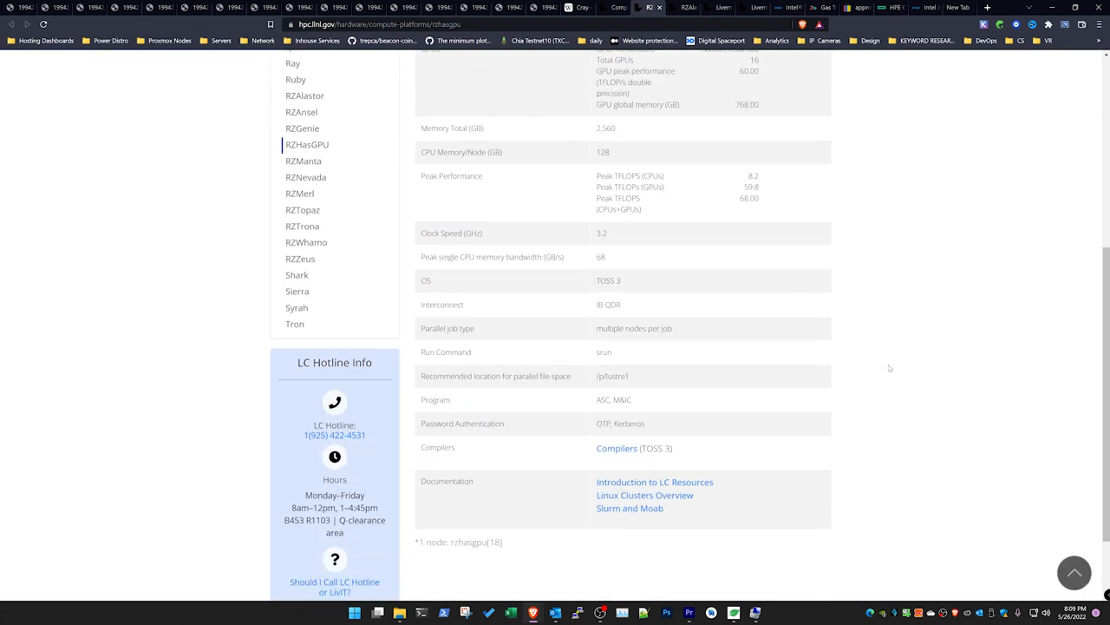
pyautogui.moveTo(772, 261)
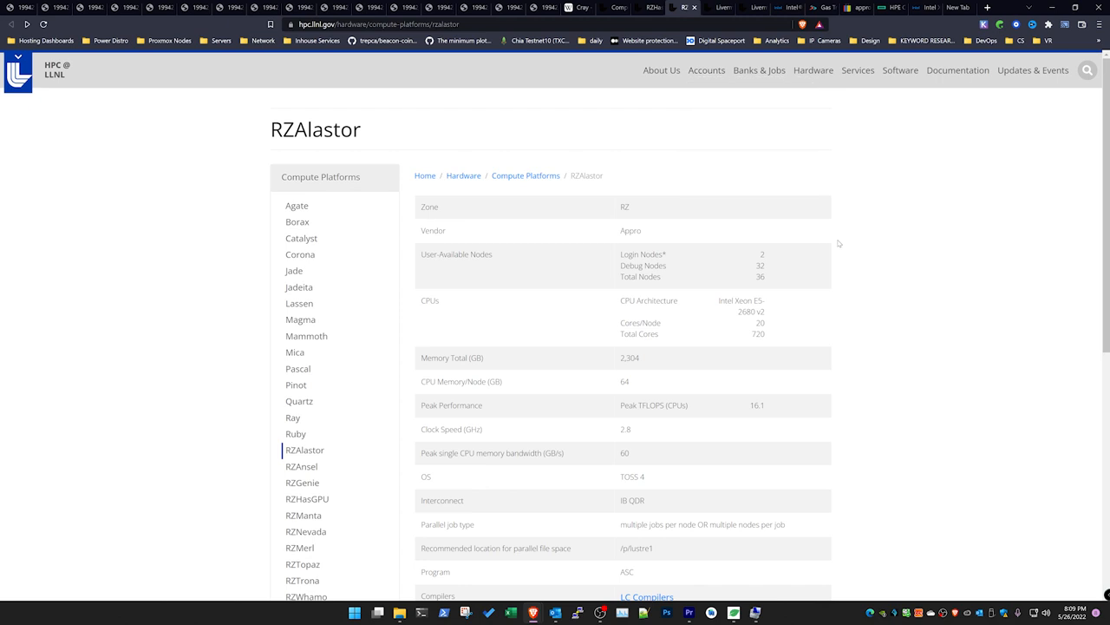
pyautogui.moveTo(873, 333)
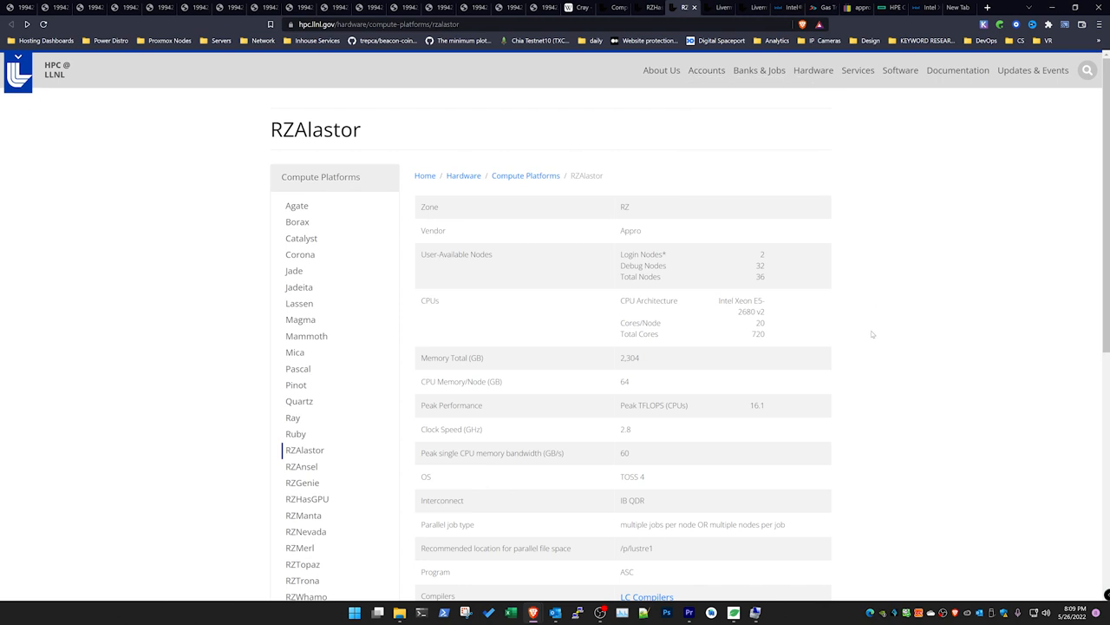
pyautogui.moveTo(872, 330)
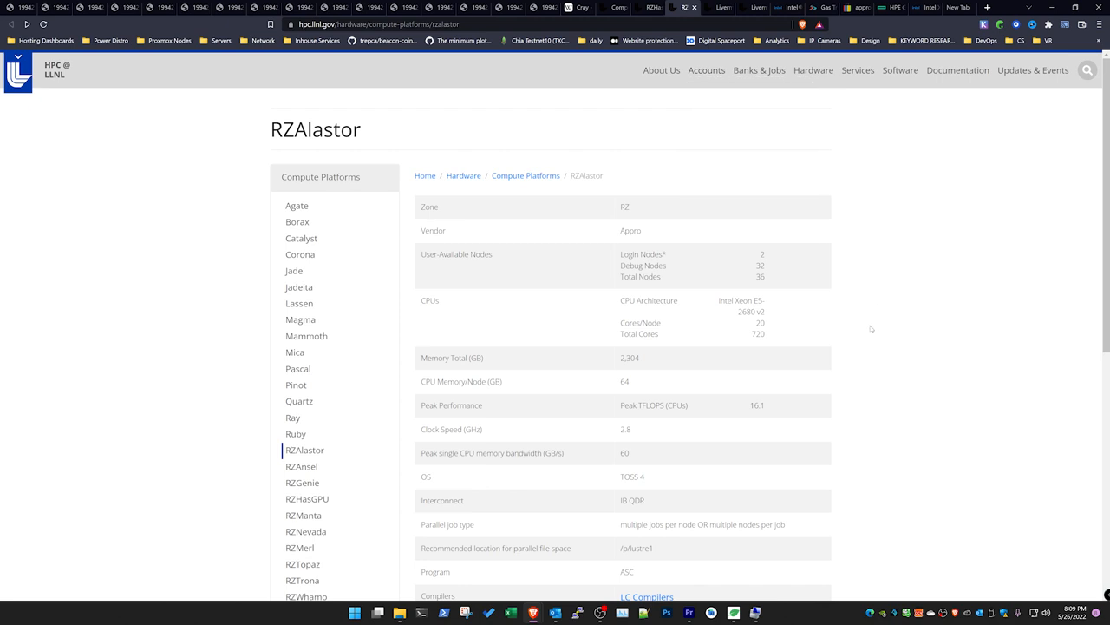
pyautogui.moveTo(868, 321)
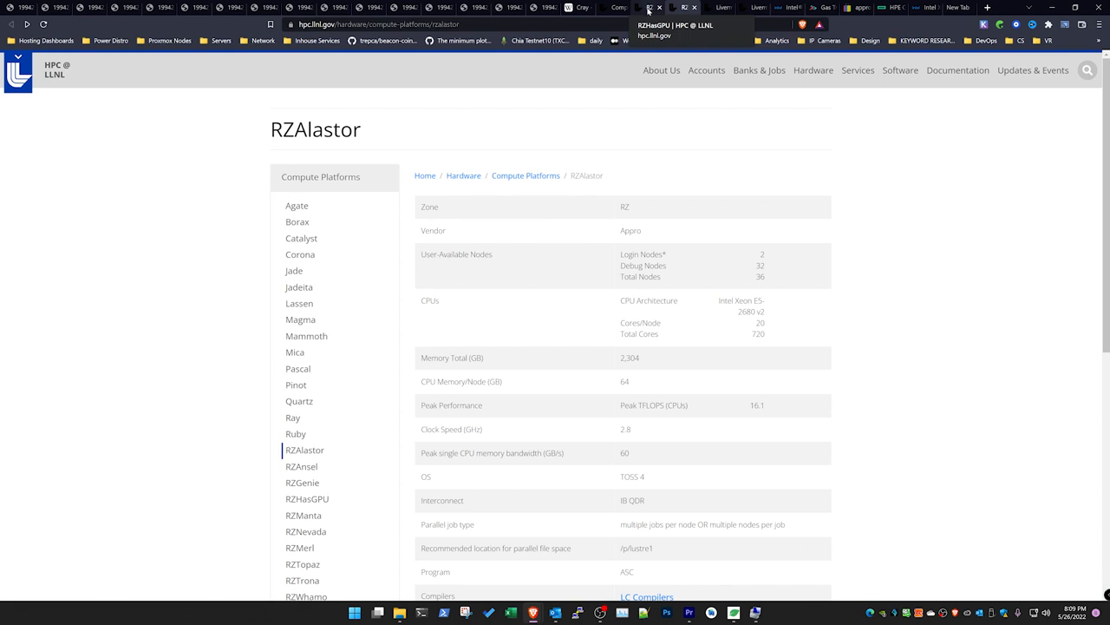
# Step: Revisit the RZHasGPU page, then bring up the LLNL Primary Systems summary table of clusters
pyautogui.click(307, 498)
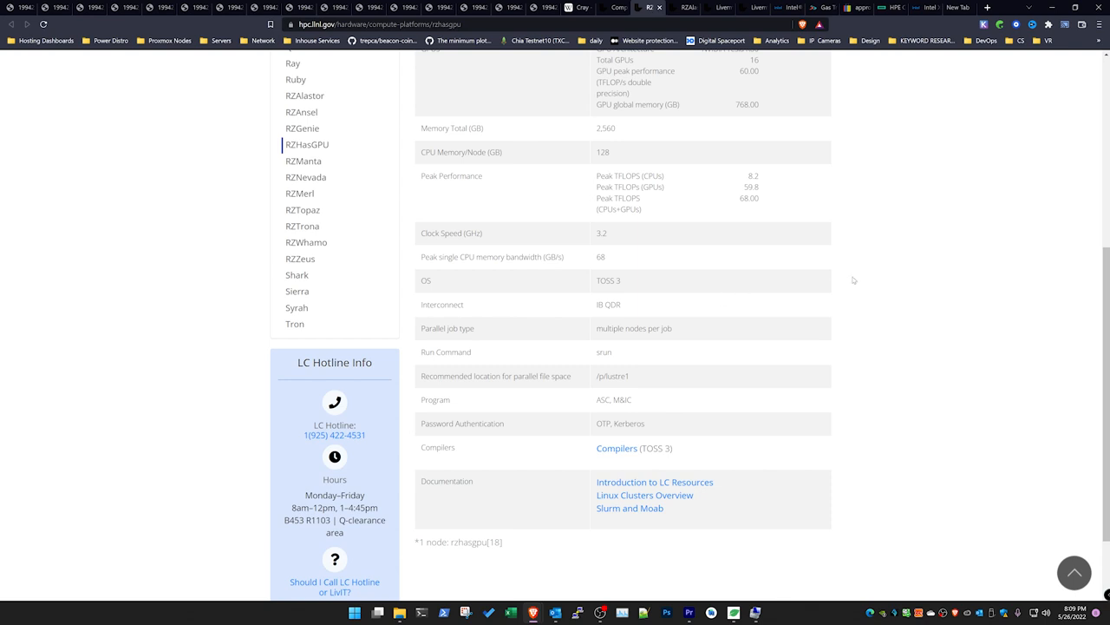
pyautogui.scroll(3)
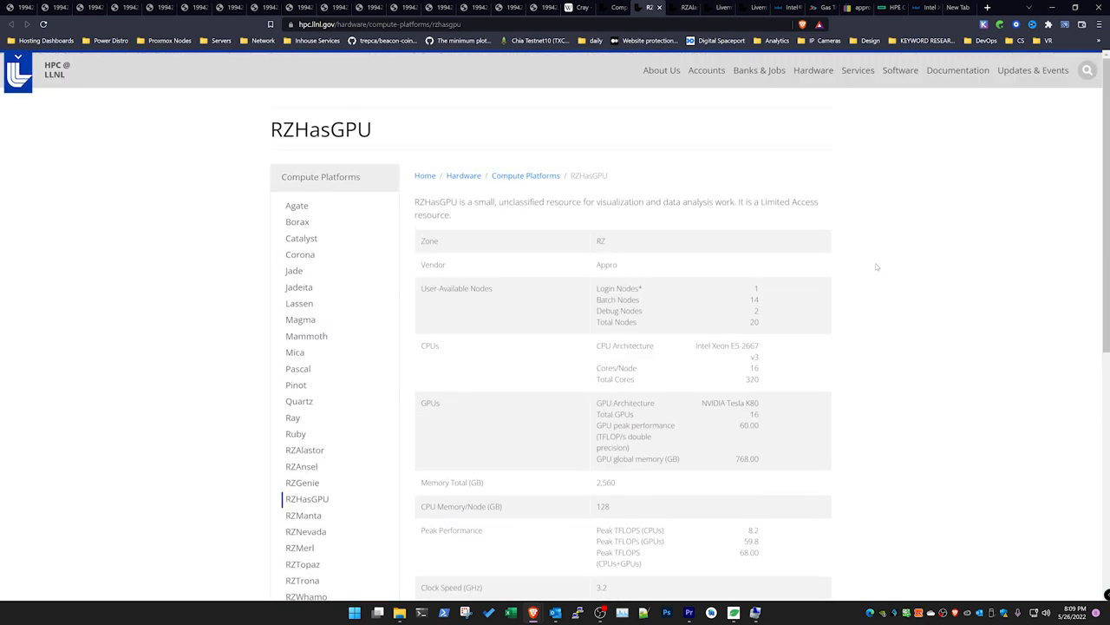
pyautogui.scroll(-3)
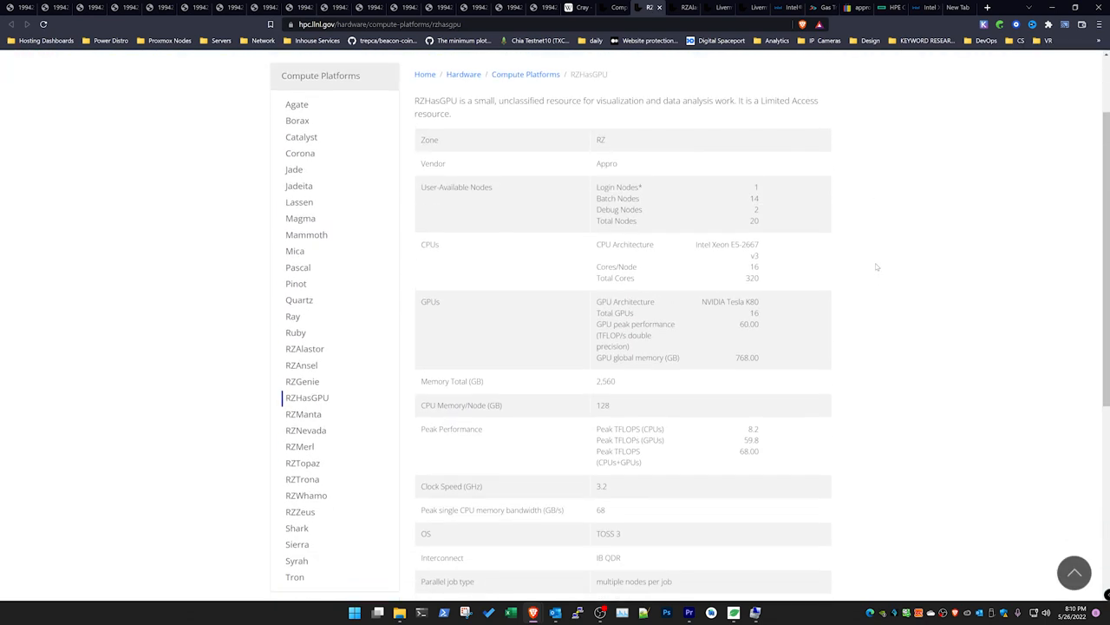
pyautogui.moveTo(906, 232)
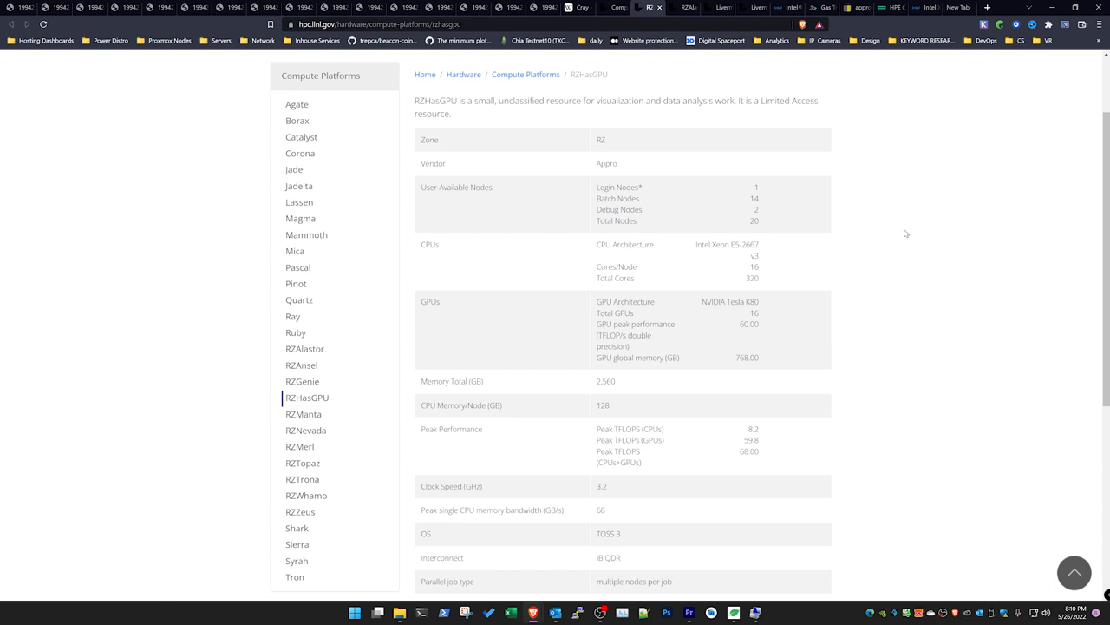
pyautogui.moveTo(868, 199)
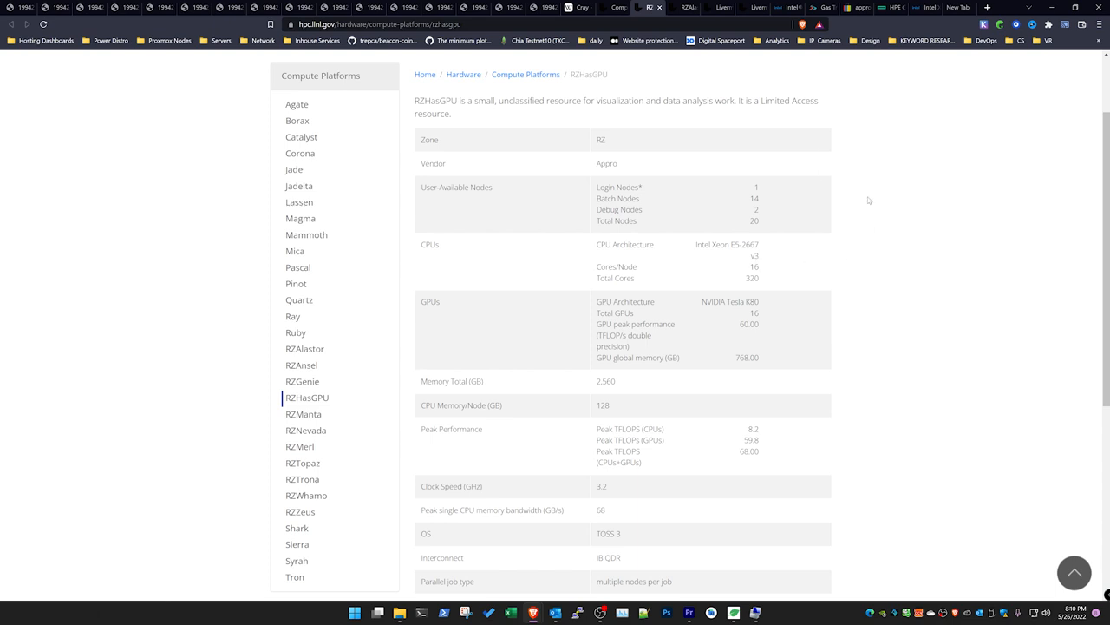
pyautogui.moveTo(859, 286)
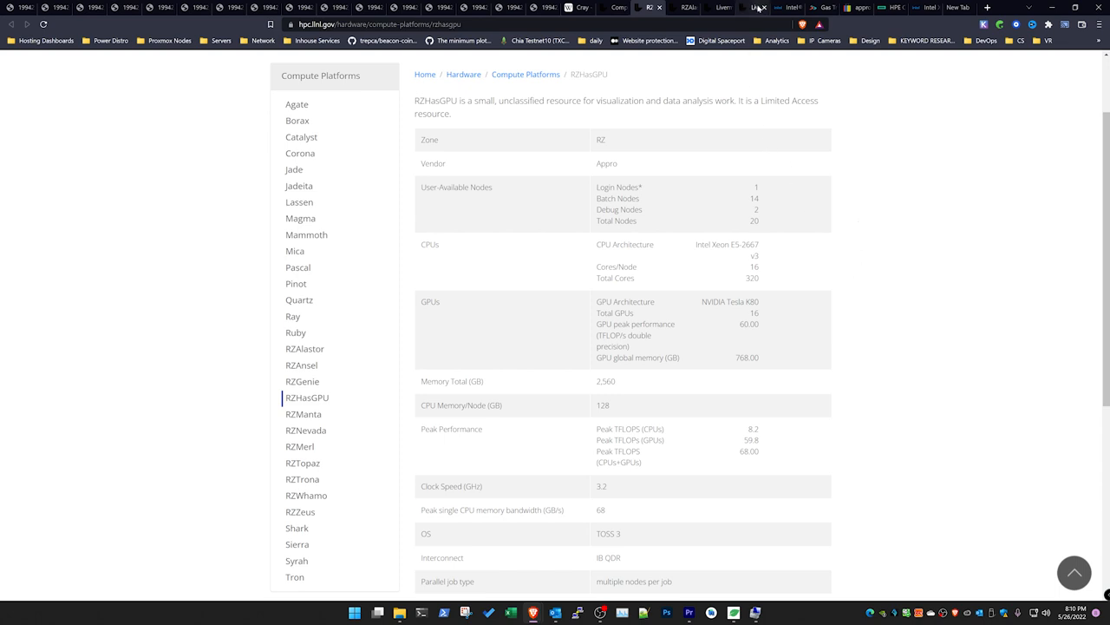
pyautogui.click(749, 7)
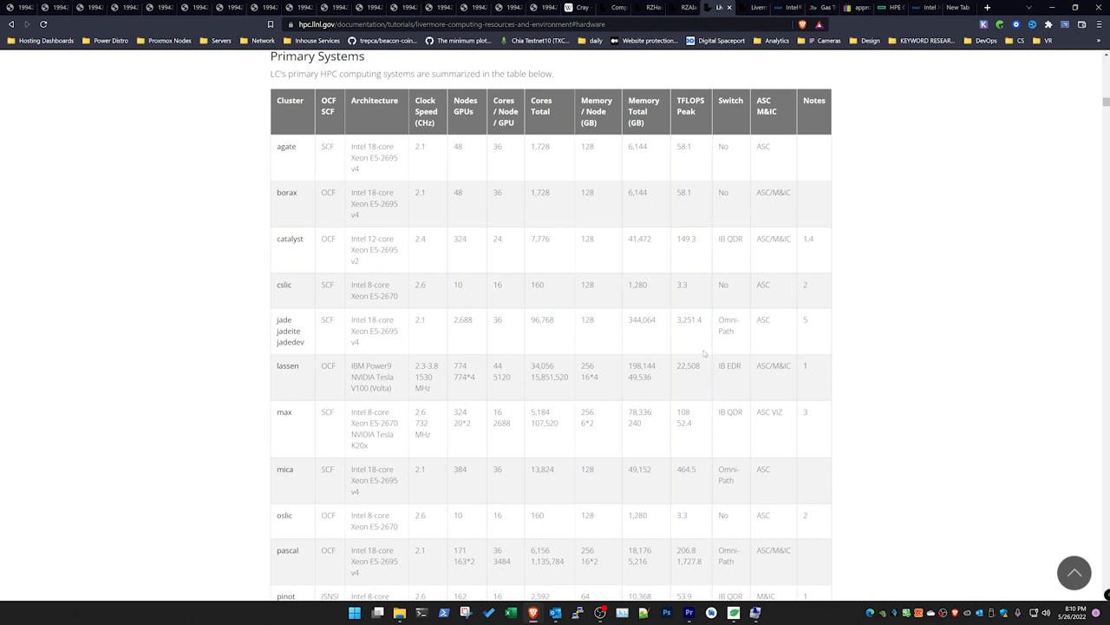
pyautogui.moveTo(727, 343)
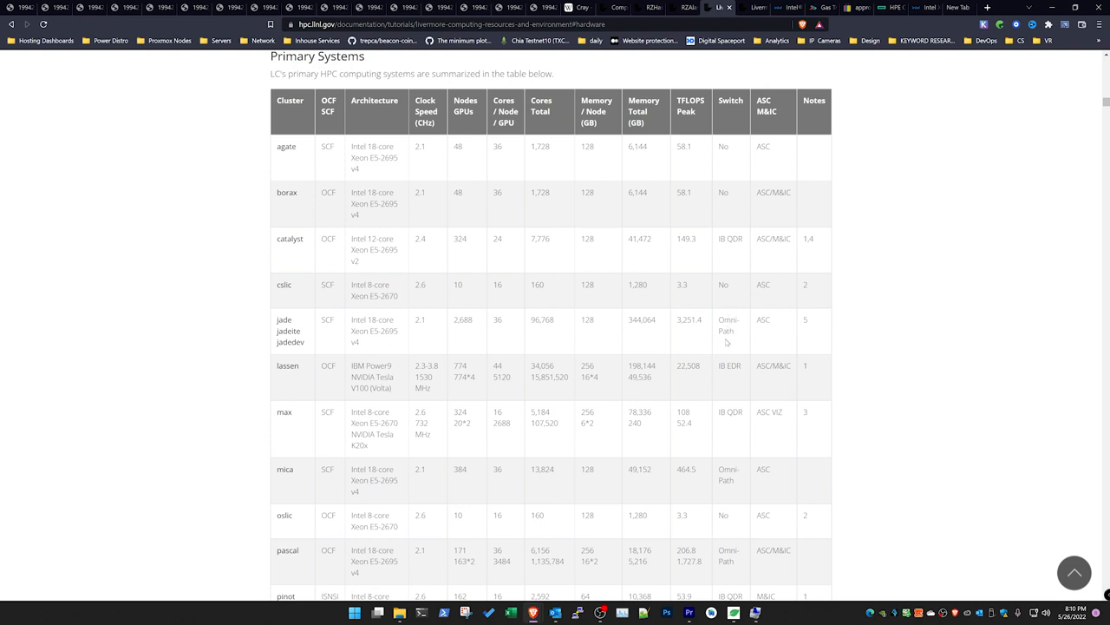
pyautogui.moveTo(745, 417)
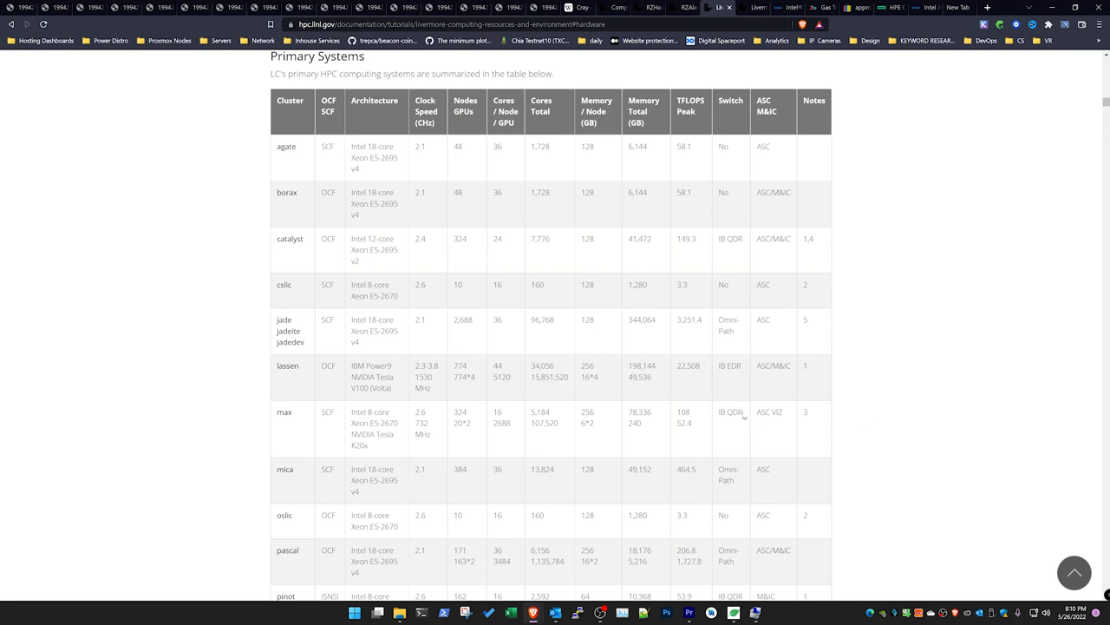
pyautogui.scroll(-3)
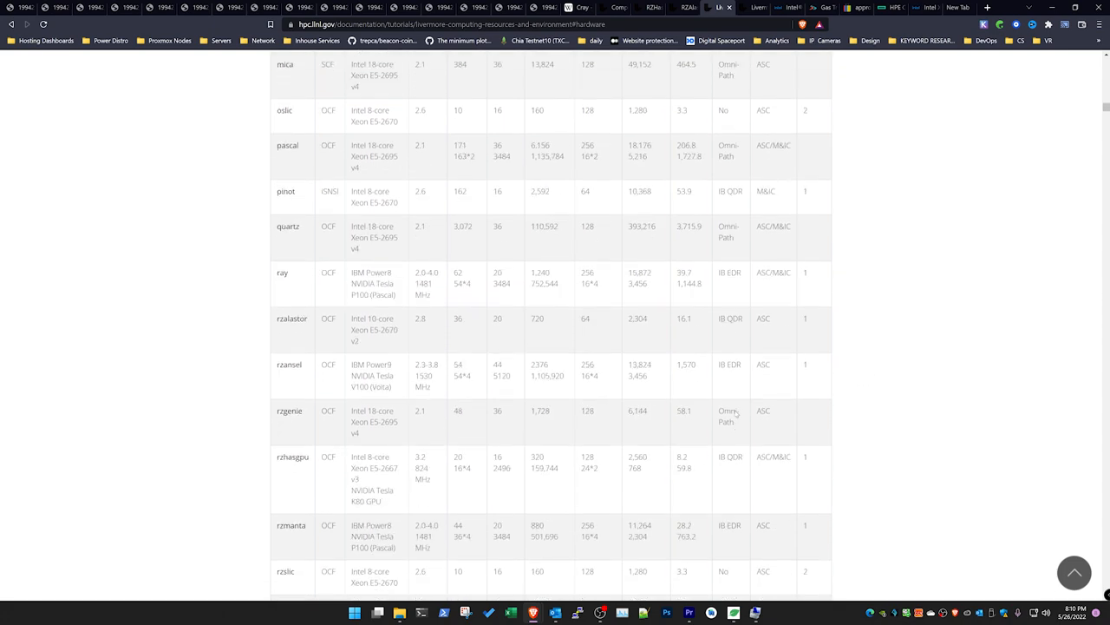
pyautogui.scroll(-3)
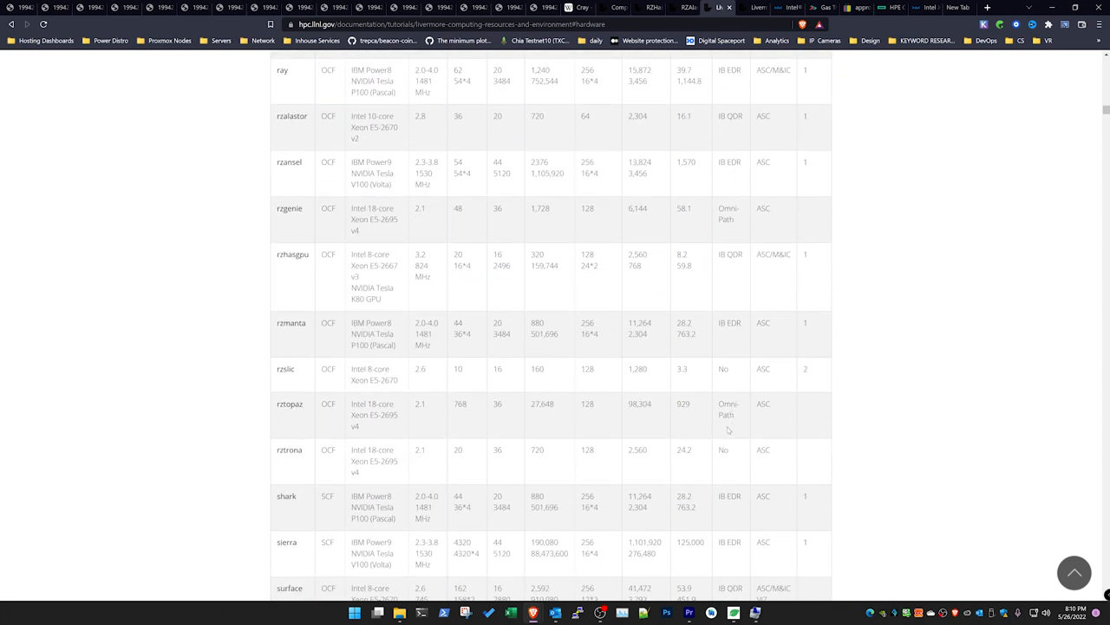
pyautogui.scroll(-3)
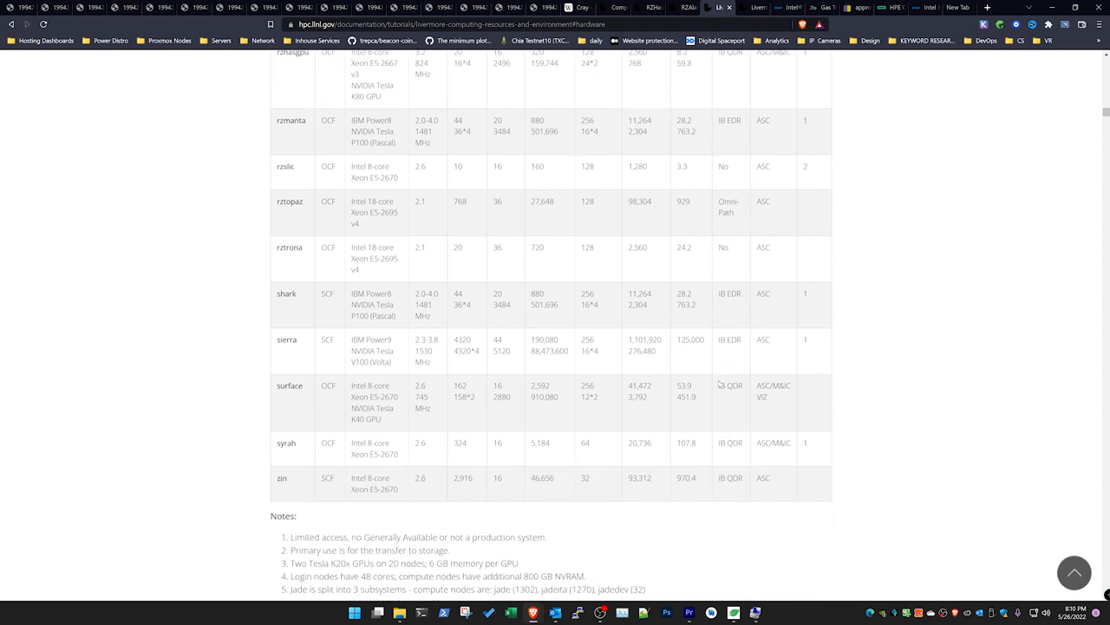
pyautogui.moveTo(738, 388)
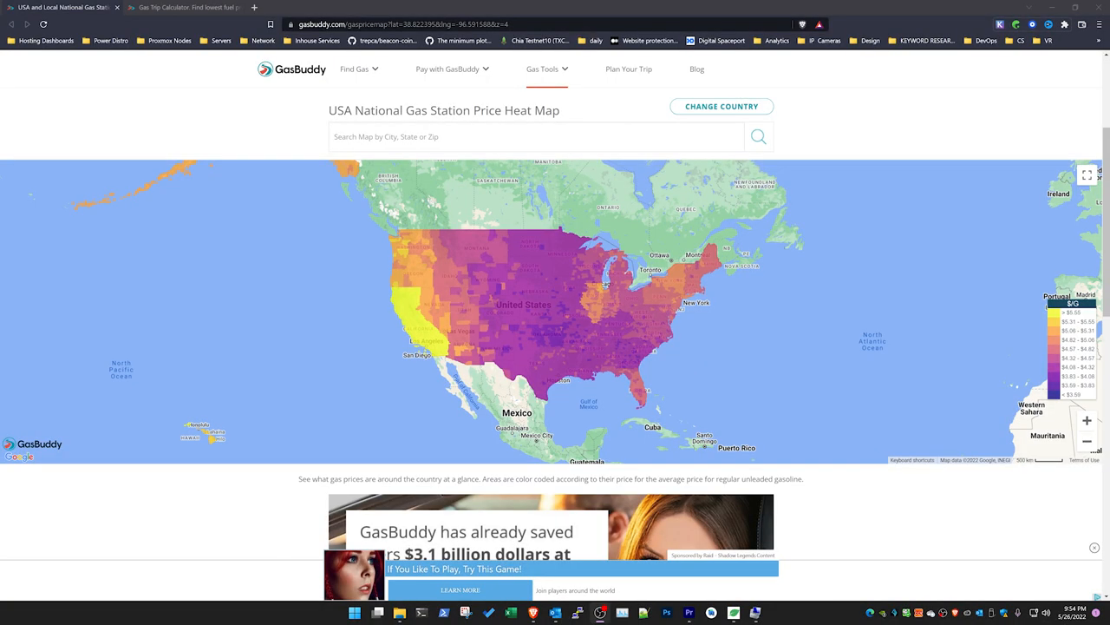
pyautogui.moveTo(552, 375)
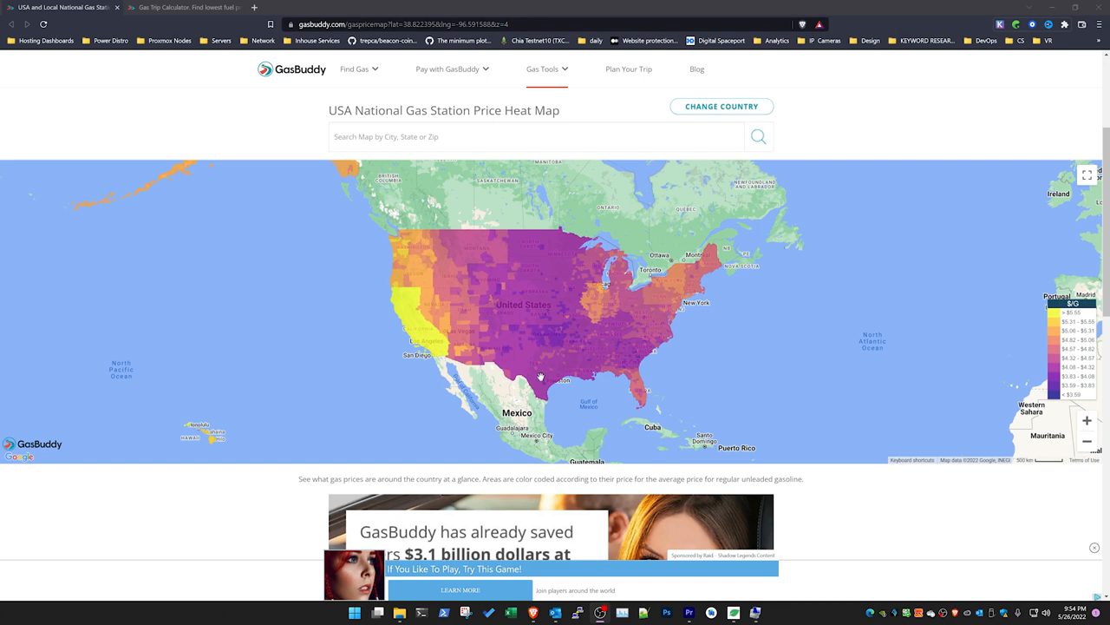
pyautogui.moveTo(527, 357)
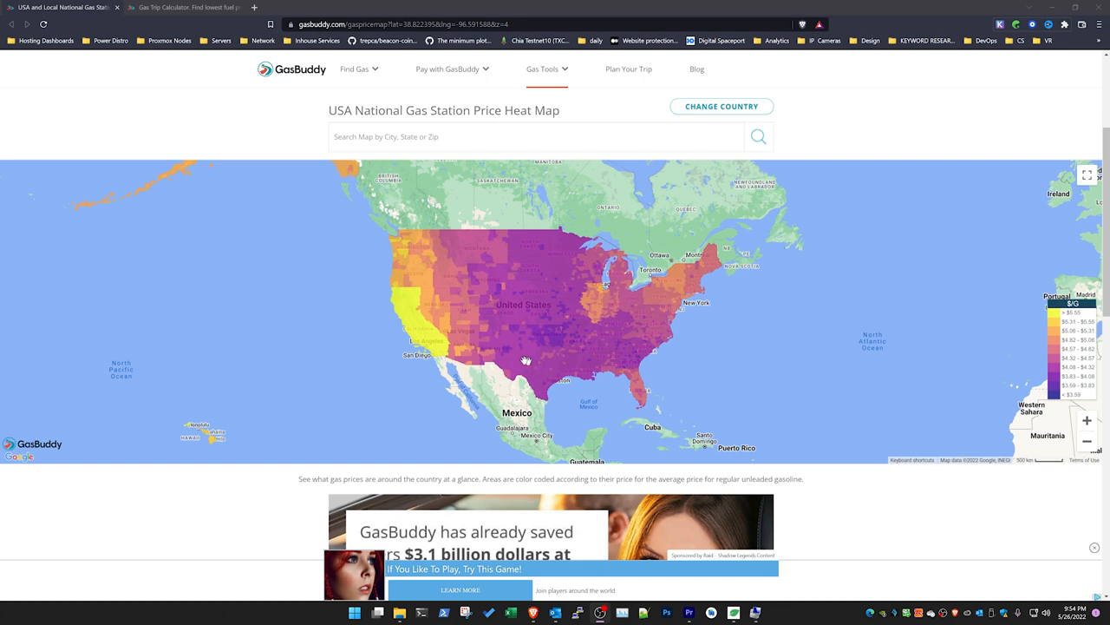
pyautogui.moveTo(440, 337)
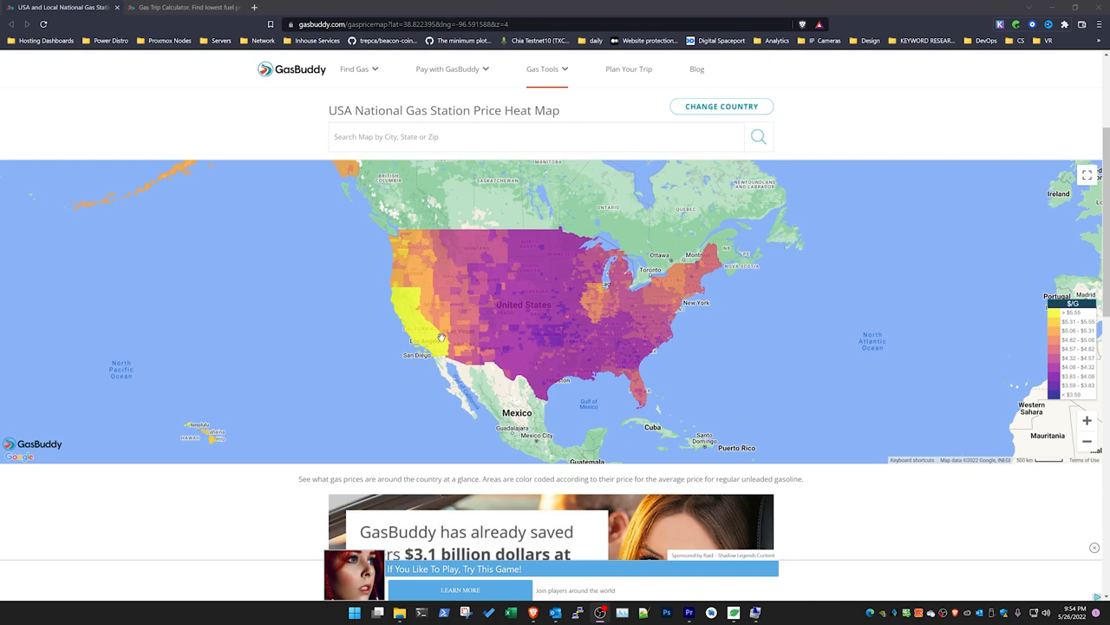
pyautogui.moveTo(437, 356)
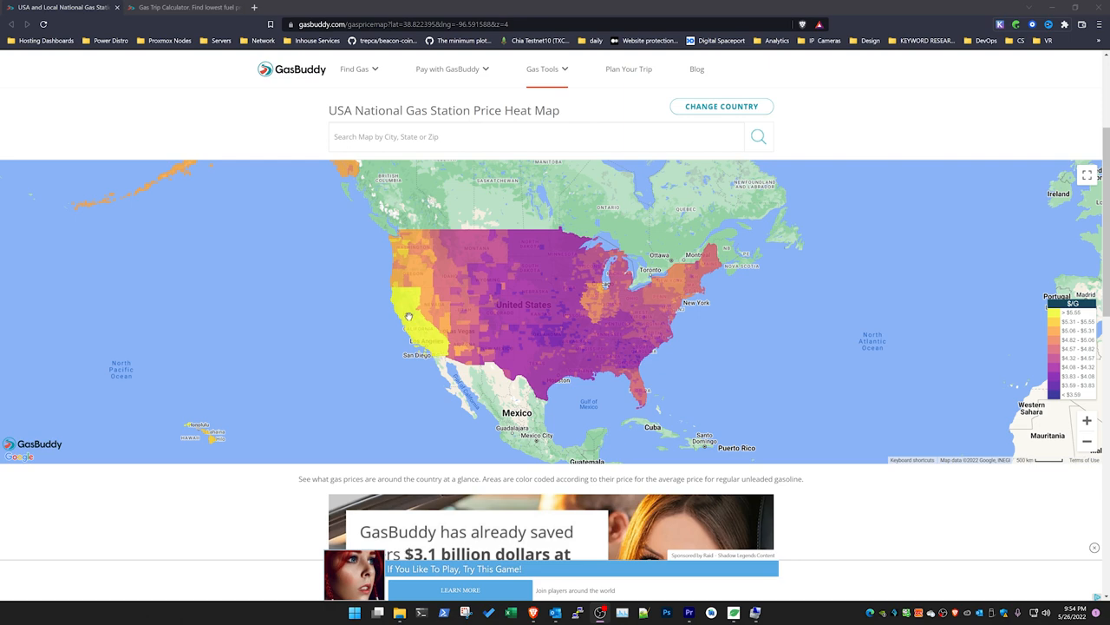
pyautogui.moveTo(416, 337)
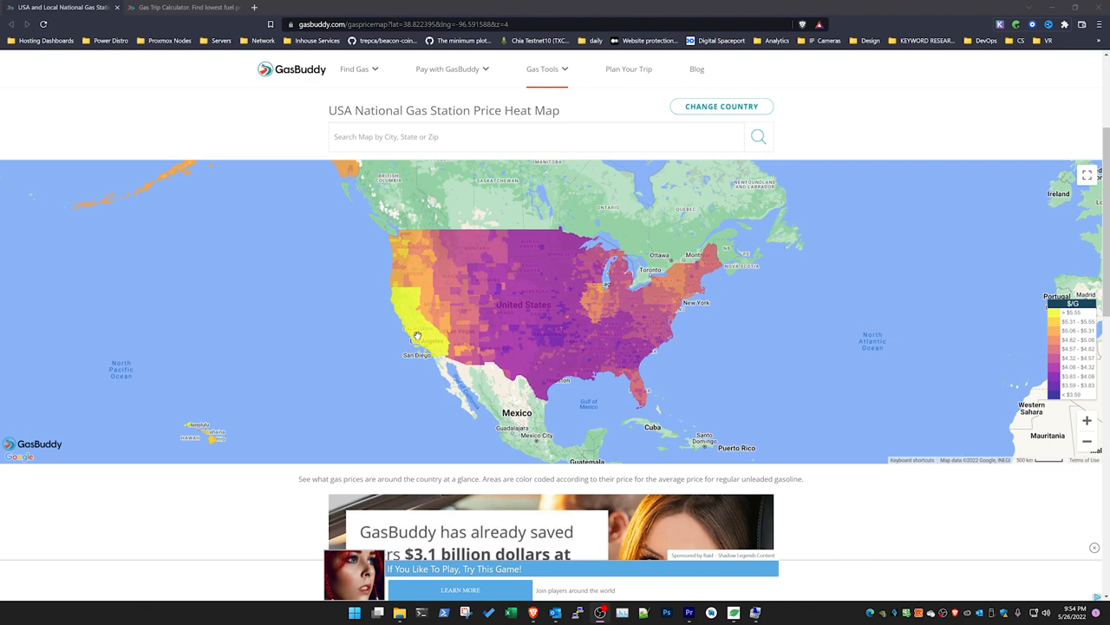
pyautogui.moveTo(543, 336)
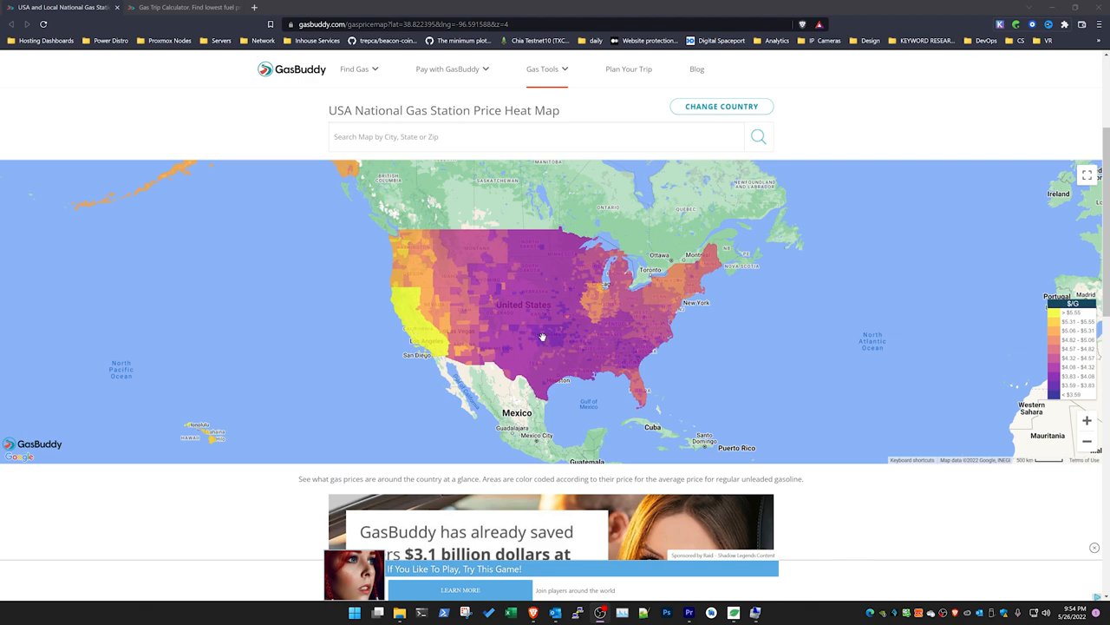
pyautogui.moveTo(443, 343)
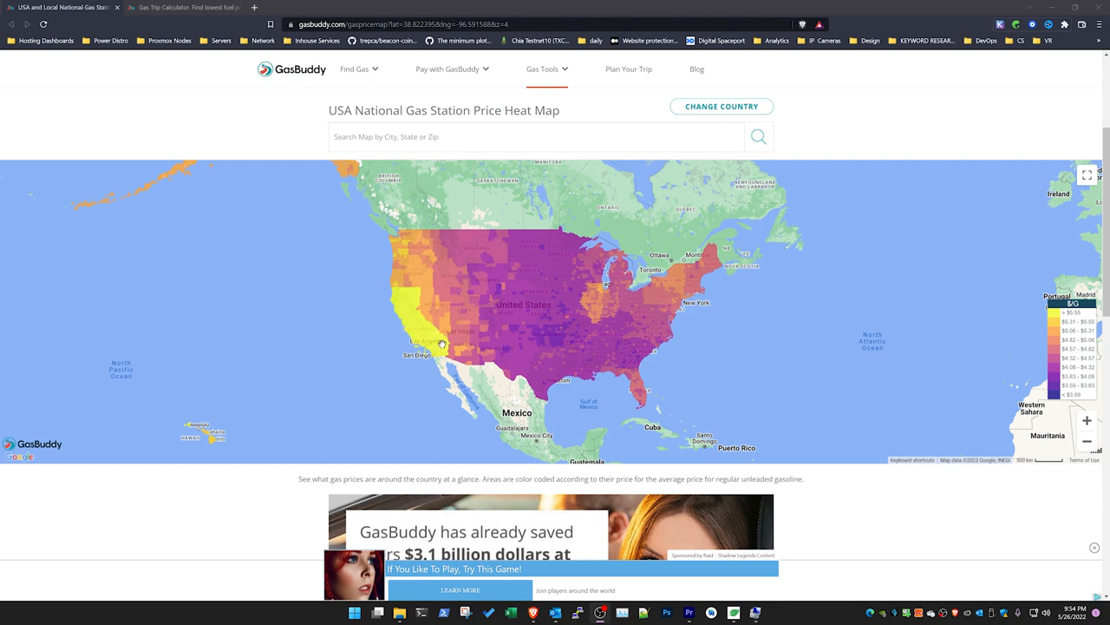
pyautogui.moveTo(569, 321)
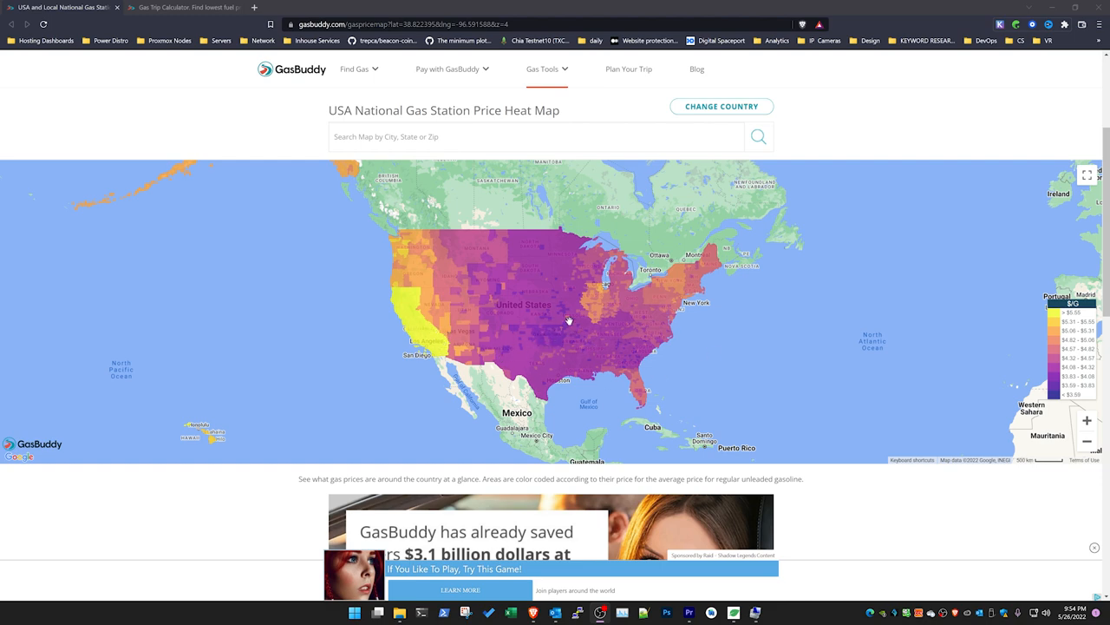
pyautogui.moveTo(618, 365)
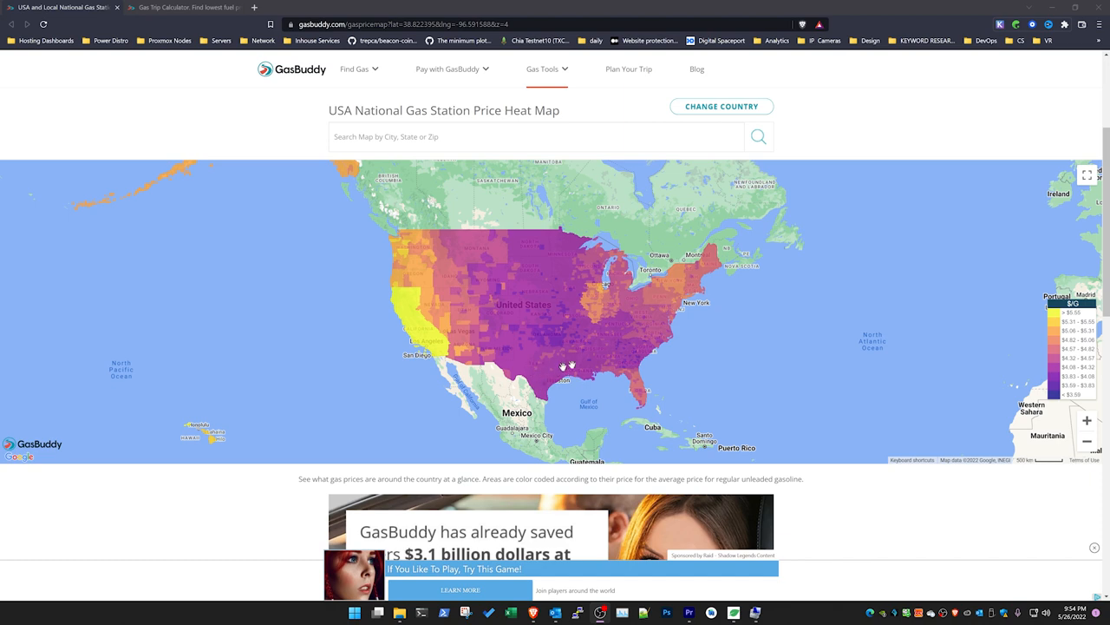
pyautogui.moveTo(536, 366)
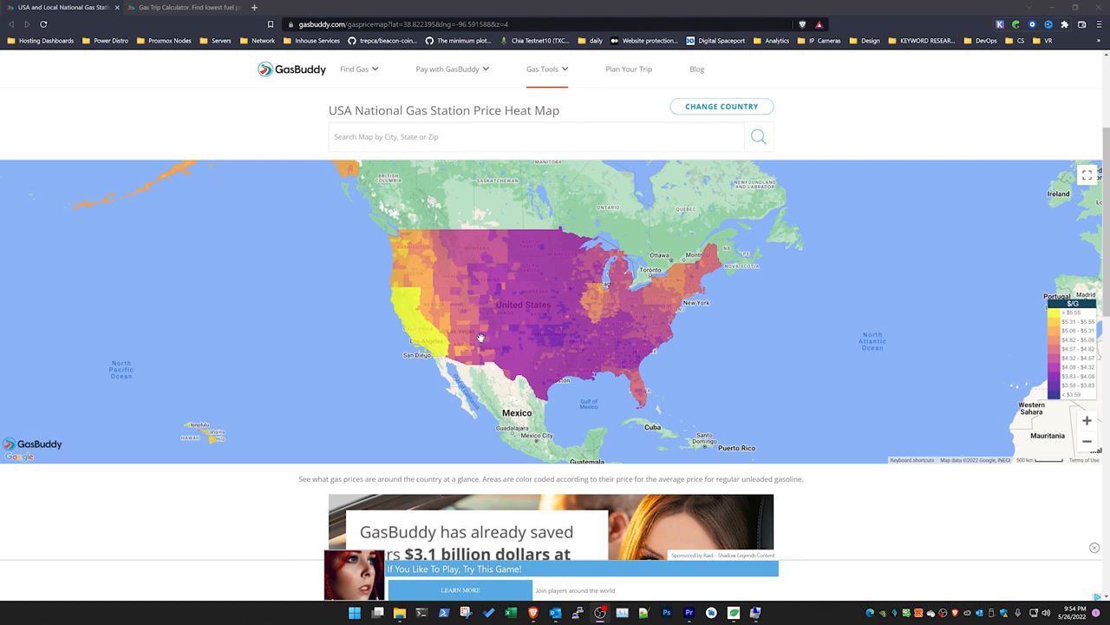
pyautogui.moveTo(529, 363)
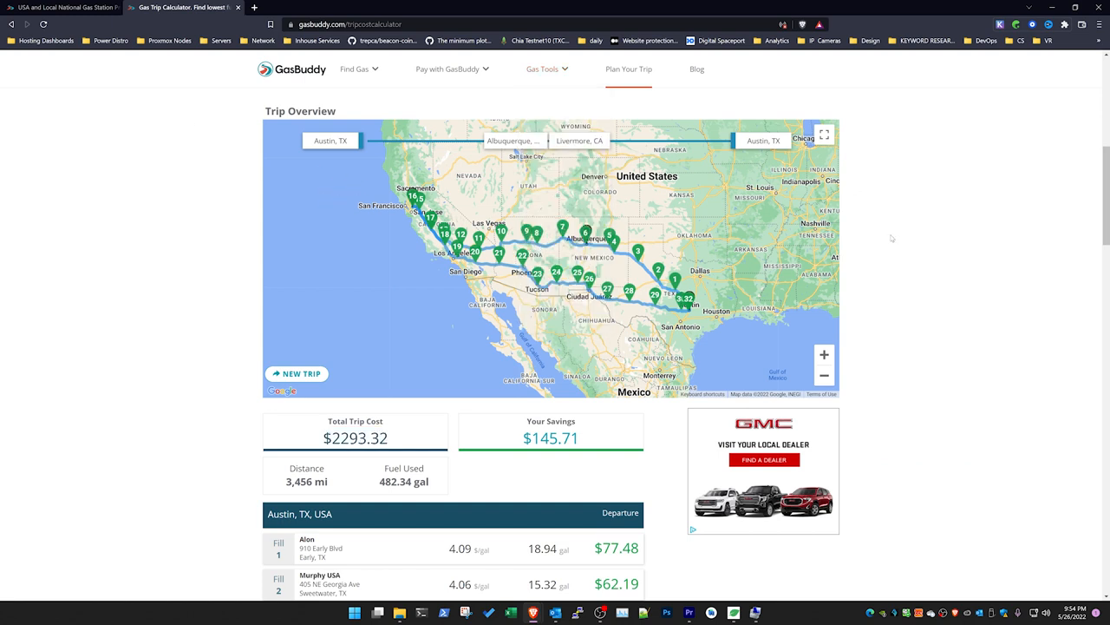
pyautogui.moveTo(139, 316)
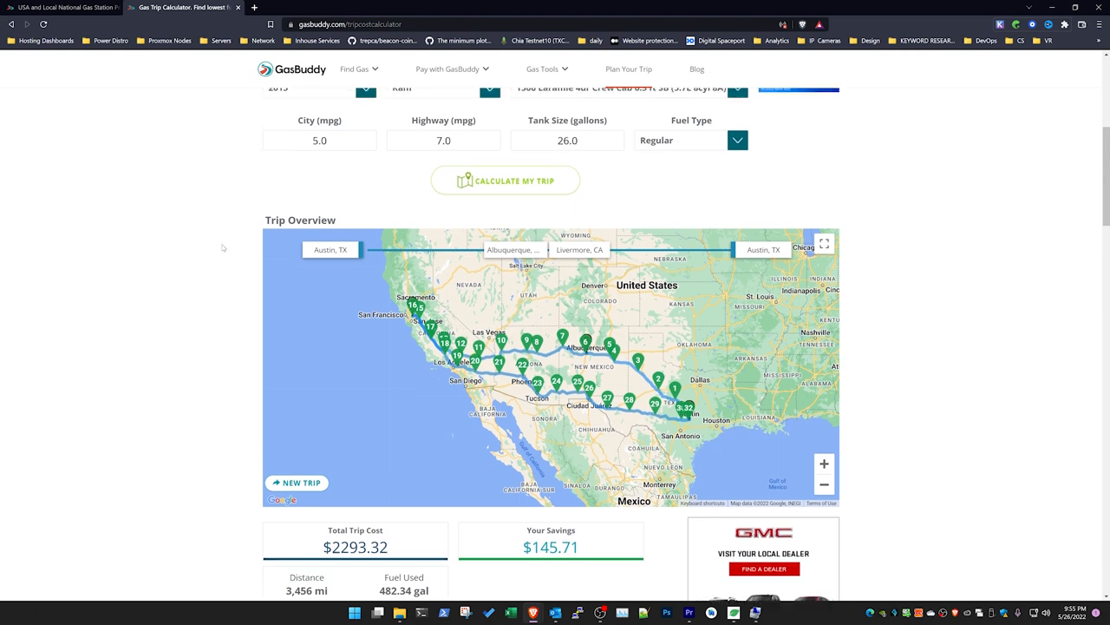
# Step: Scroll the GasBuddy Trip Overview to the $2293.32 total cost and first fuel stops of about $77, $62 and $82
pyautogui.scroll(-3)
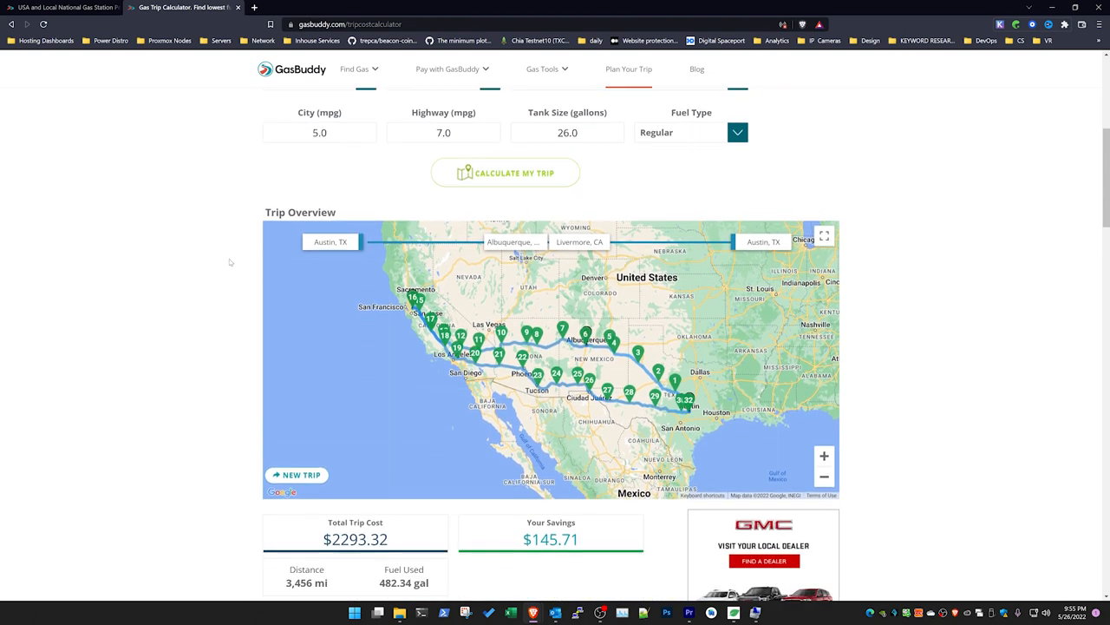
pyautogui.moveTo(277, 160)
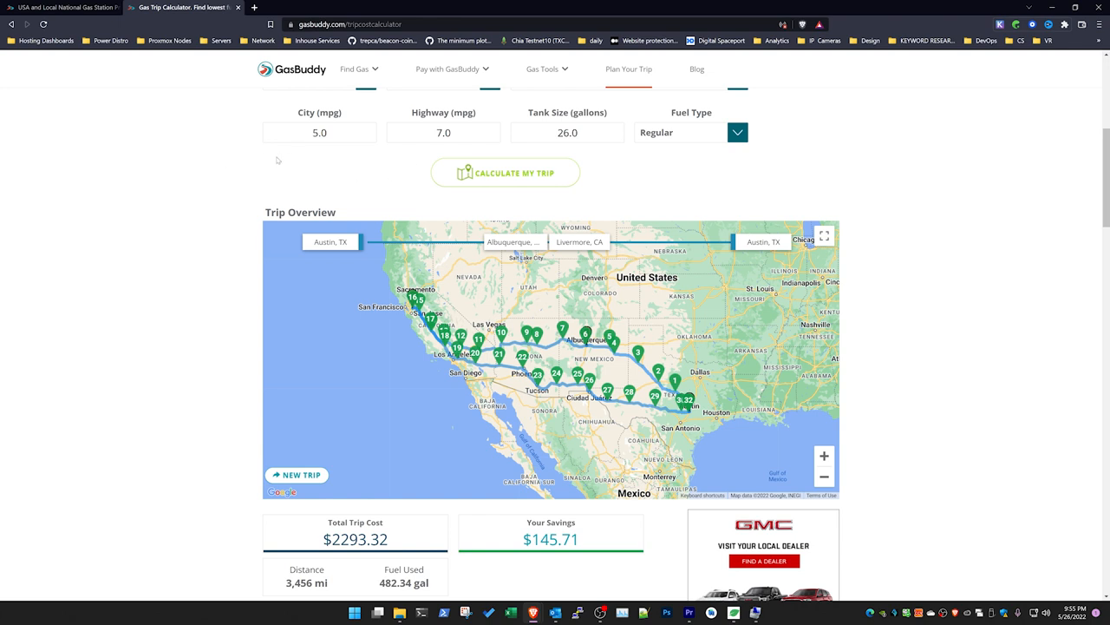
pyautogui.moveTo(191, 201)
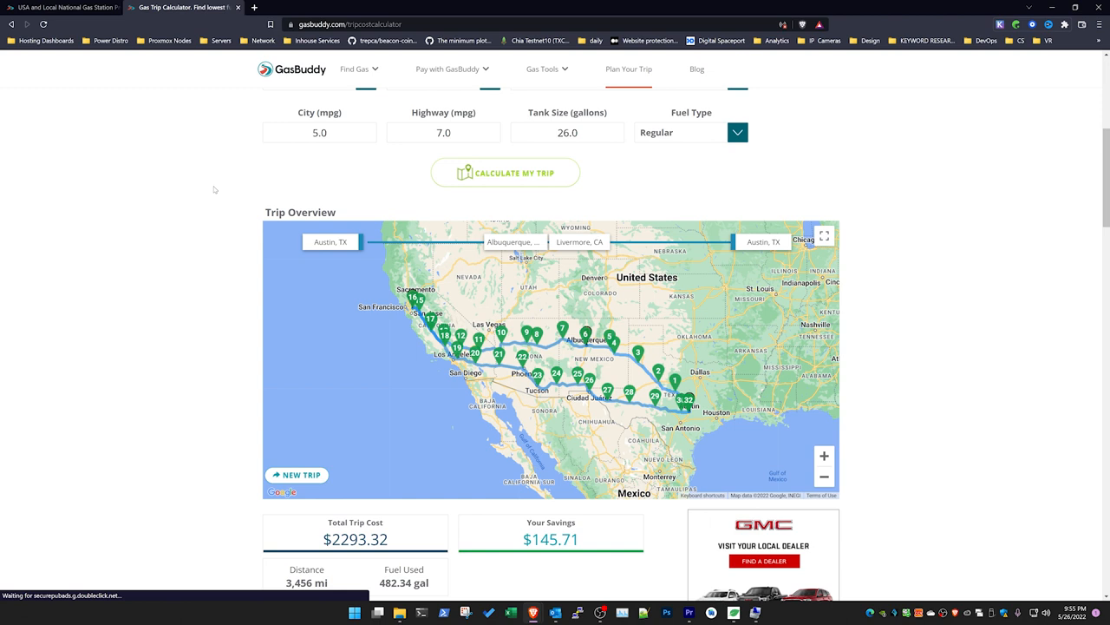
pyautogui.moveTo(224, 187)
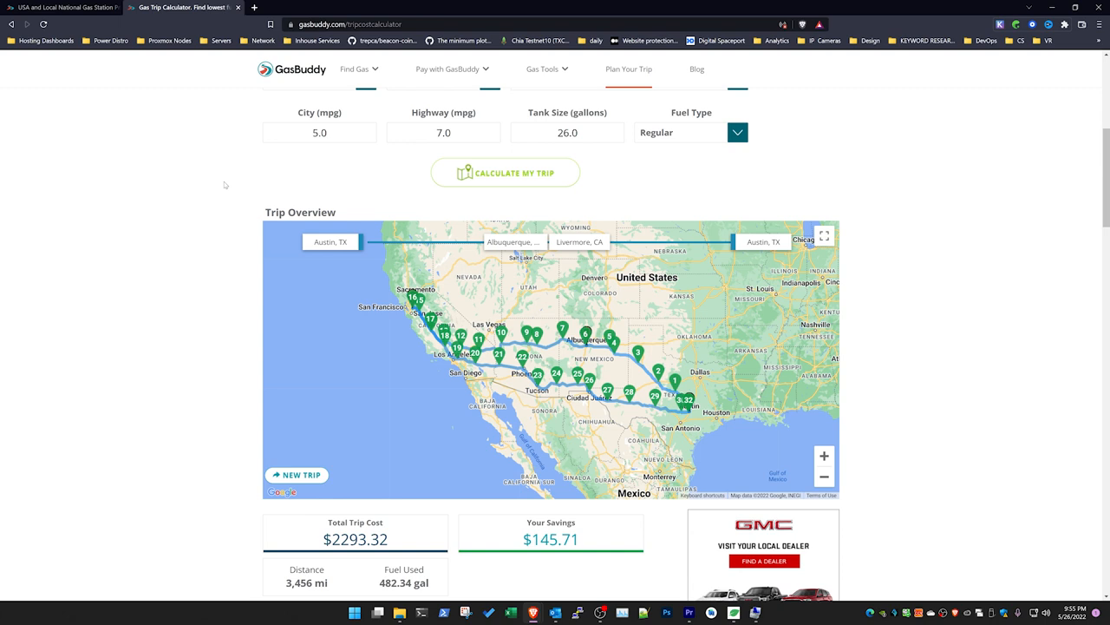
pyautogui.scroll(-3)
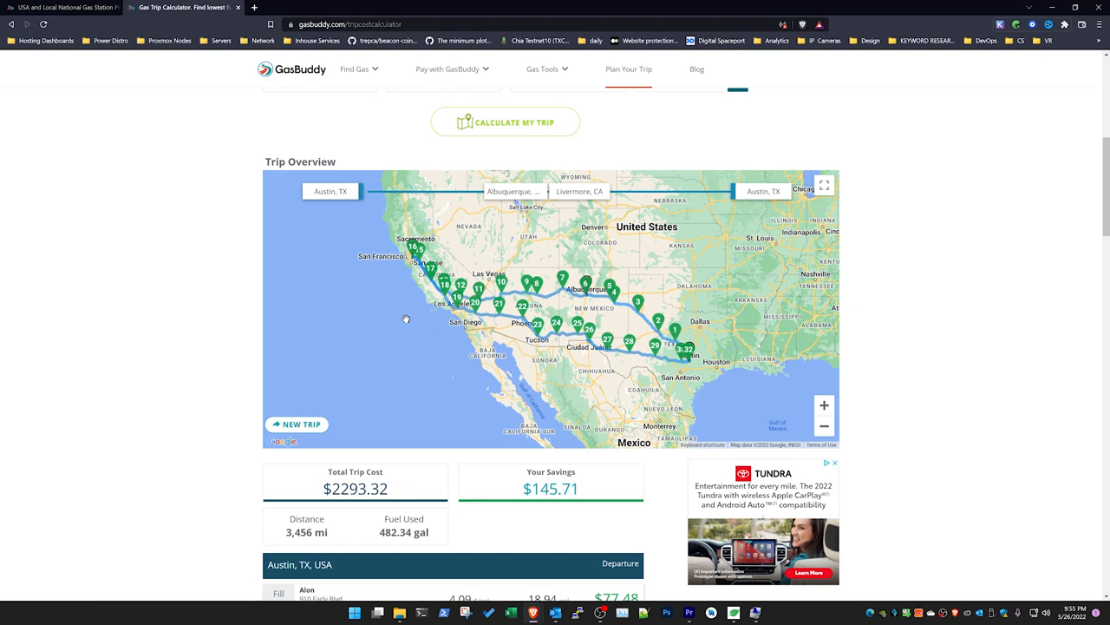
pyautogui.moveTo(617, 305)
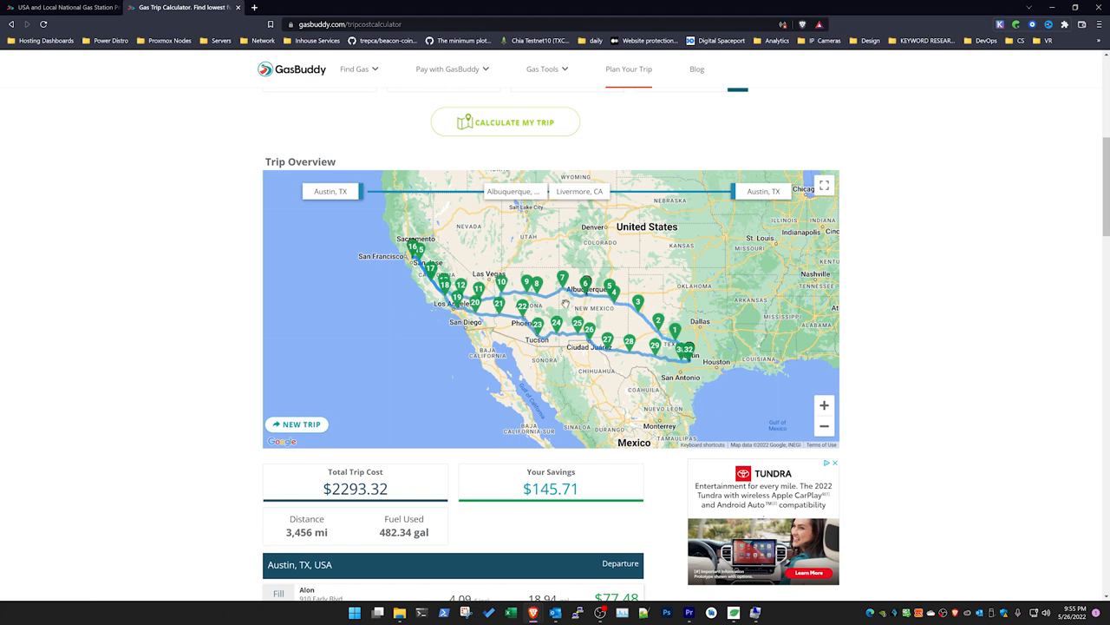
pyautogui.scroll(-3)
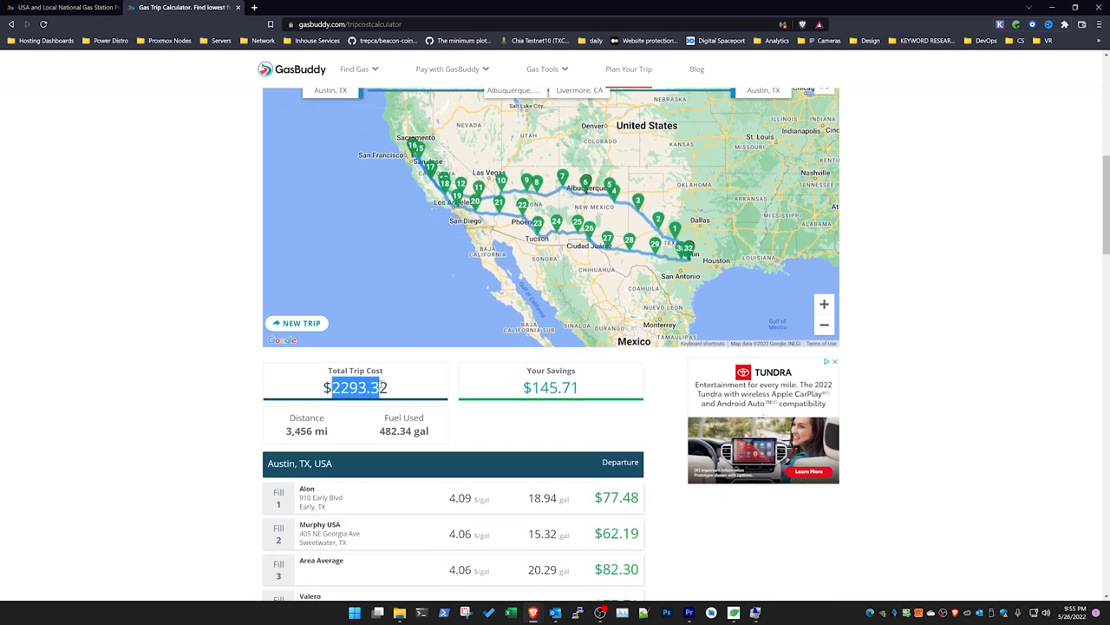
pyautogui.scroll(-3)
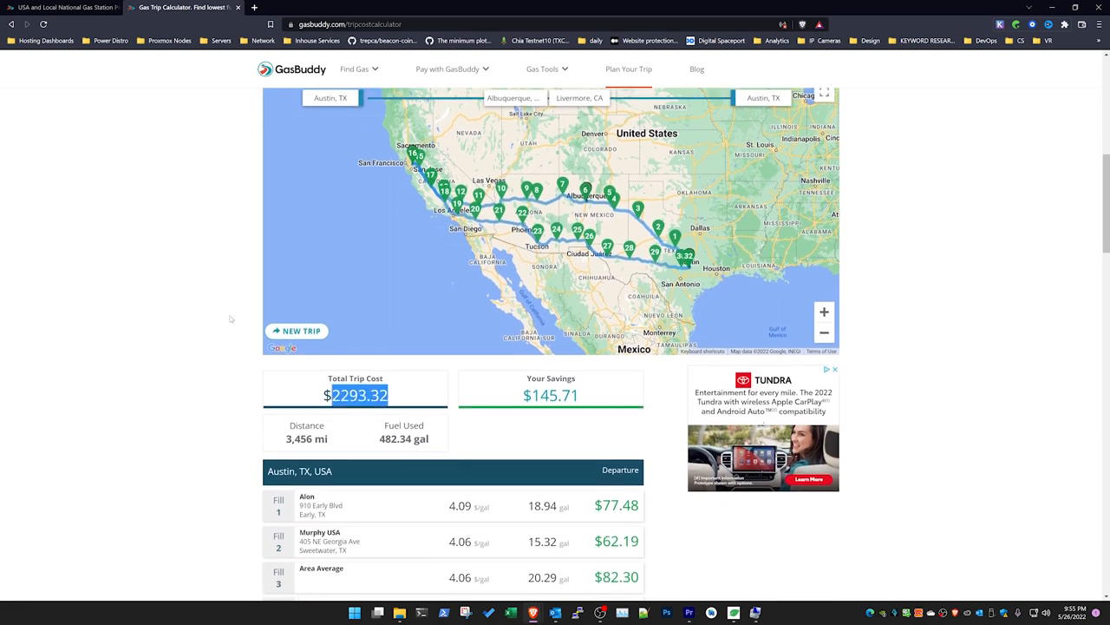